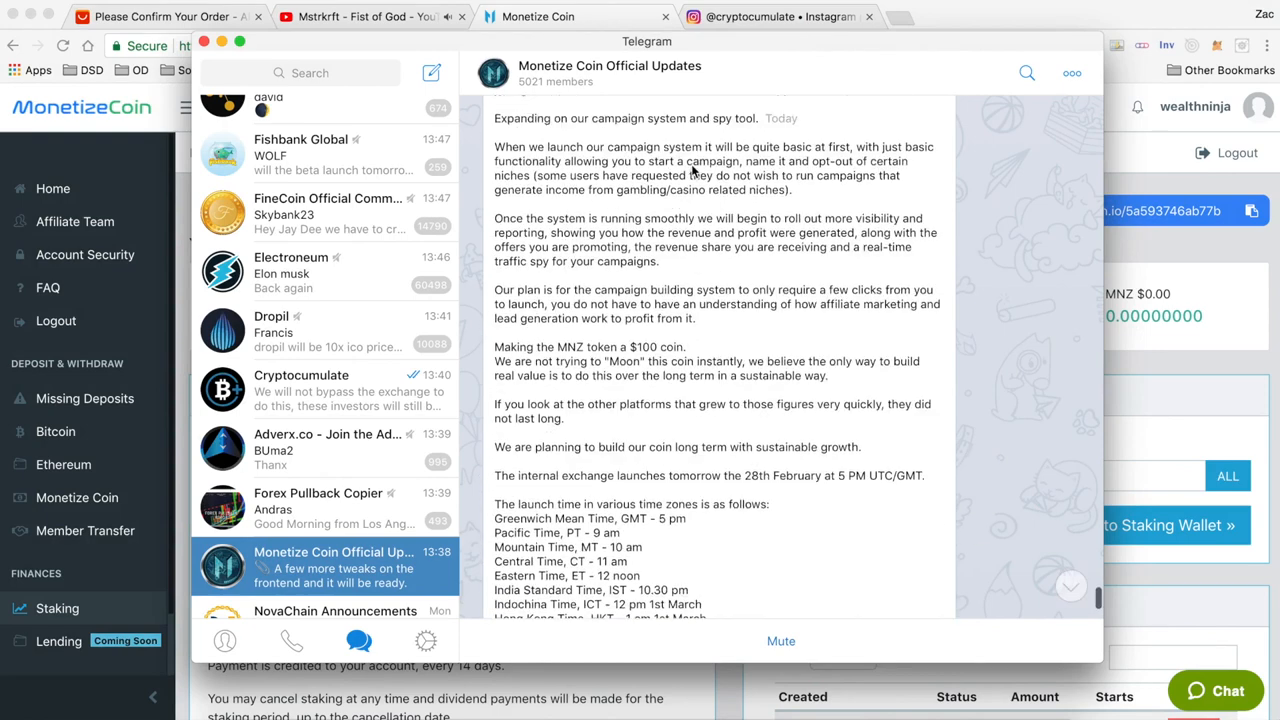
# Scroll the announcement down to the time-zone list and 'Kind Regards', then back up to 'Dear Investor'.
pyautogui.scroll(3)
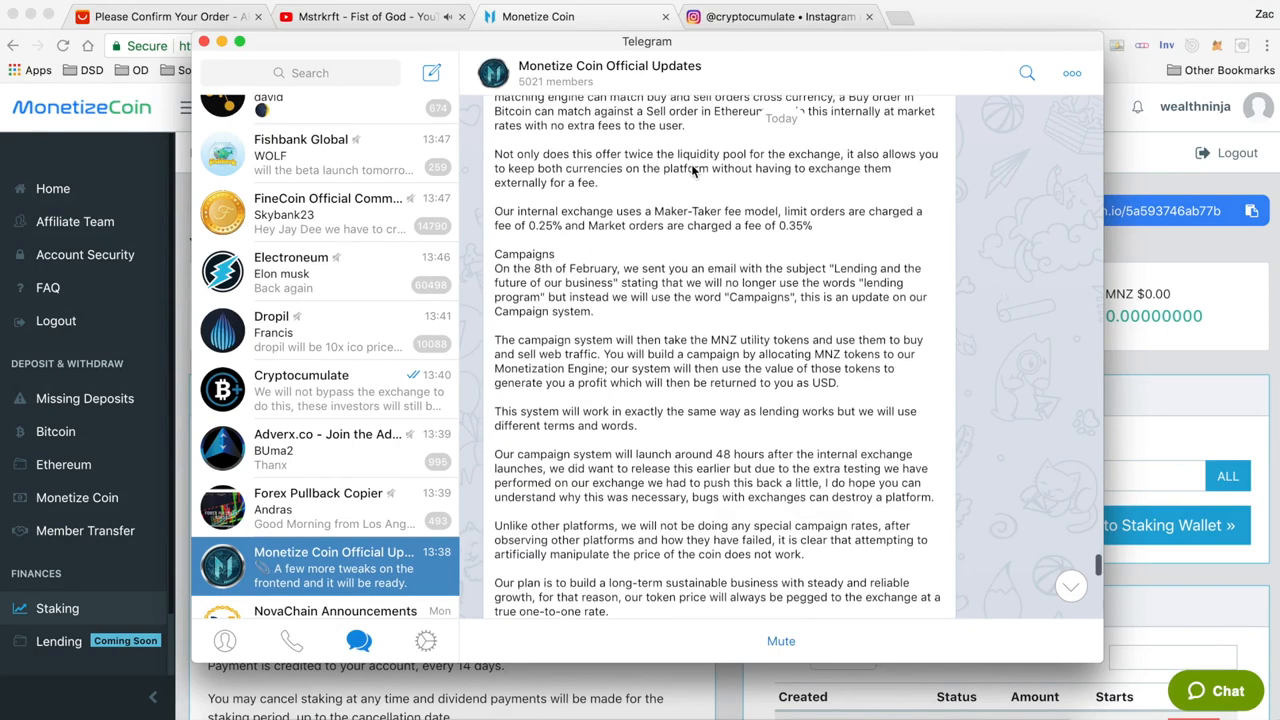
pyautogui.scroll(3)
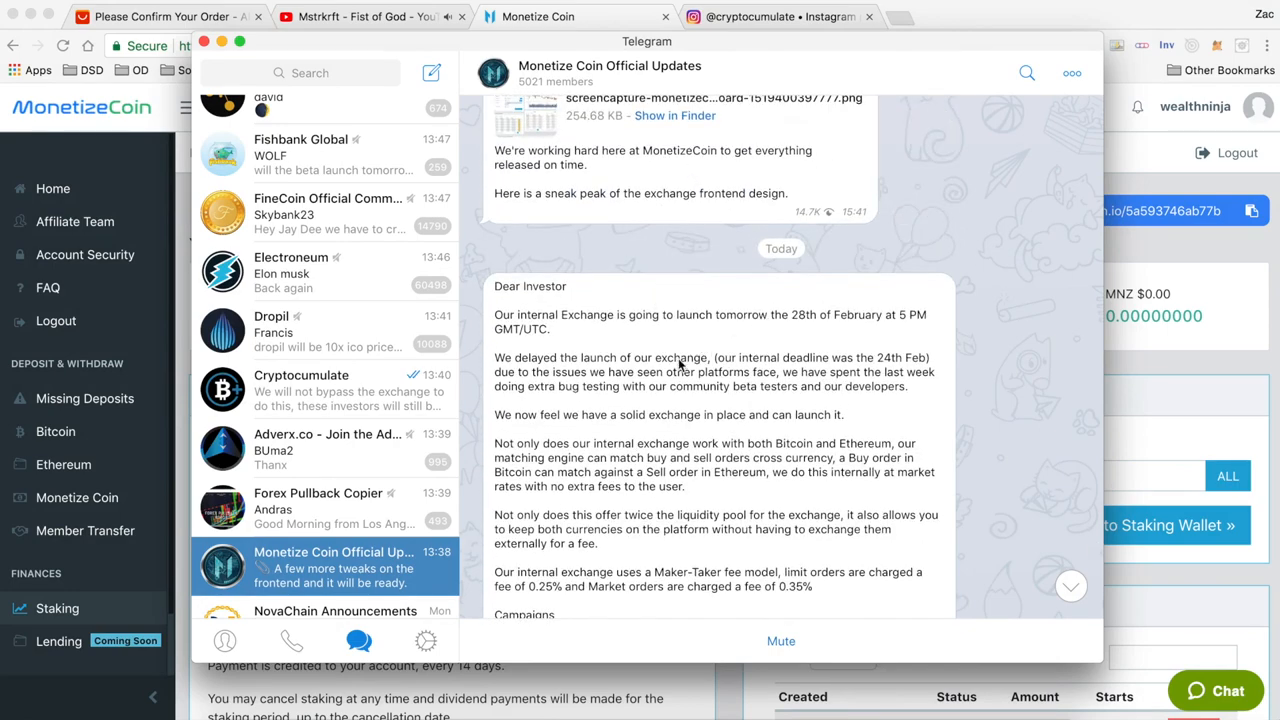
pyautogui.scroll(-3)
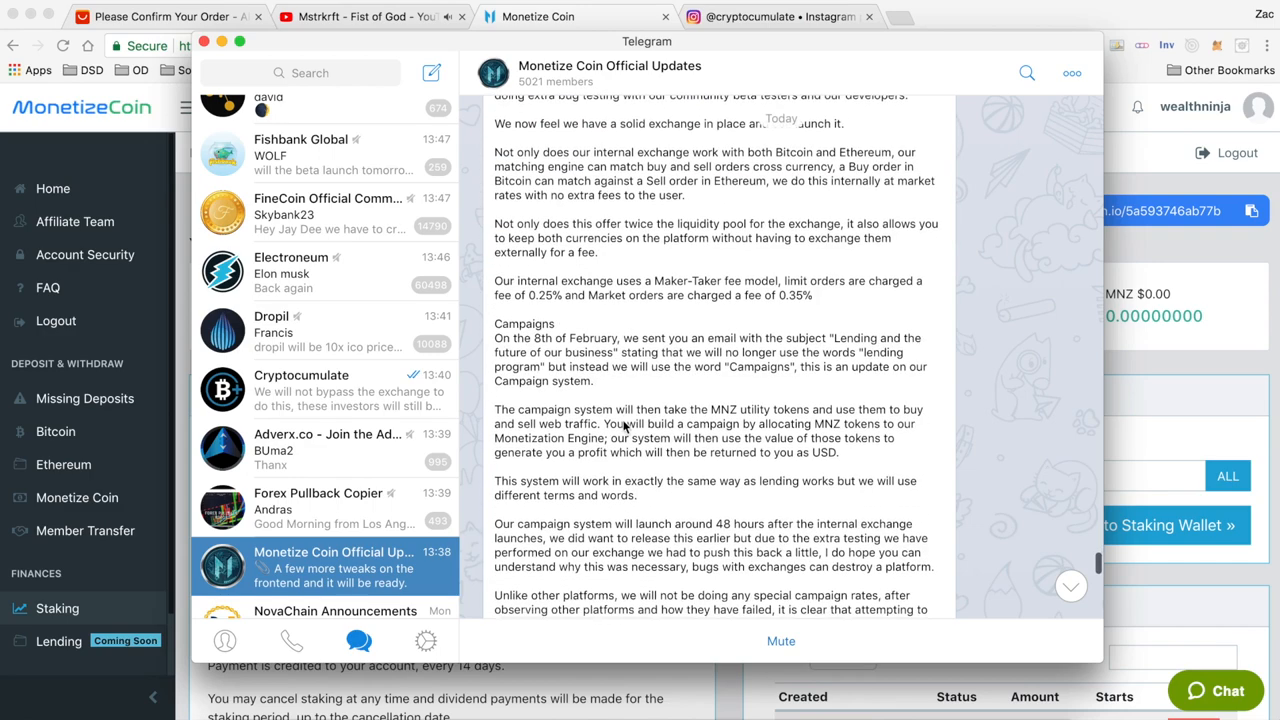
pyautogui.scroll(-3)
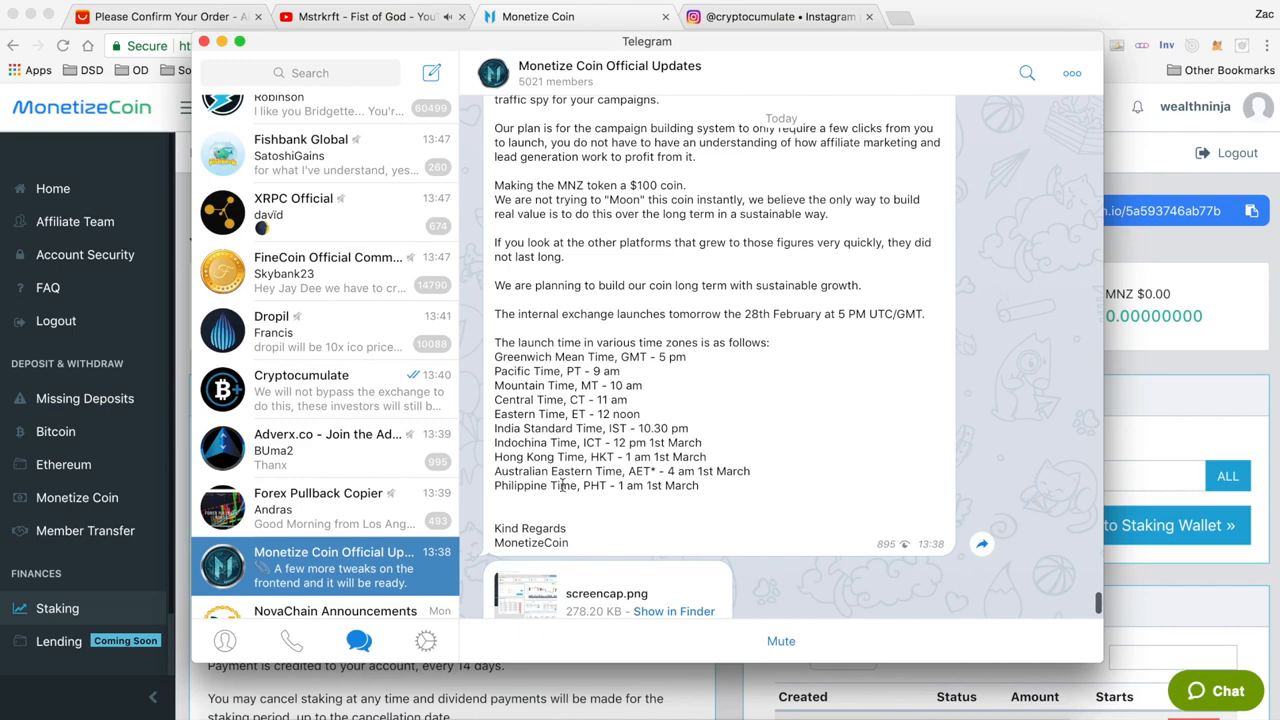
pyautogui.scroll(3)
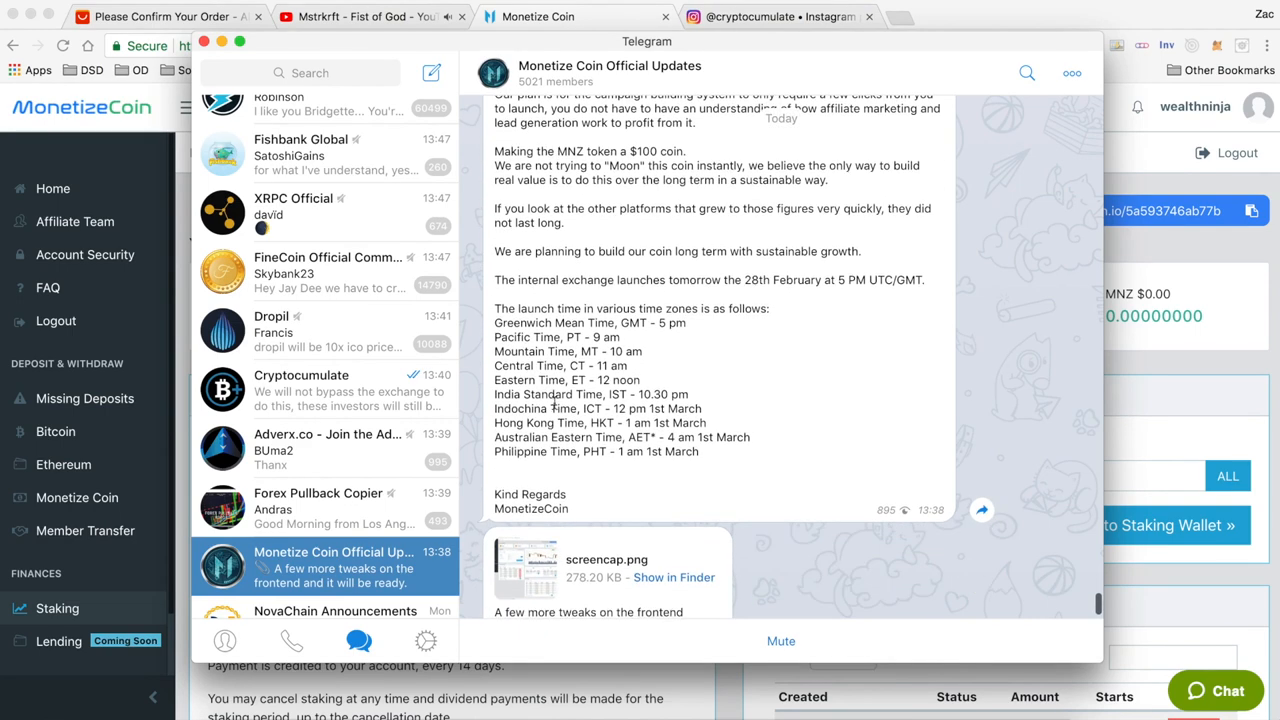
pyautogui.scroll(3)
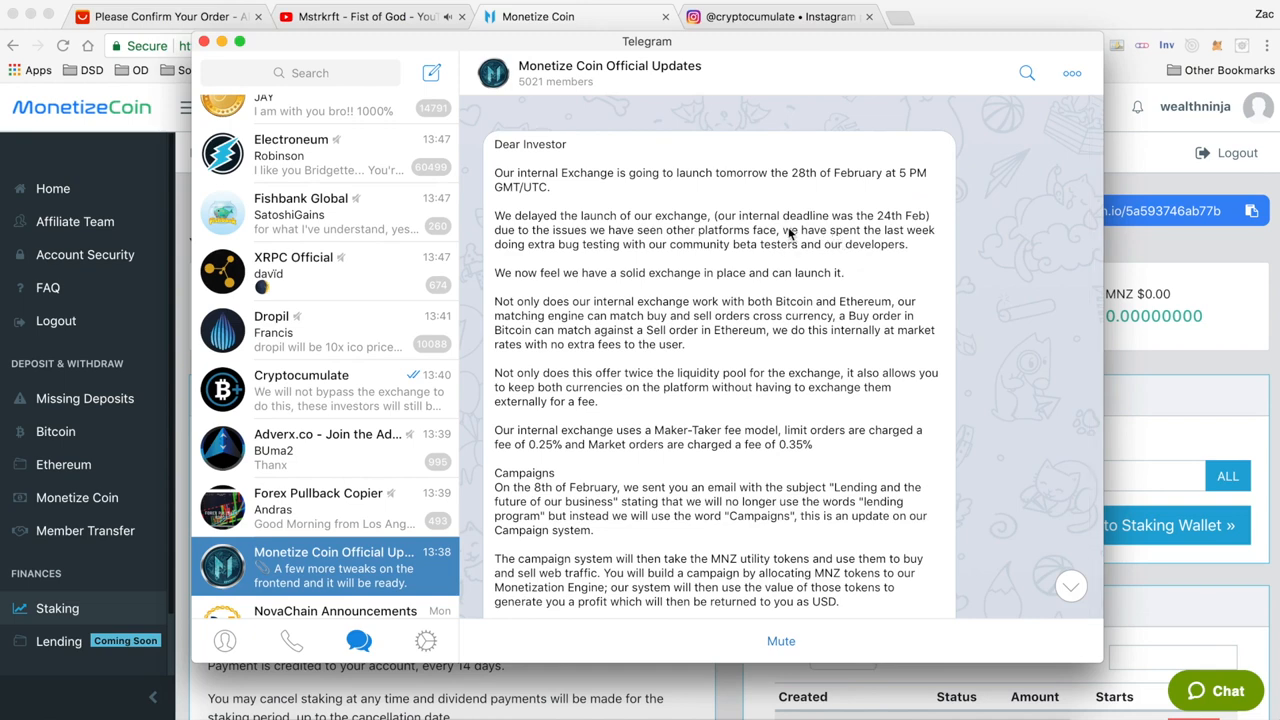
pyautogui.moveTo(830, 256)
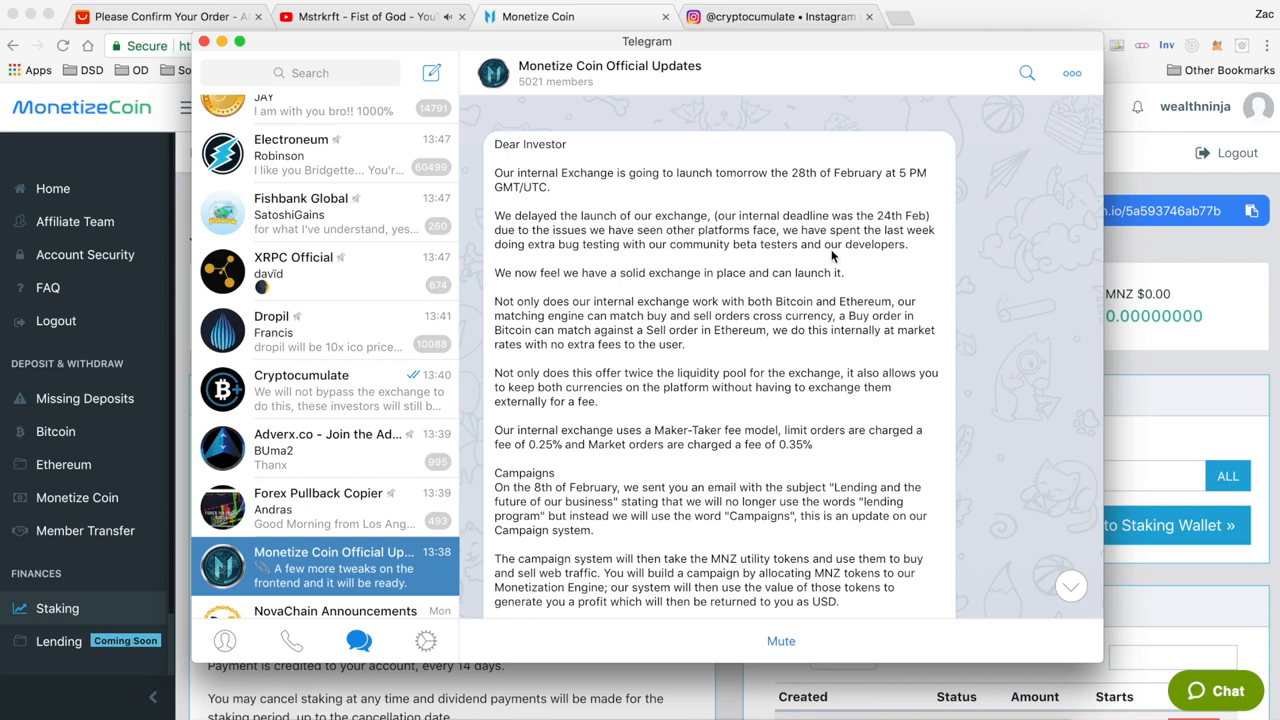
pyautogui.moveTo(772, 270)
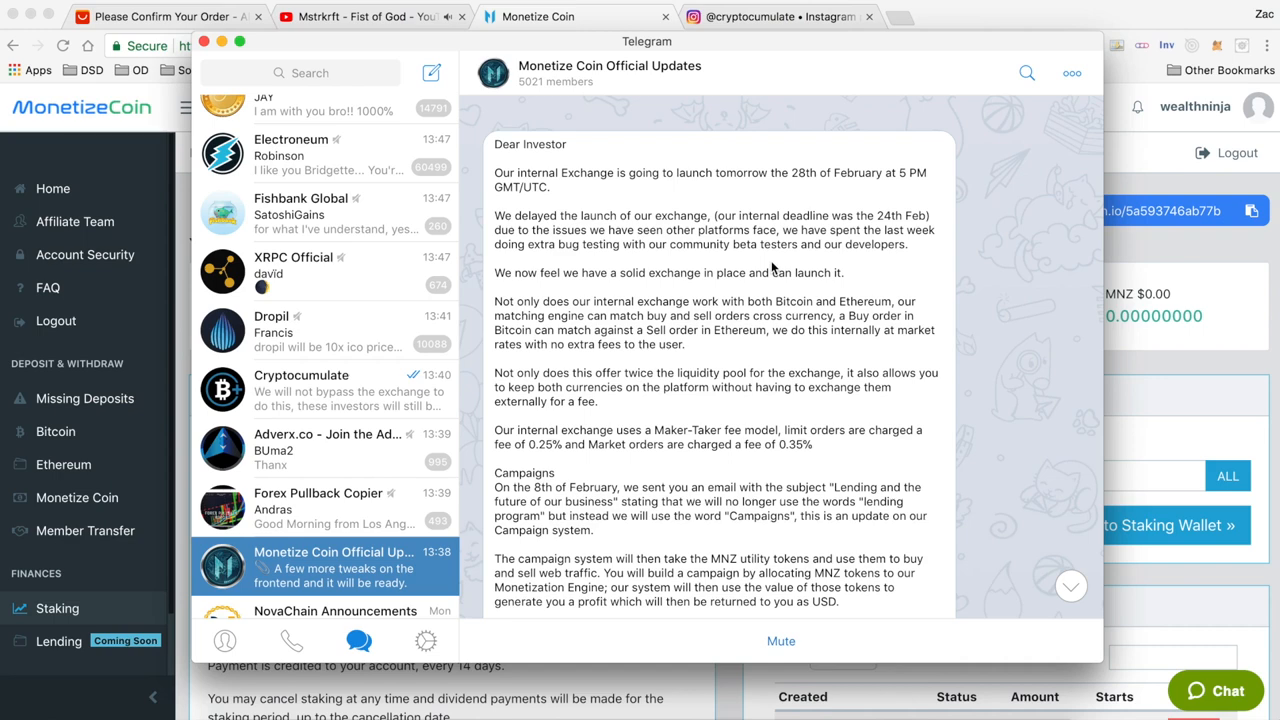
pyautogui.scroll(3)
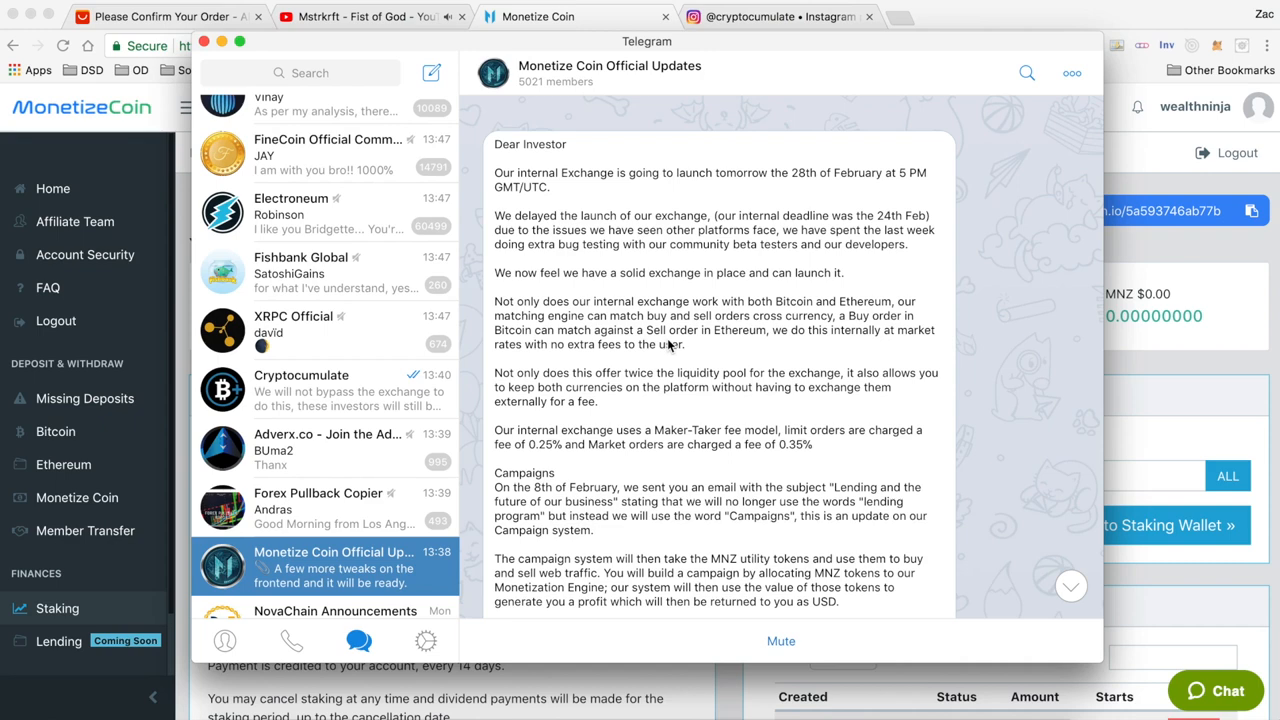
pyautogui.scroll(3)
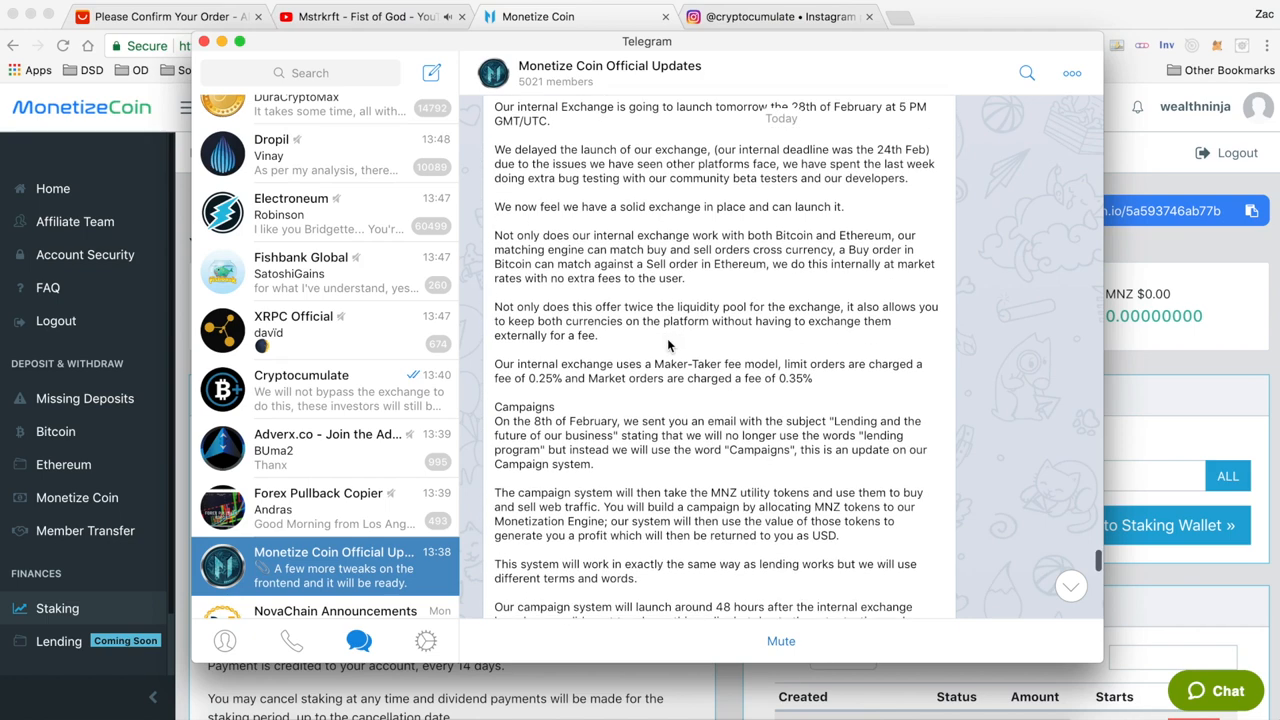
pyautogui.scroll(3)
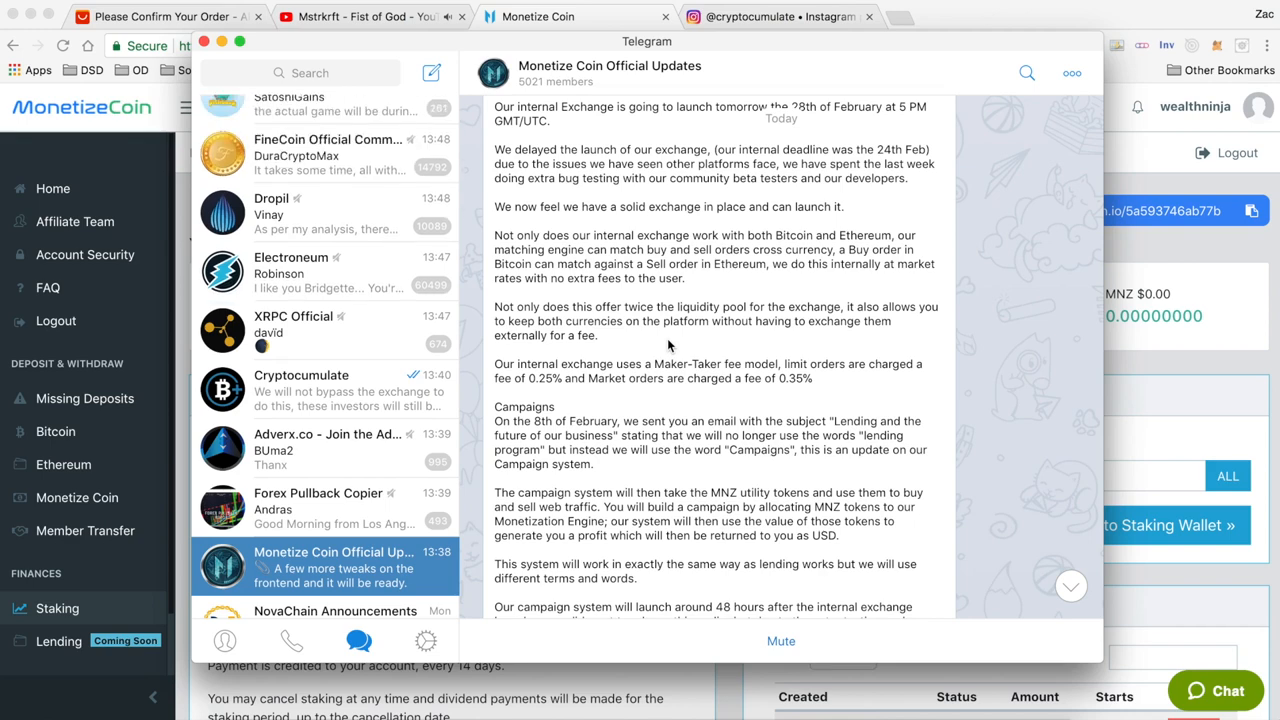
pyautogui.scroll(3)
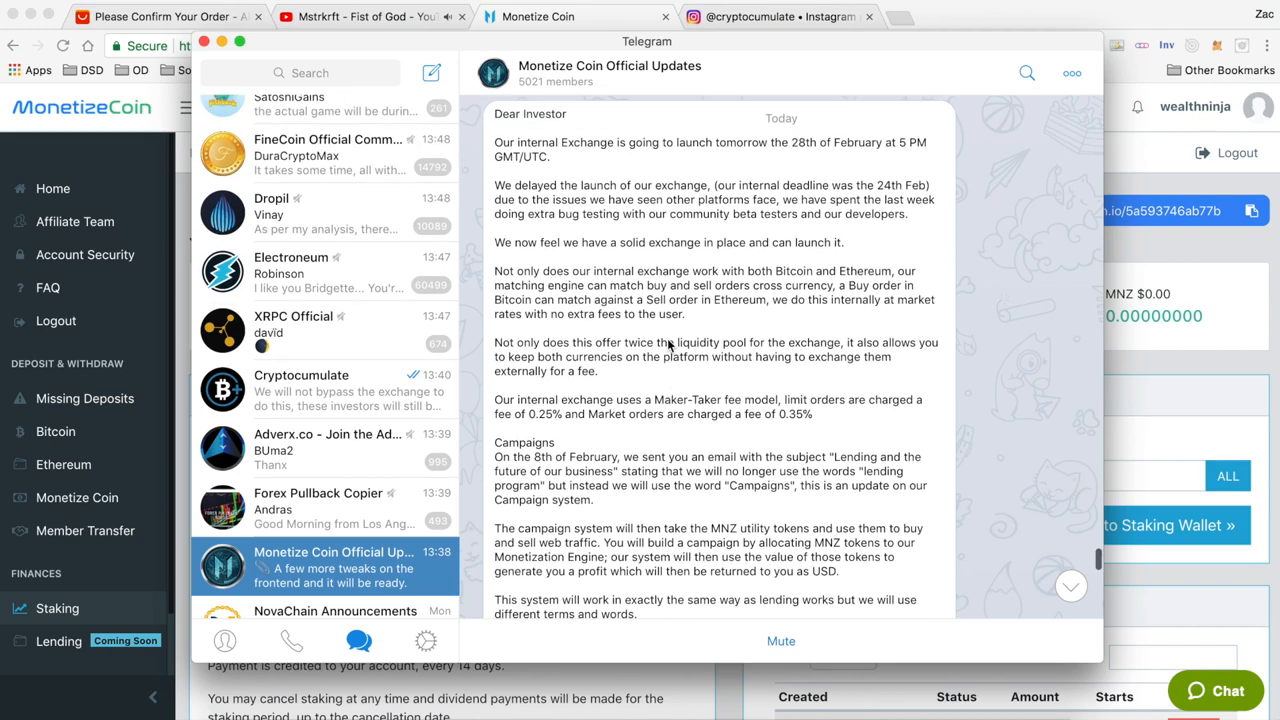
pyautogui.scroll(3)
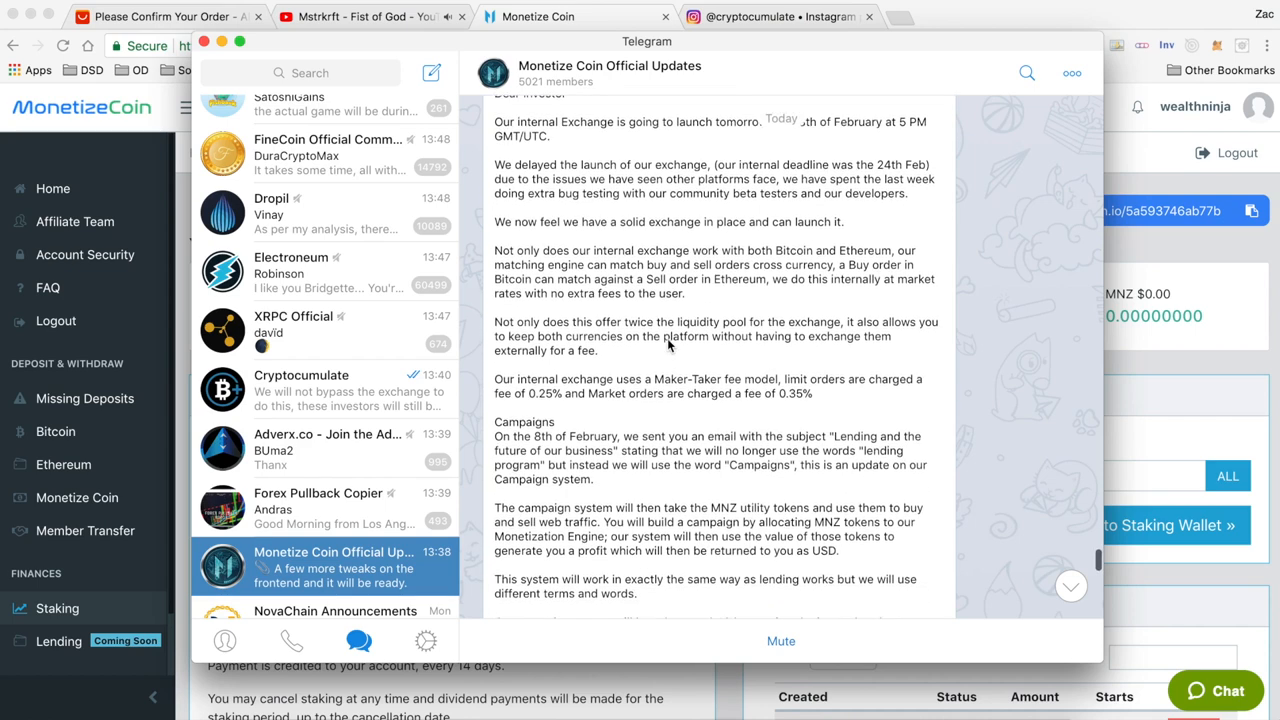
pyautogui.scroll(3)
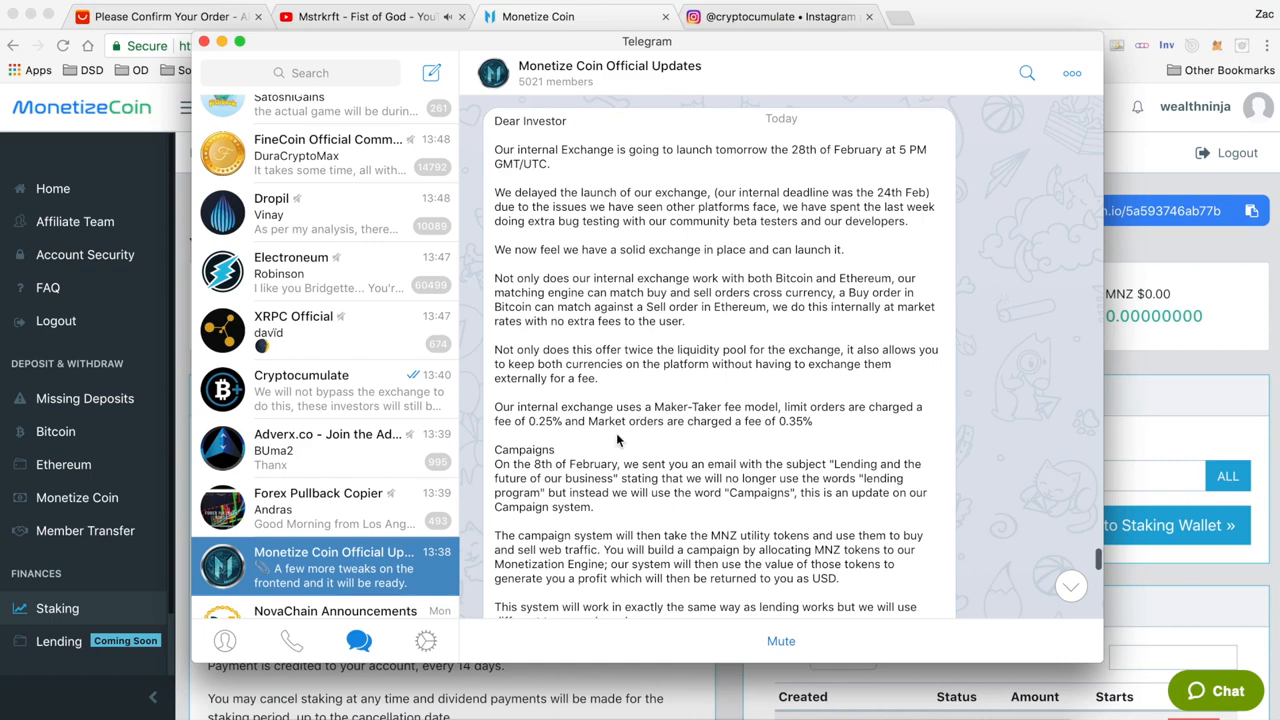
pyautogui.moveTo(608, 378)
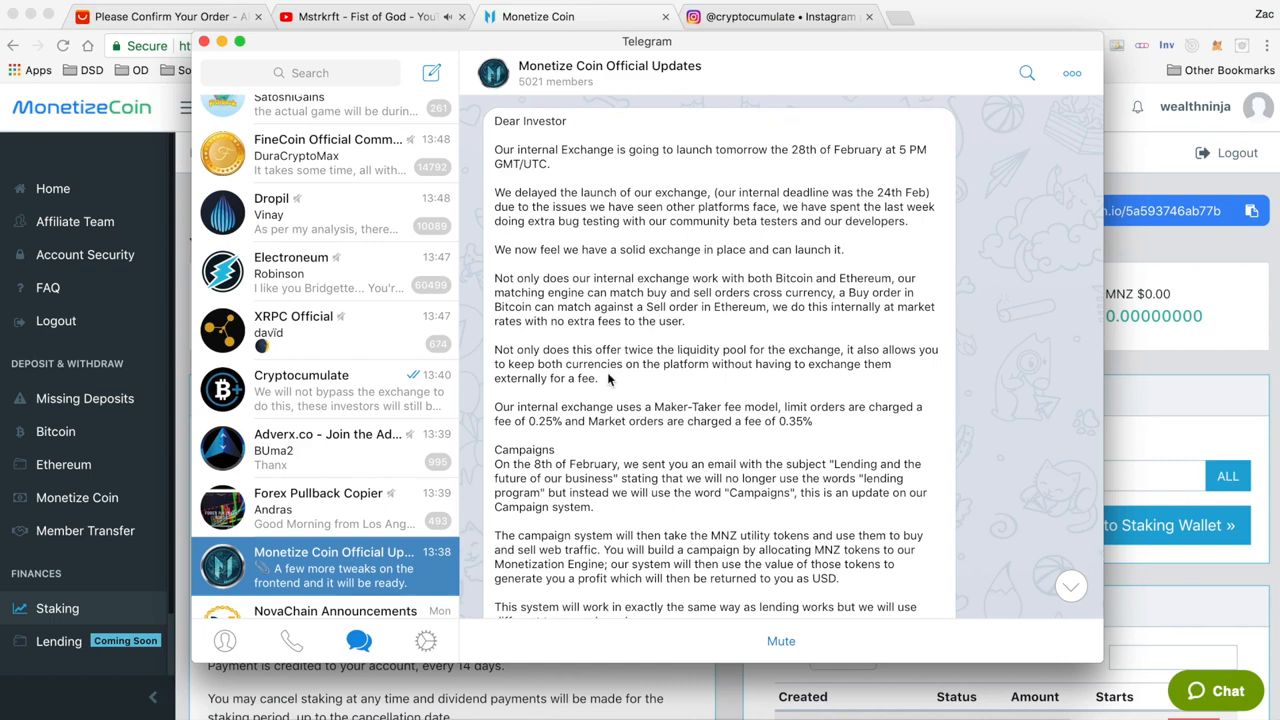
pyautogui.moveTo(560, 522)
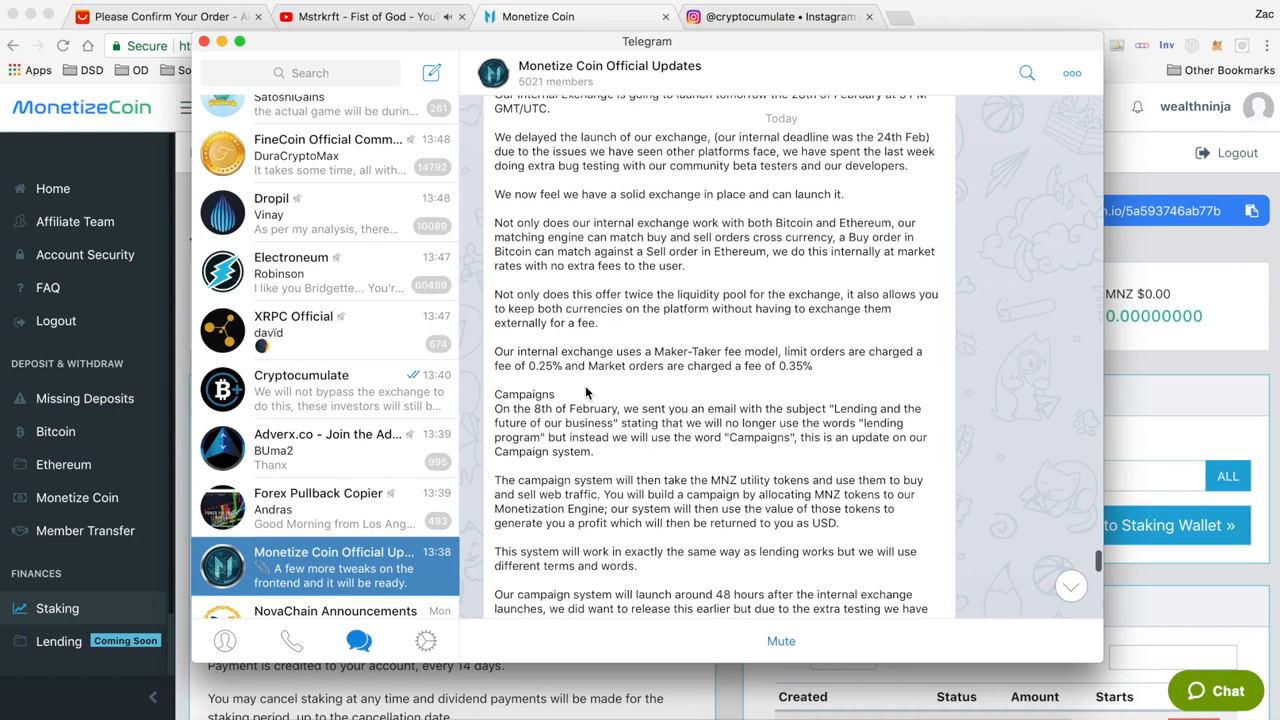
pyautogui.scroll(3)
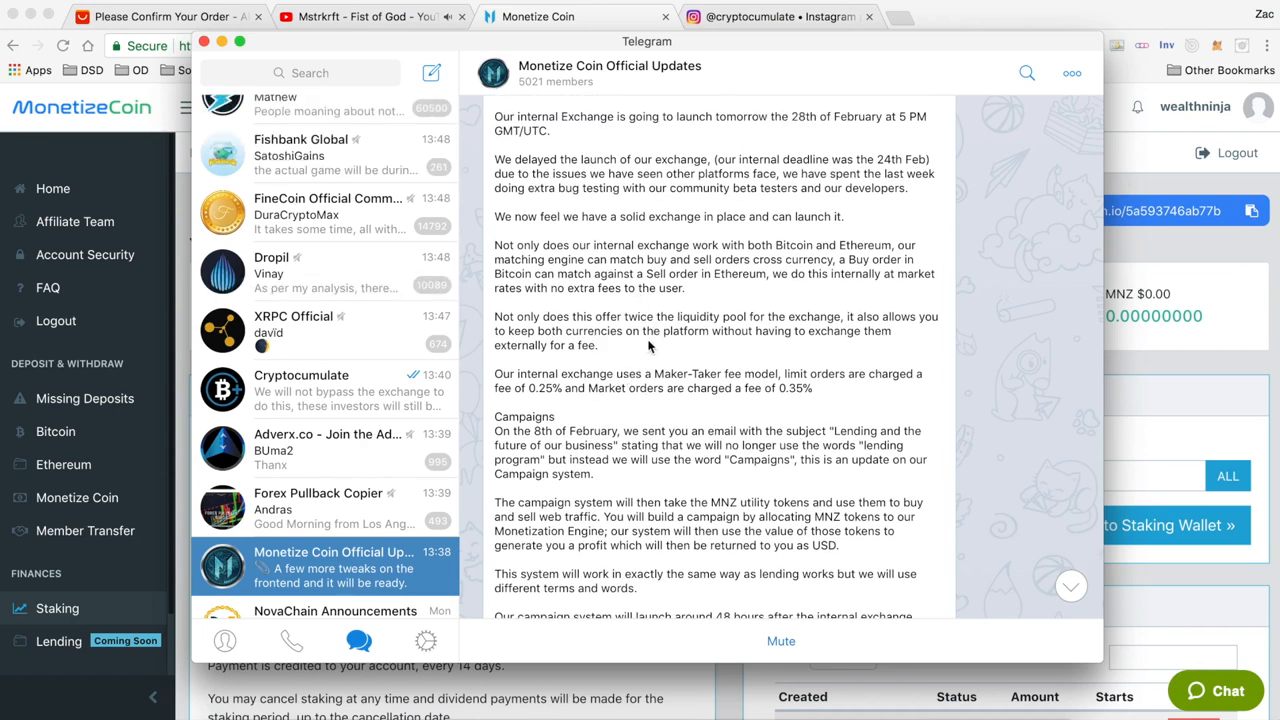
pyautogui.scroll(3)
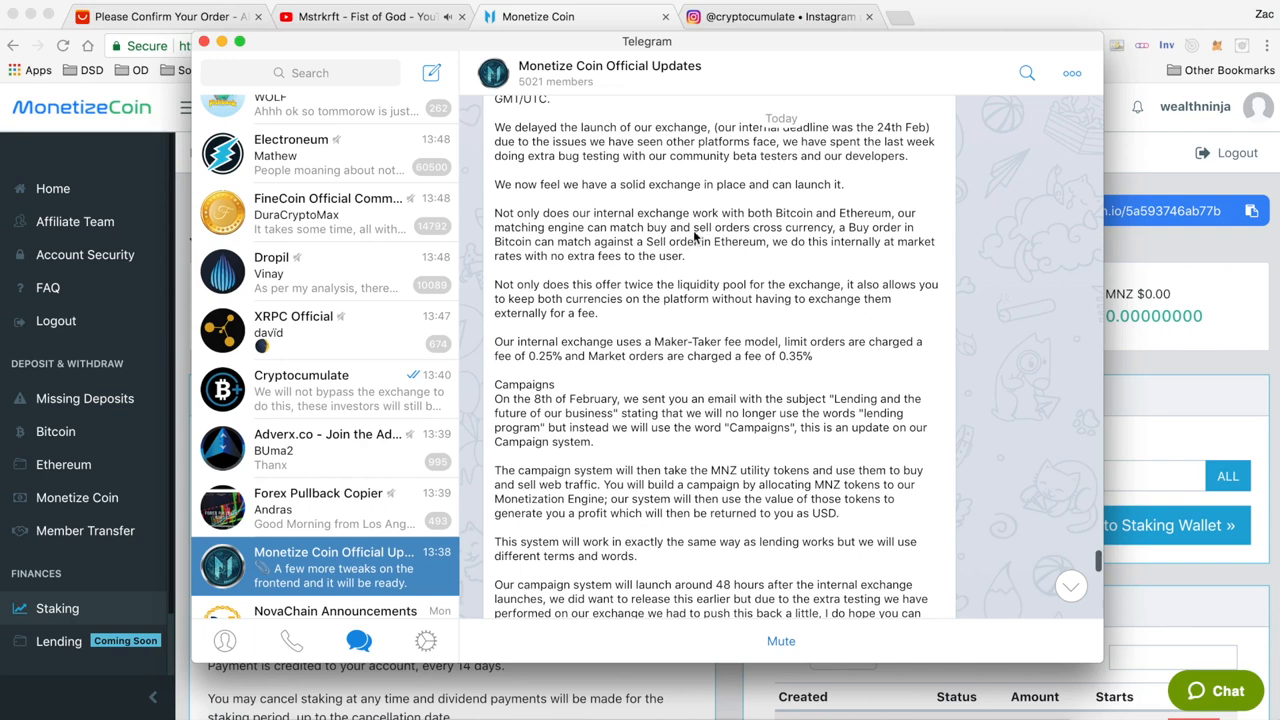
pyautogui.moveTo(700, 230)
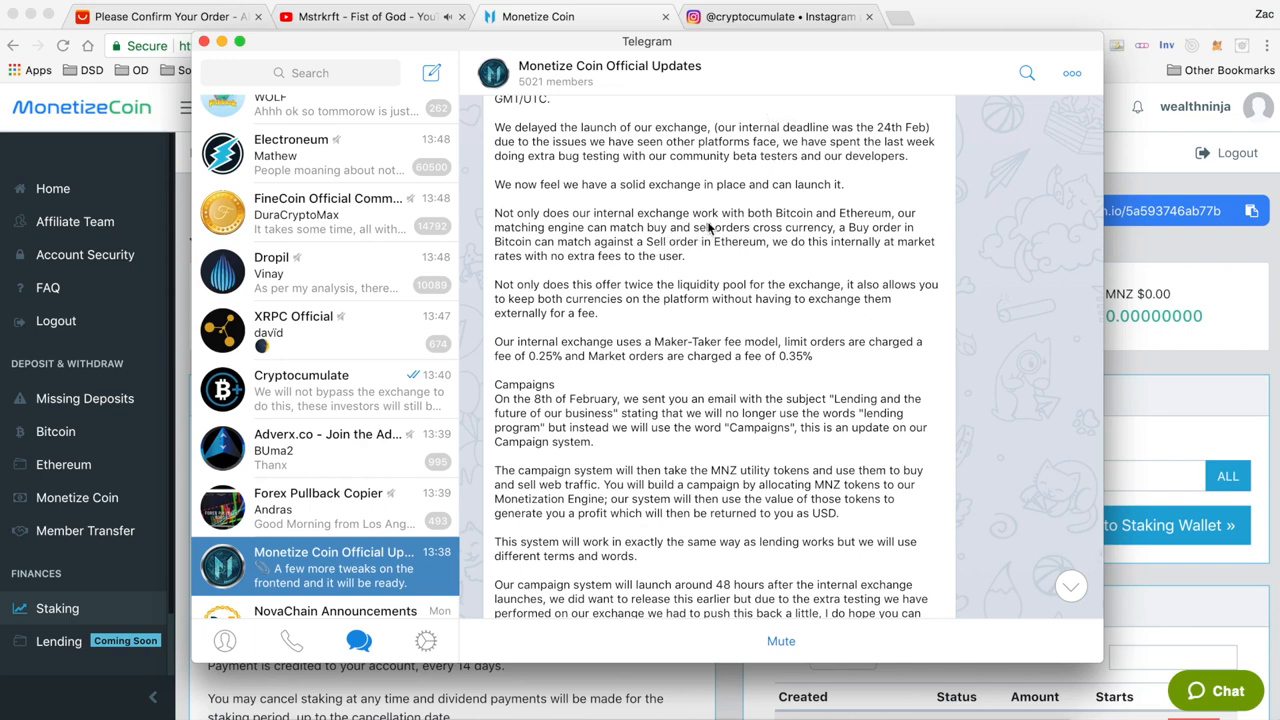
pyautogui.scroll(3)
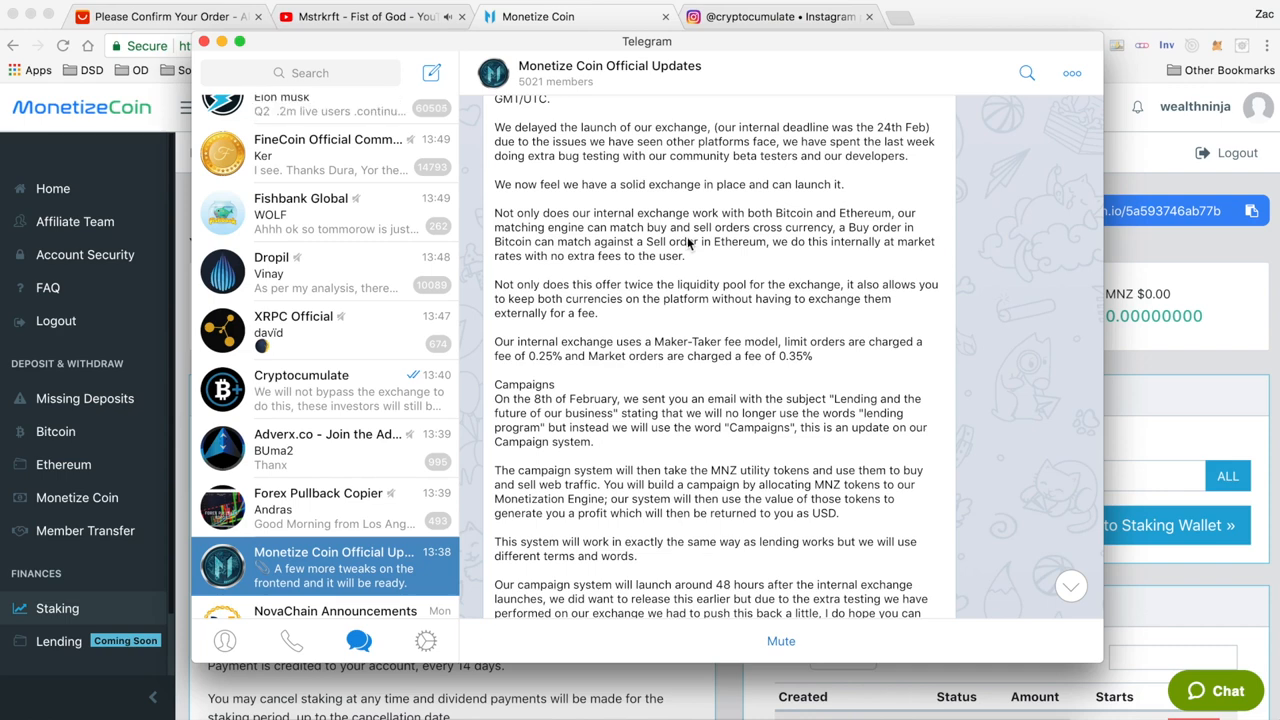
pyautogui.moveTo(670, 304)
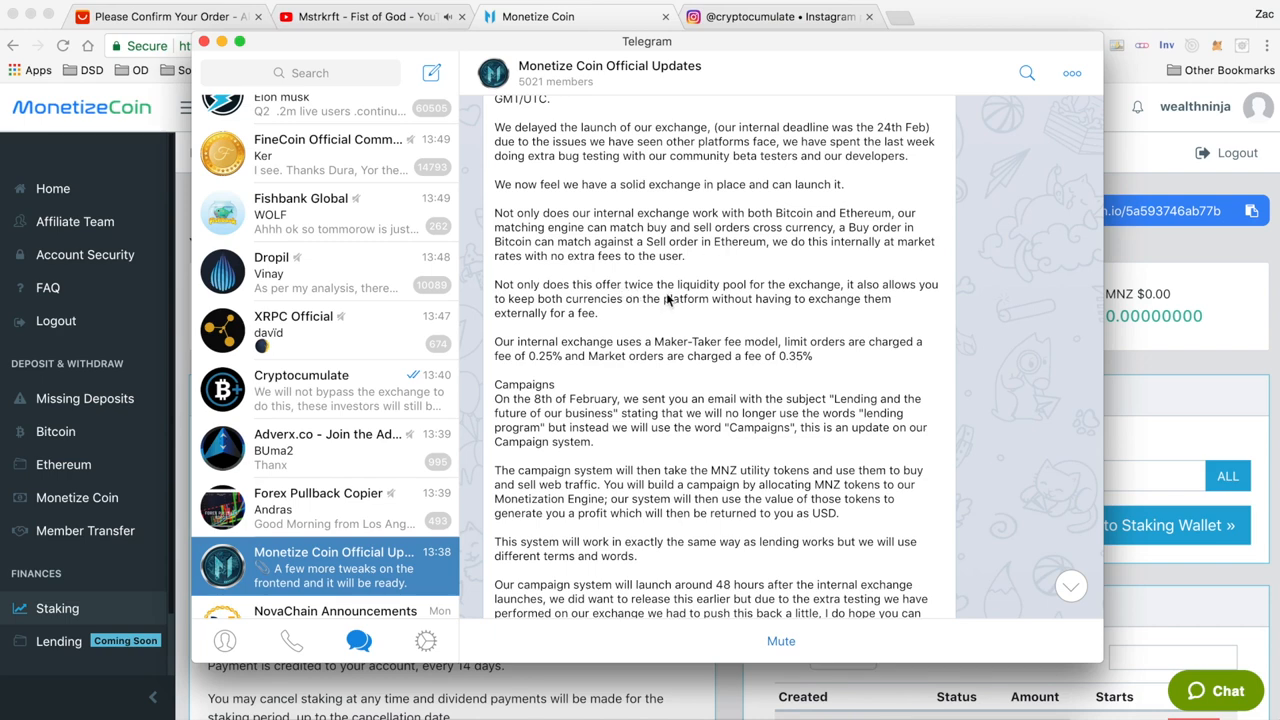
pyautogui.moveTo(738, 302)
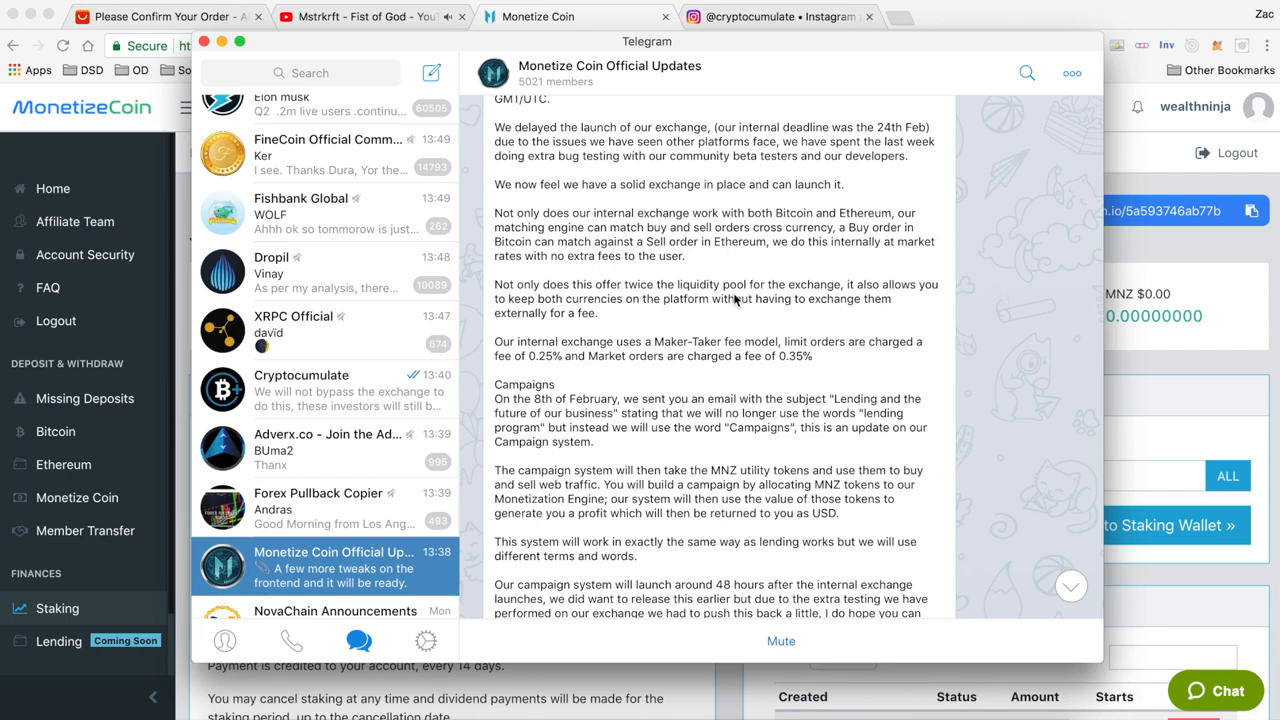
pyautogui.scroll(3)
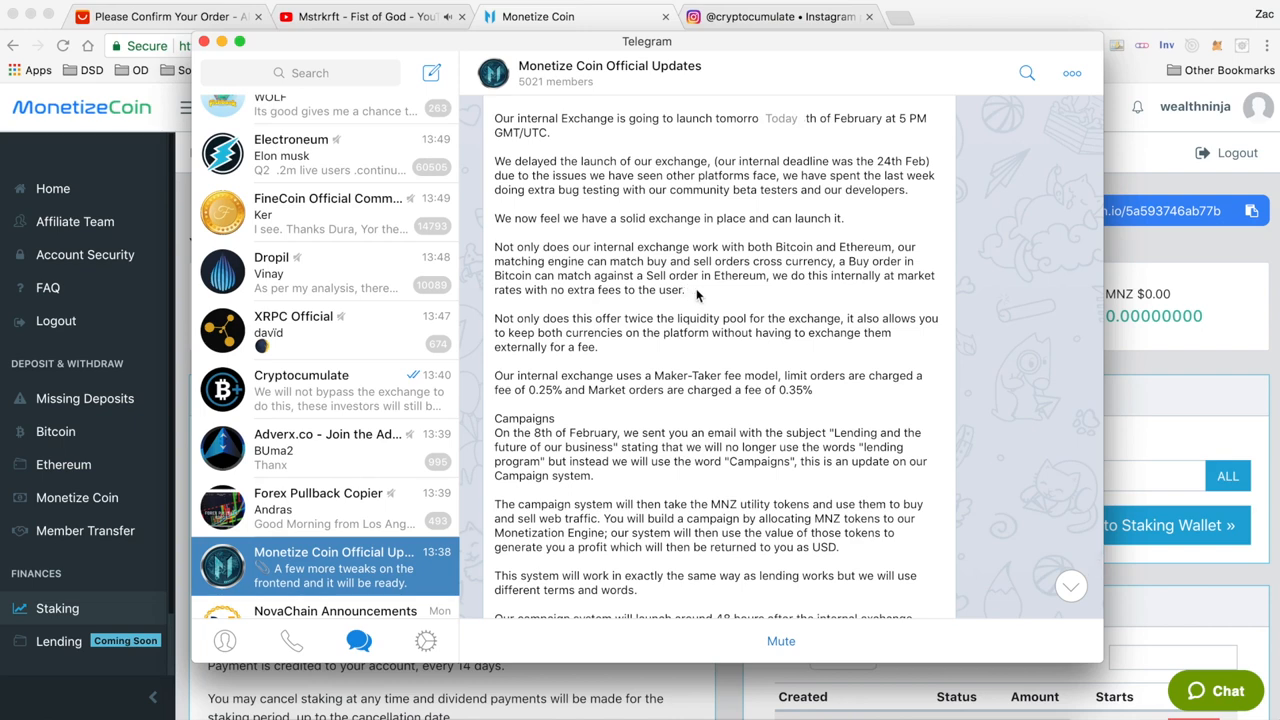
pyautogui.scroll(3)
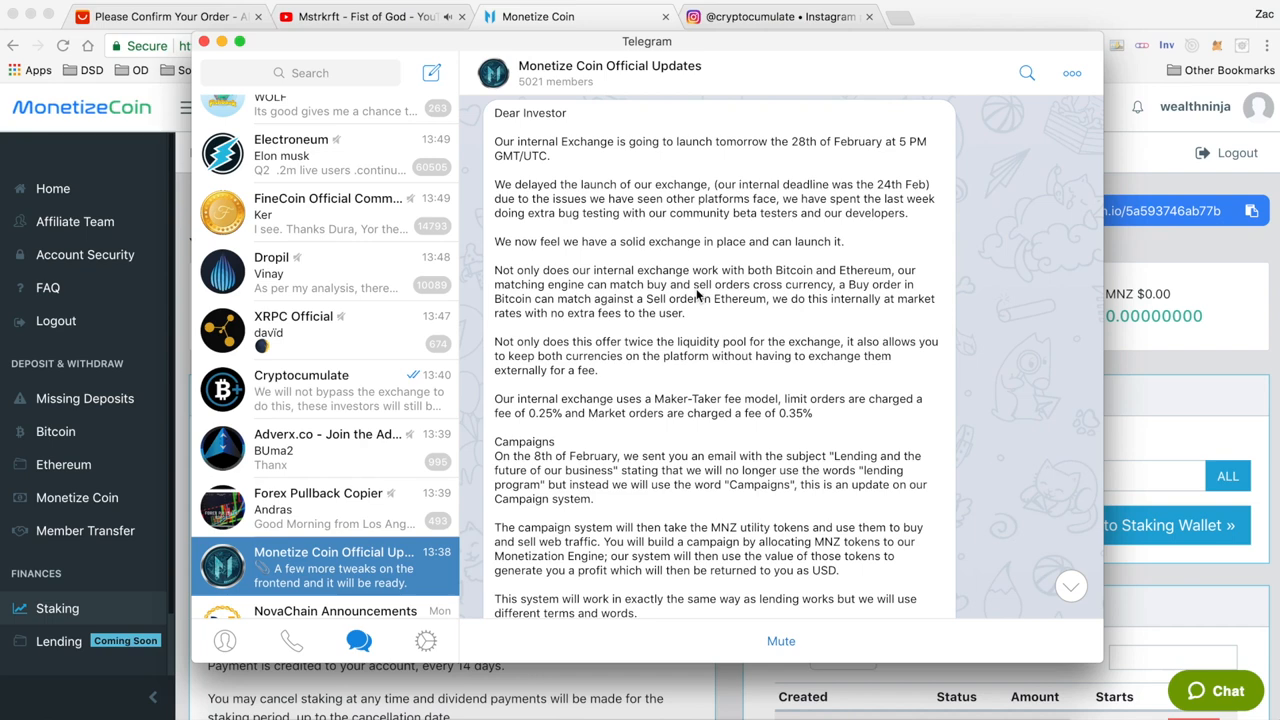
pyautogui.scroll(3)
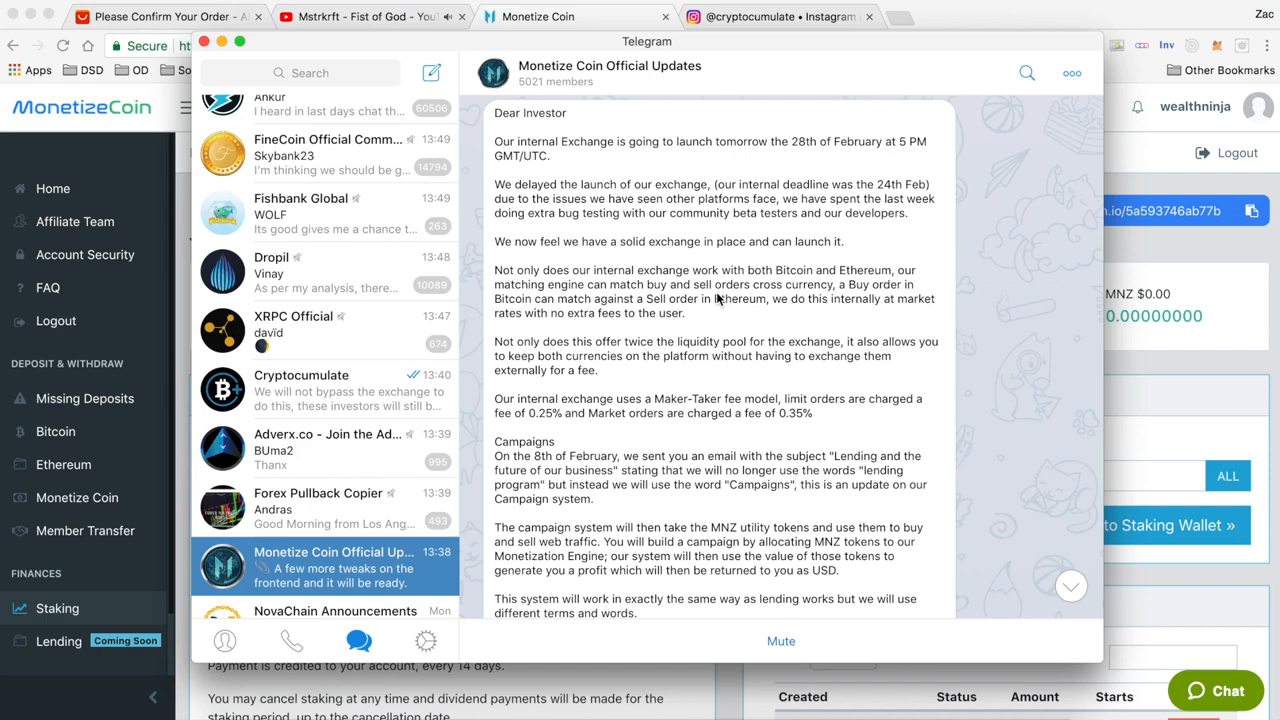
pyautogui.scroll(3)
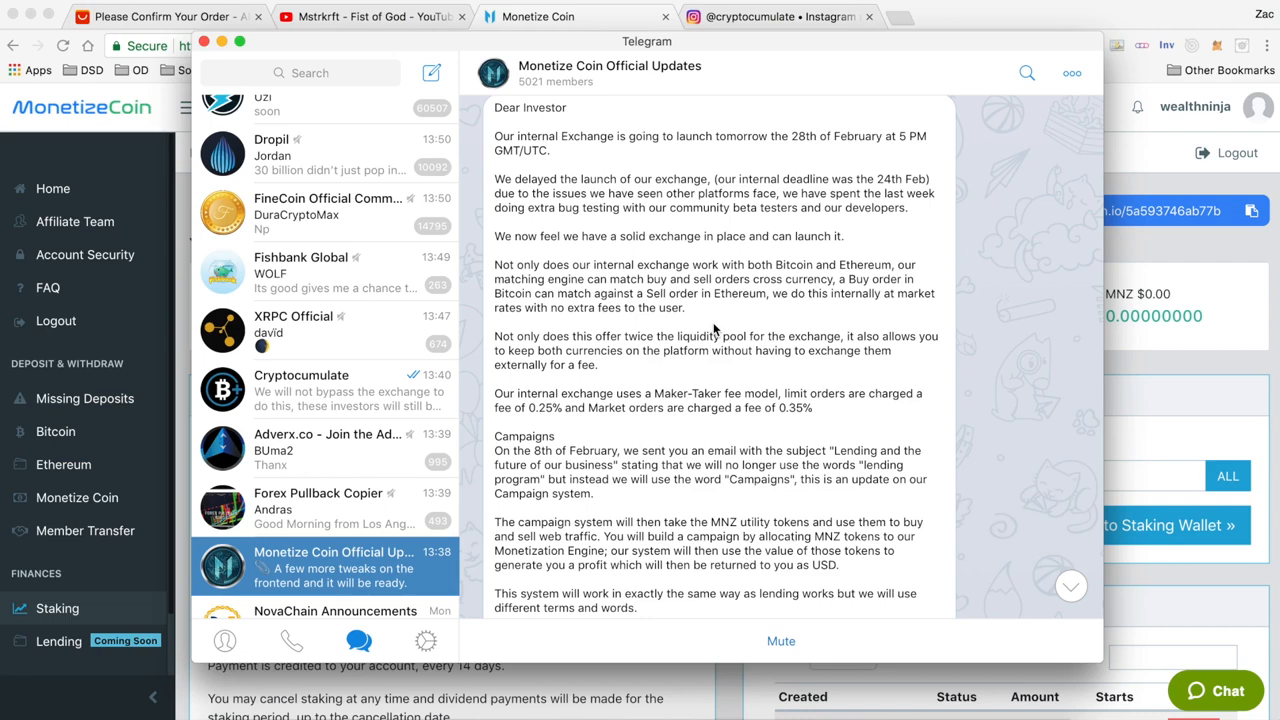
pyautogui.scroll(-3)
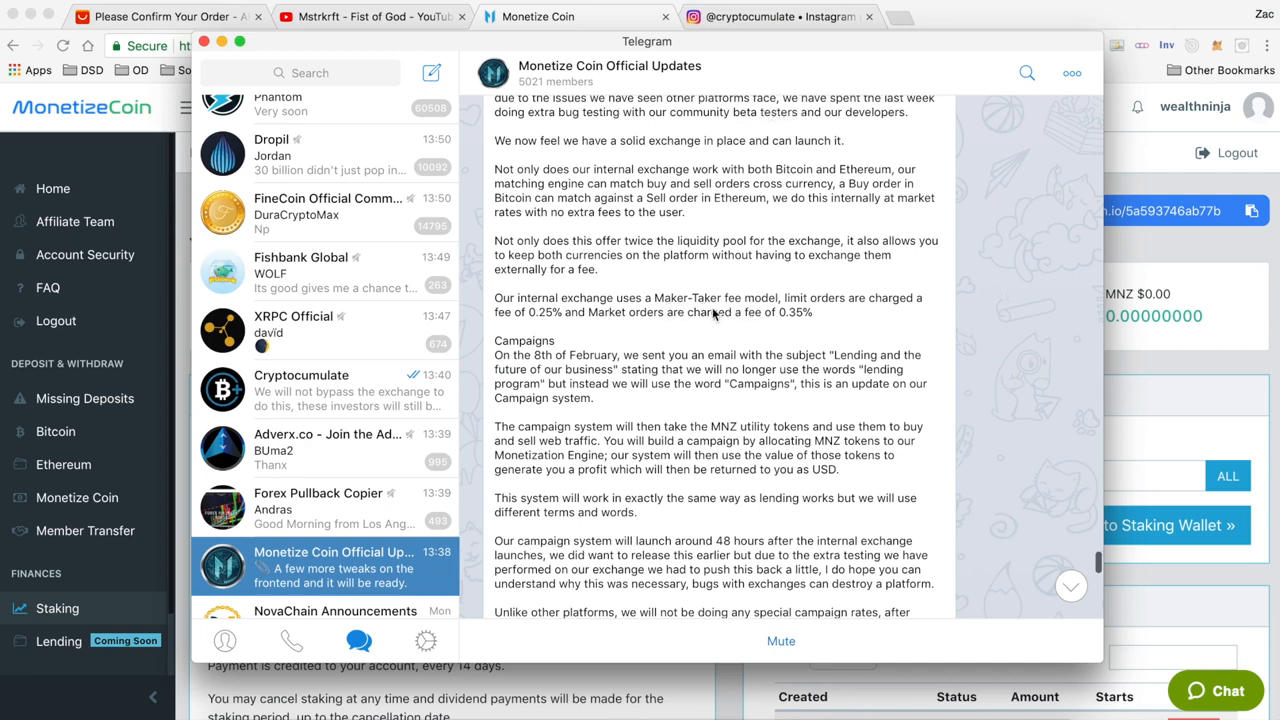
pyautogui.moveTo(856, 310)
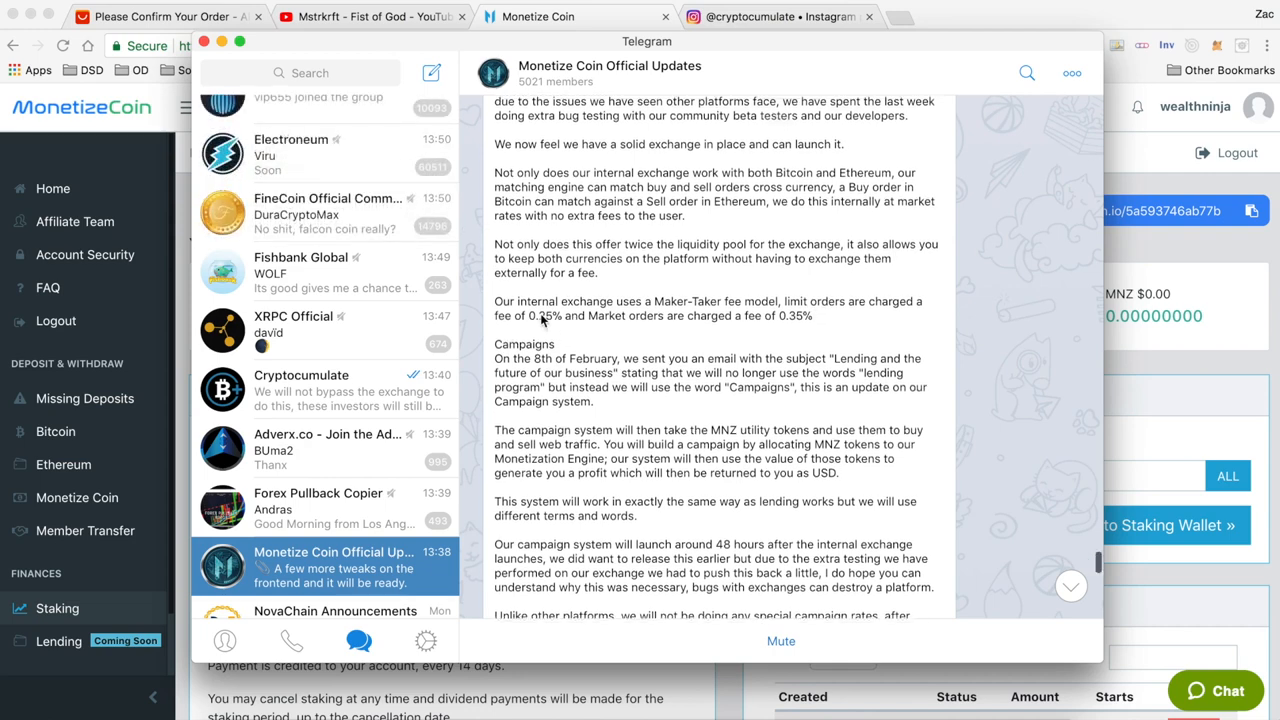
pyautogui.scroll(3)
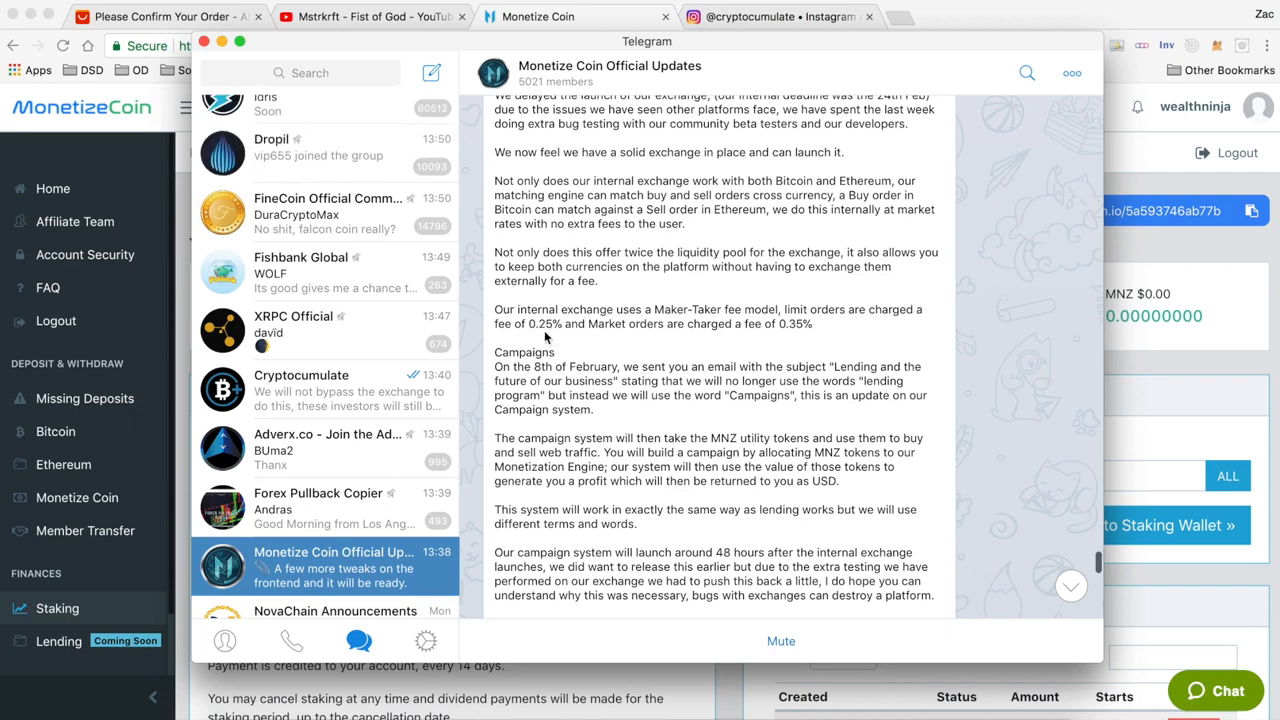
pyautogui.moveTo(596, 336)
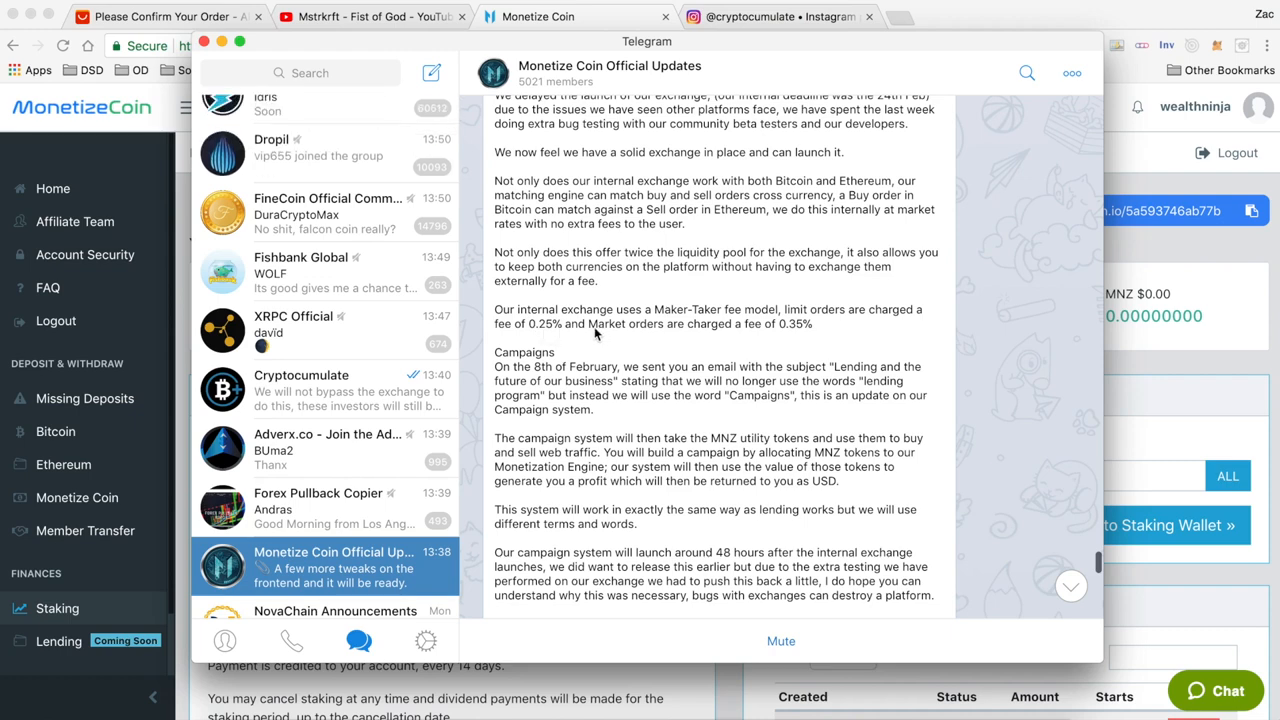
pyautogui.moveTo(544, 336)
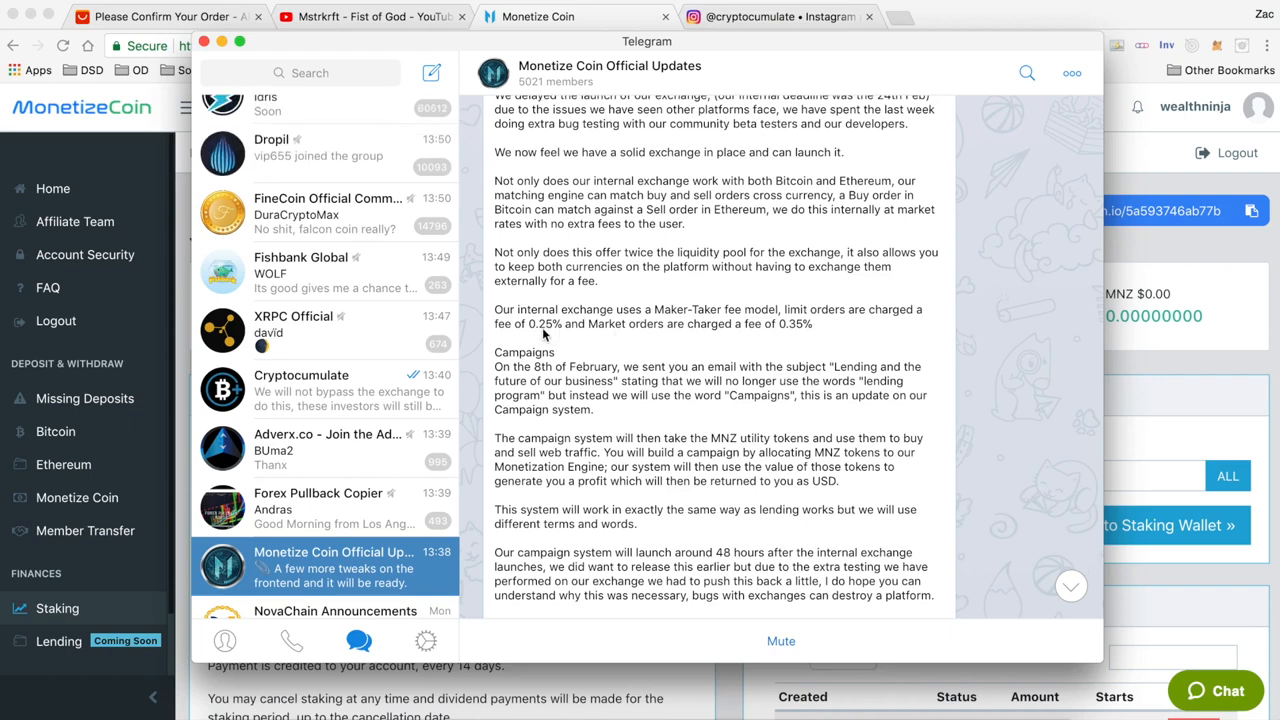
pyautogui.moveTo(690, 324)
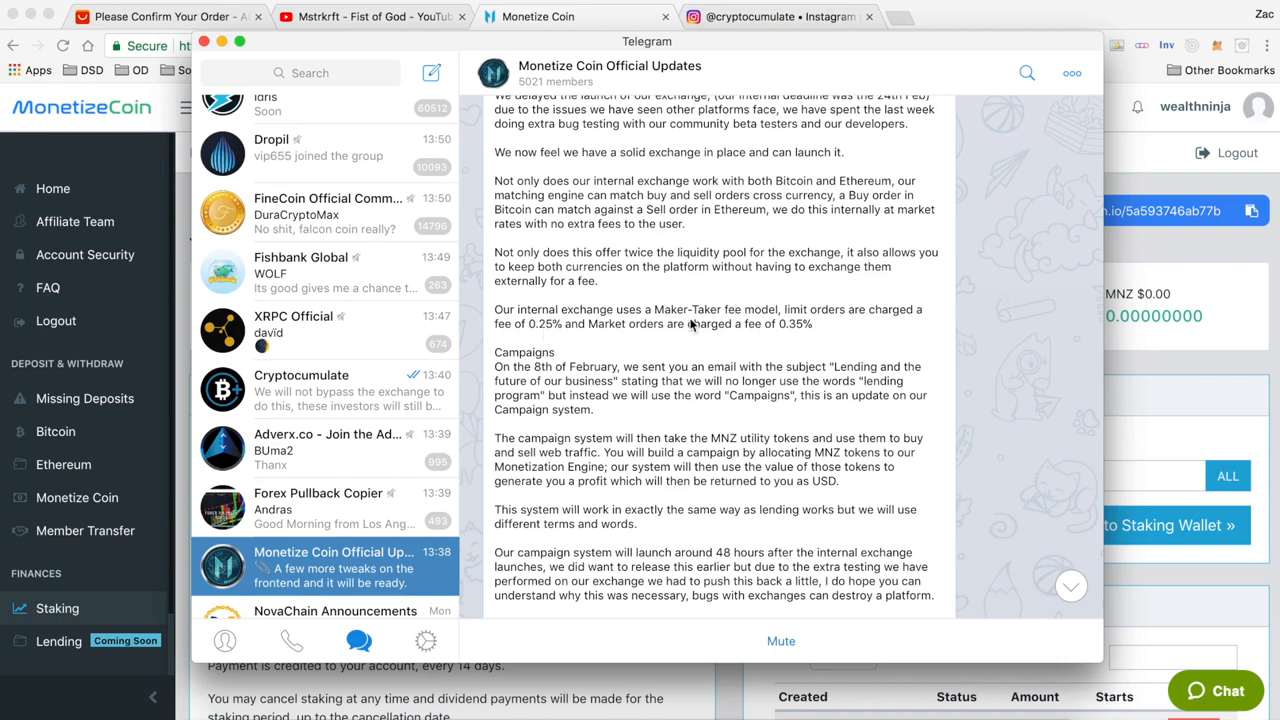
pyautogui.moveTo(798, 330)
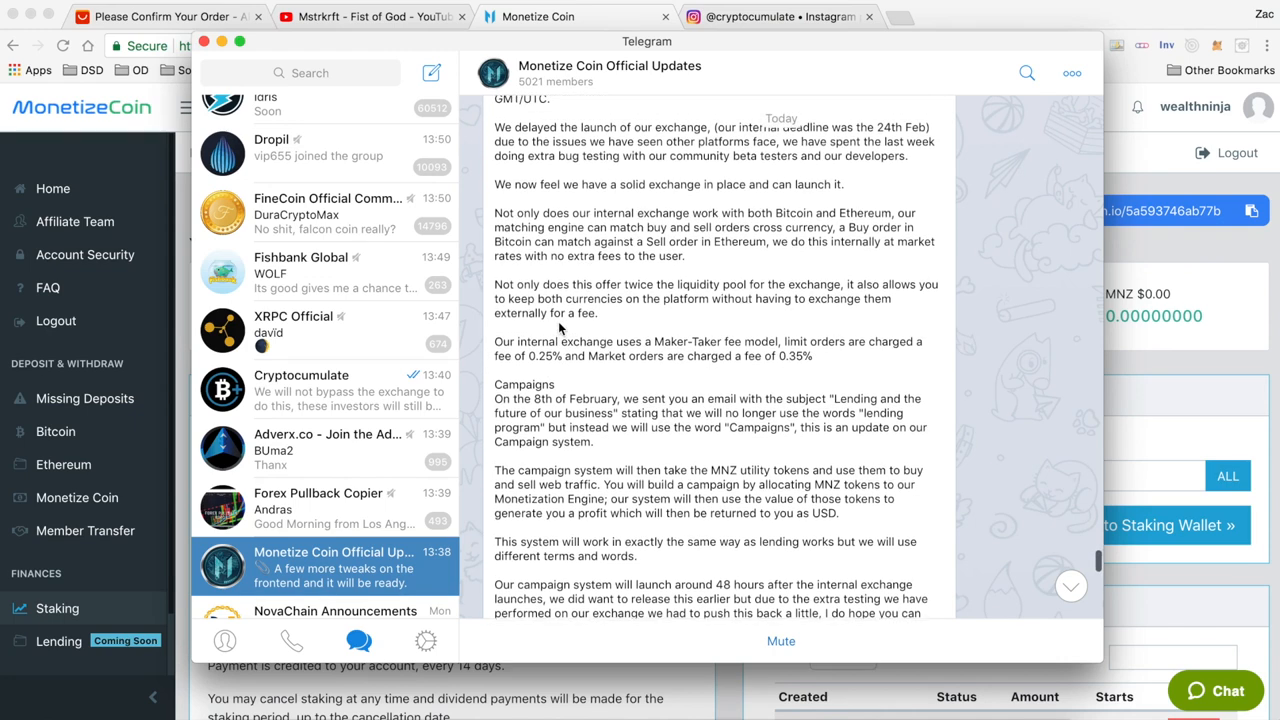
# Scroll through the announcement's Campaigns section and the paragraphs around it.
pyautogui.scroll(-3)
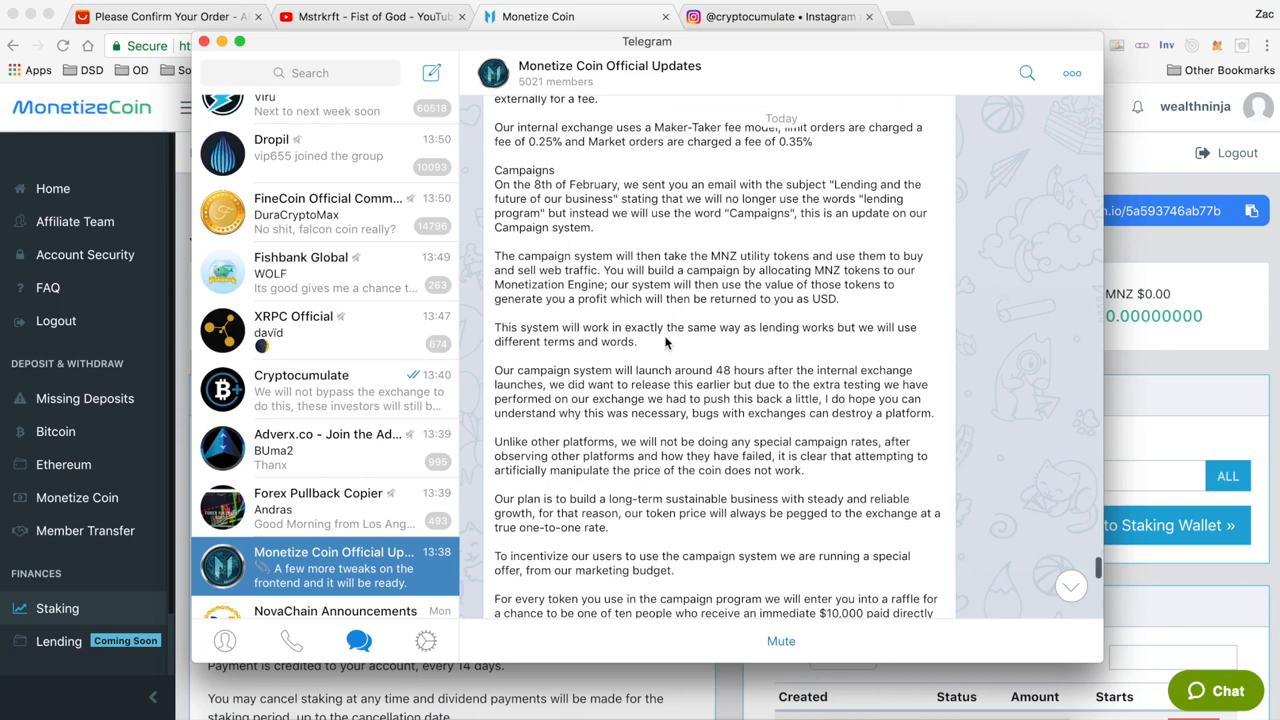
pyautogui.moveTo(548, 298)
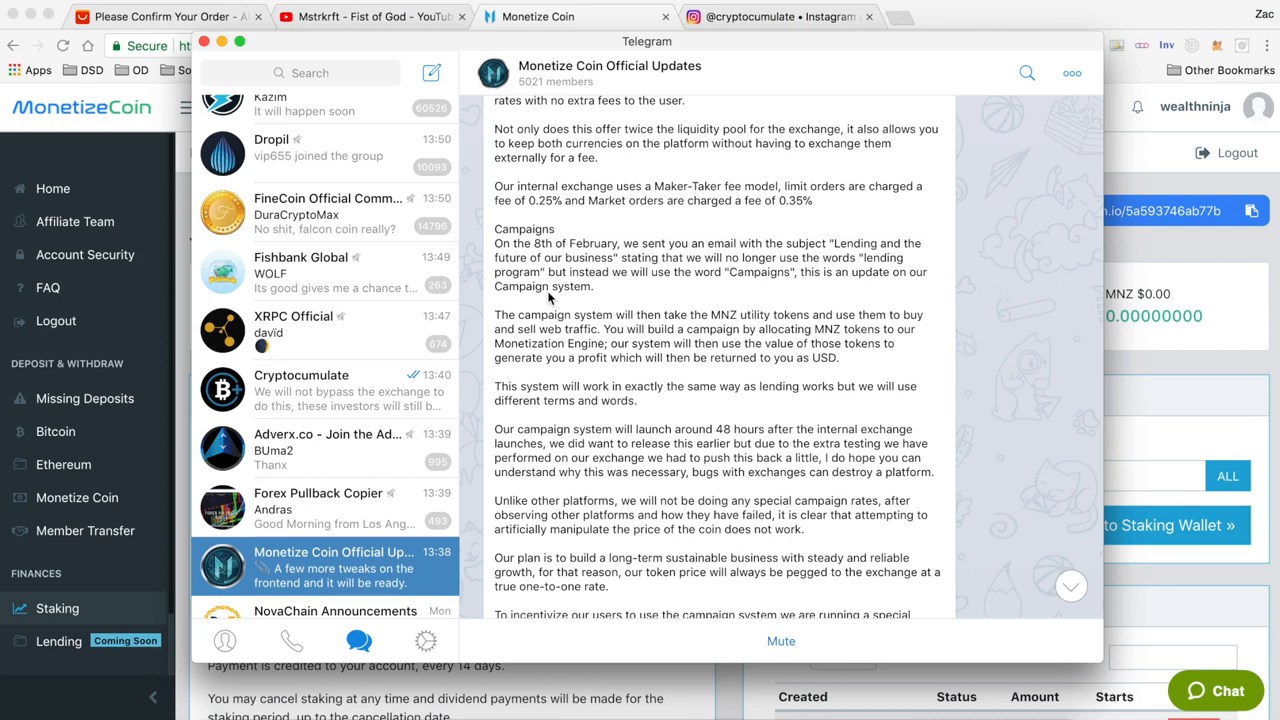
pyautogui.scroll(-3)
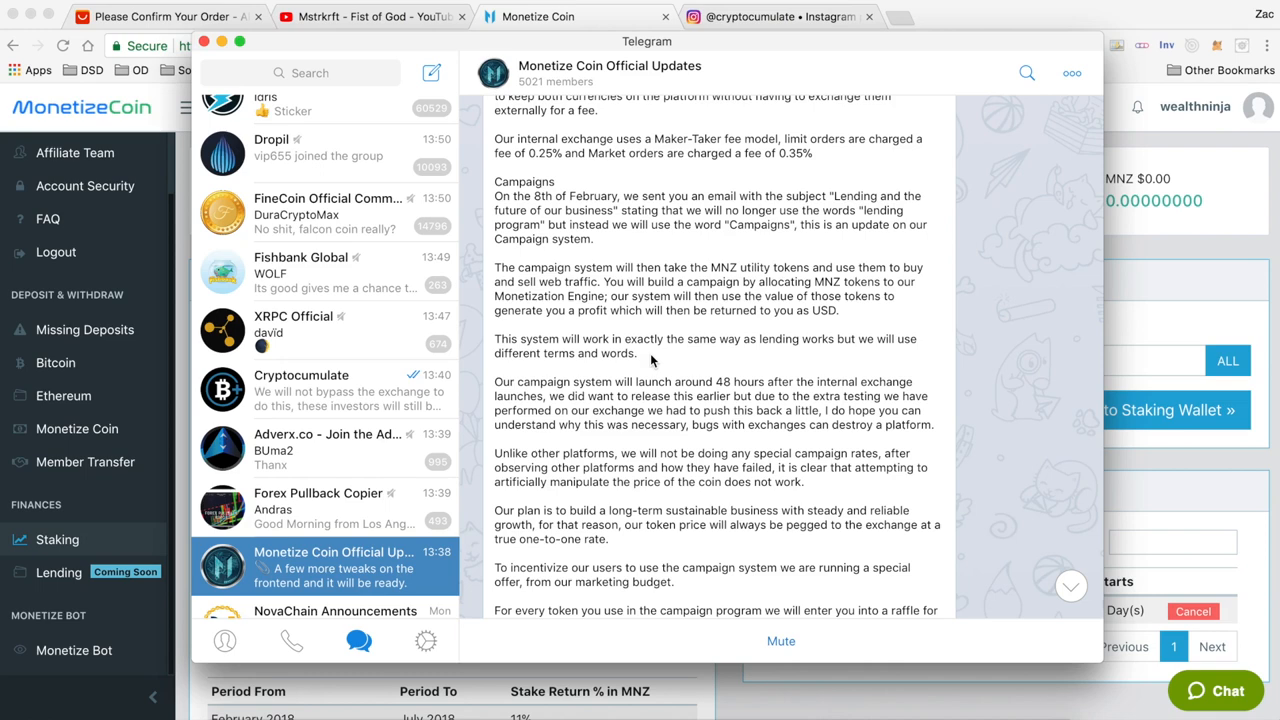
pyautogui.scroll(3)
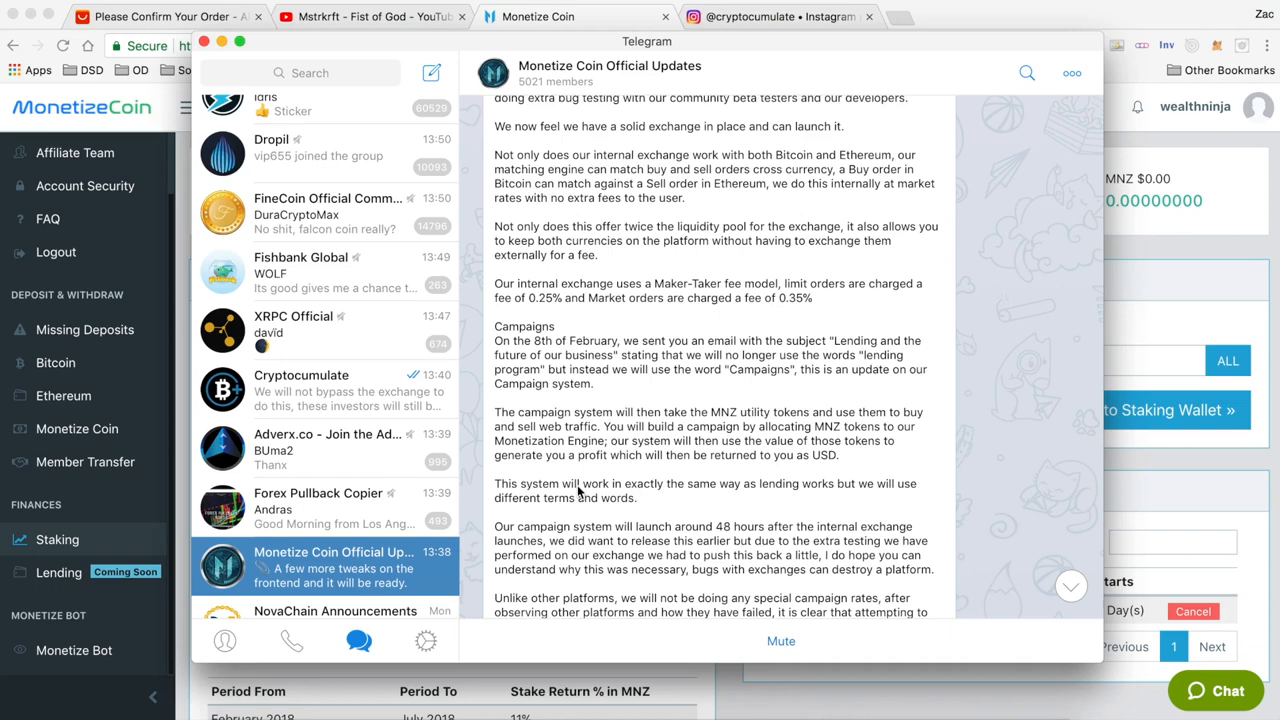
pyautogui.scroll(3)
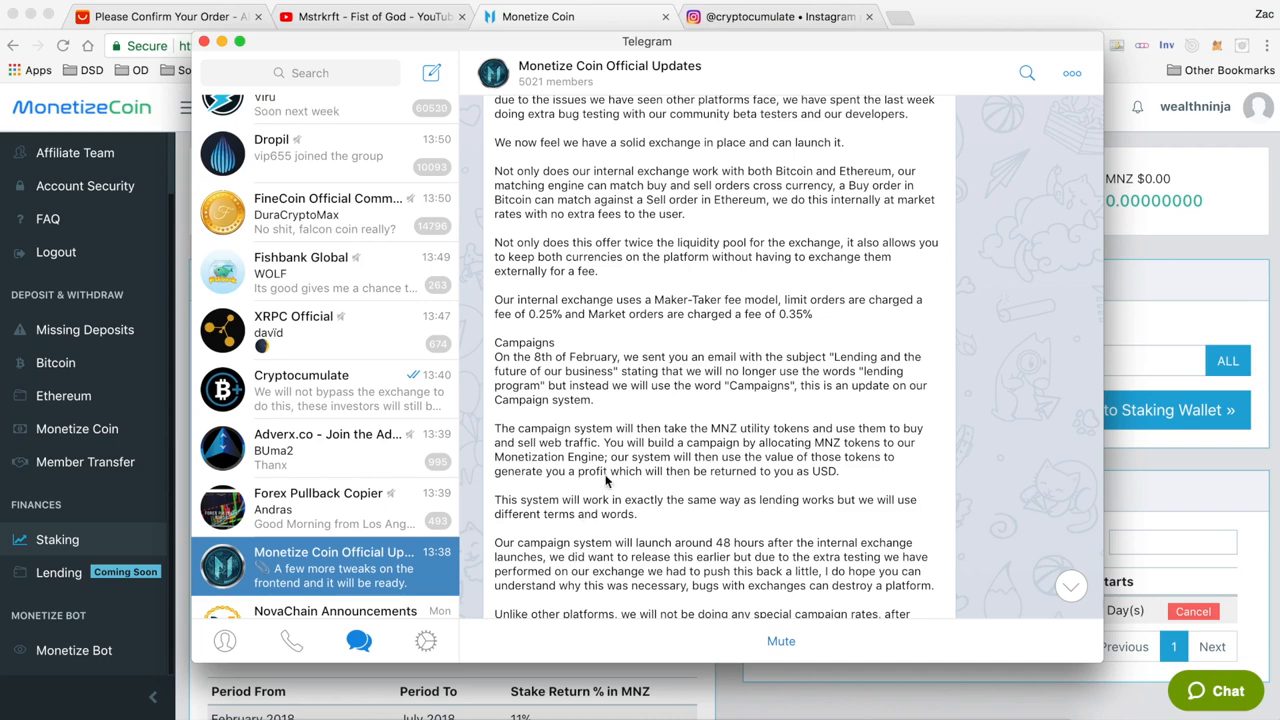
pyautogui.scroll(3)
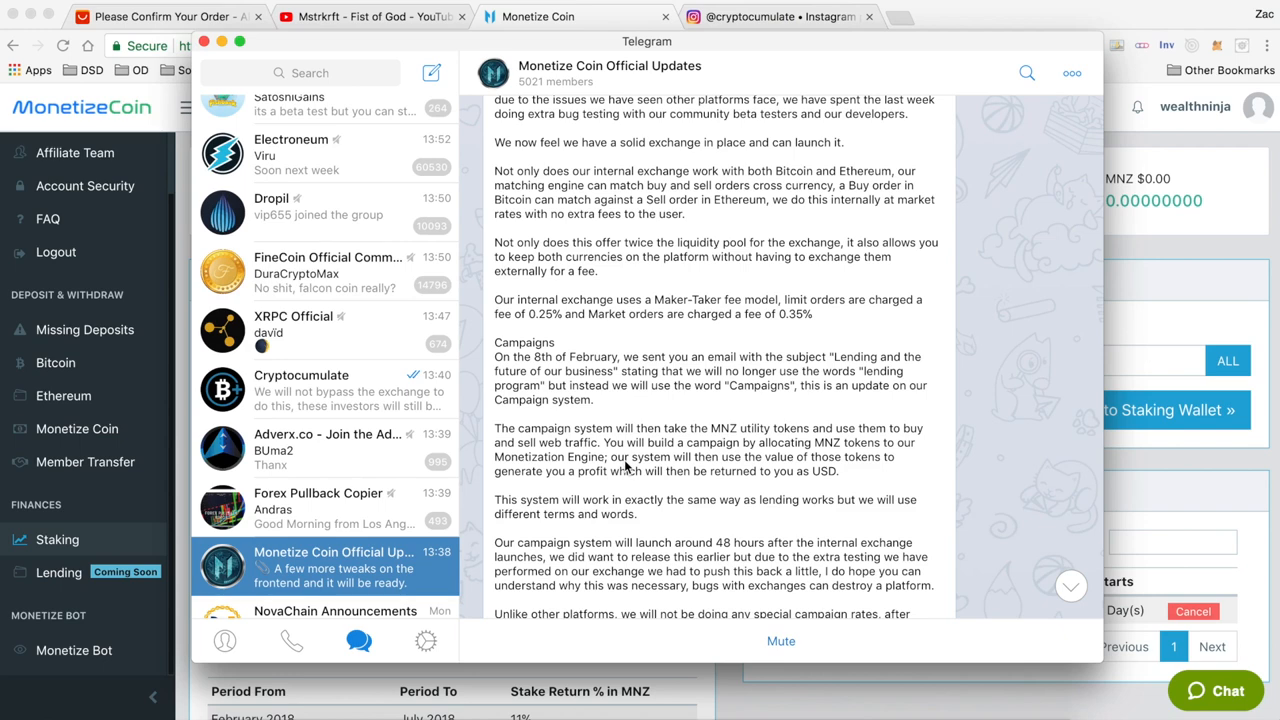
pyautogui.scroll(-3)
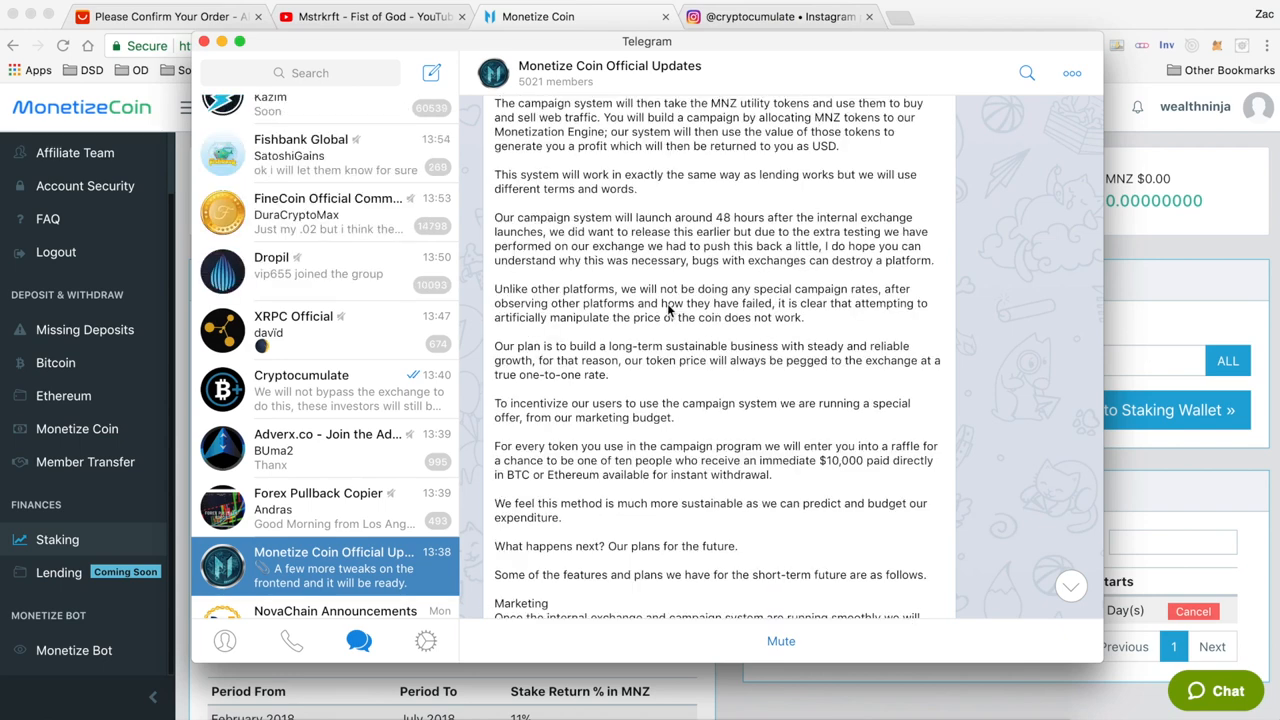
pyautogui.scroll(3)
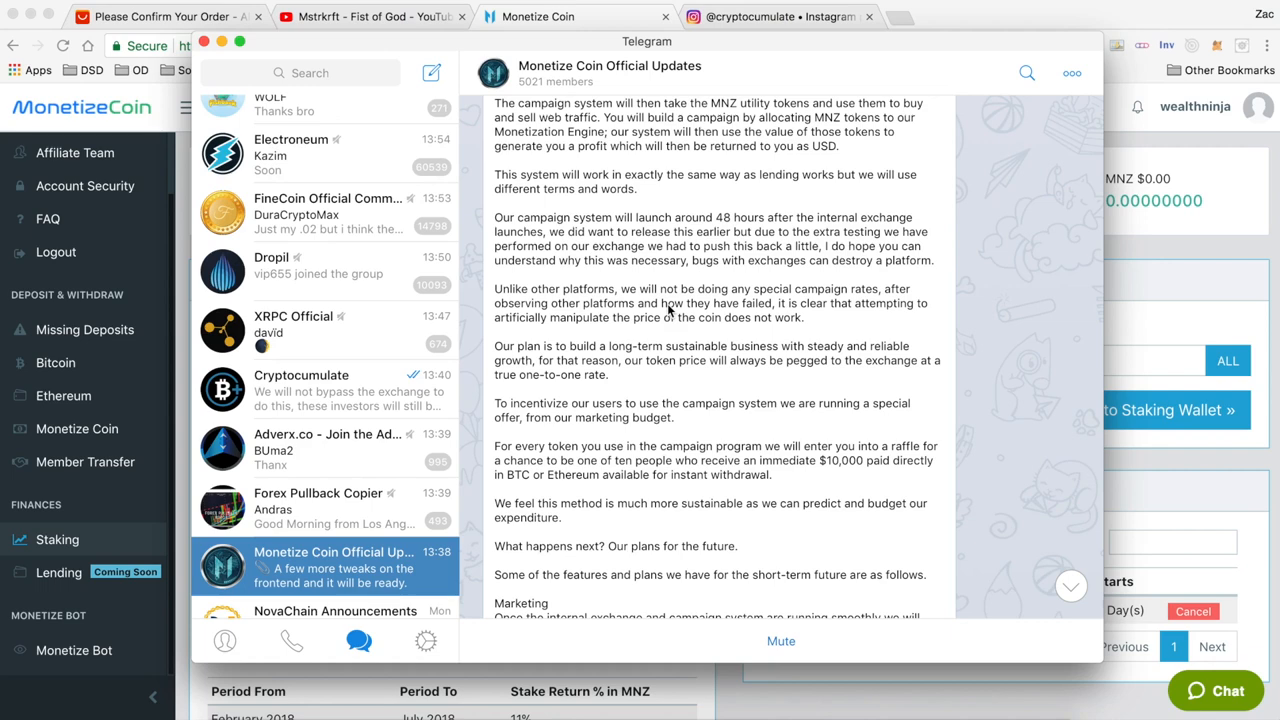
# Continue scrolling until the 'What happens next?' and Marketing paragraphs are in view.
pyautogui.scroll(-3)
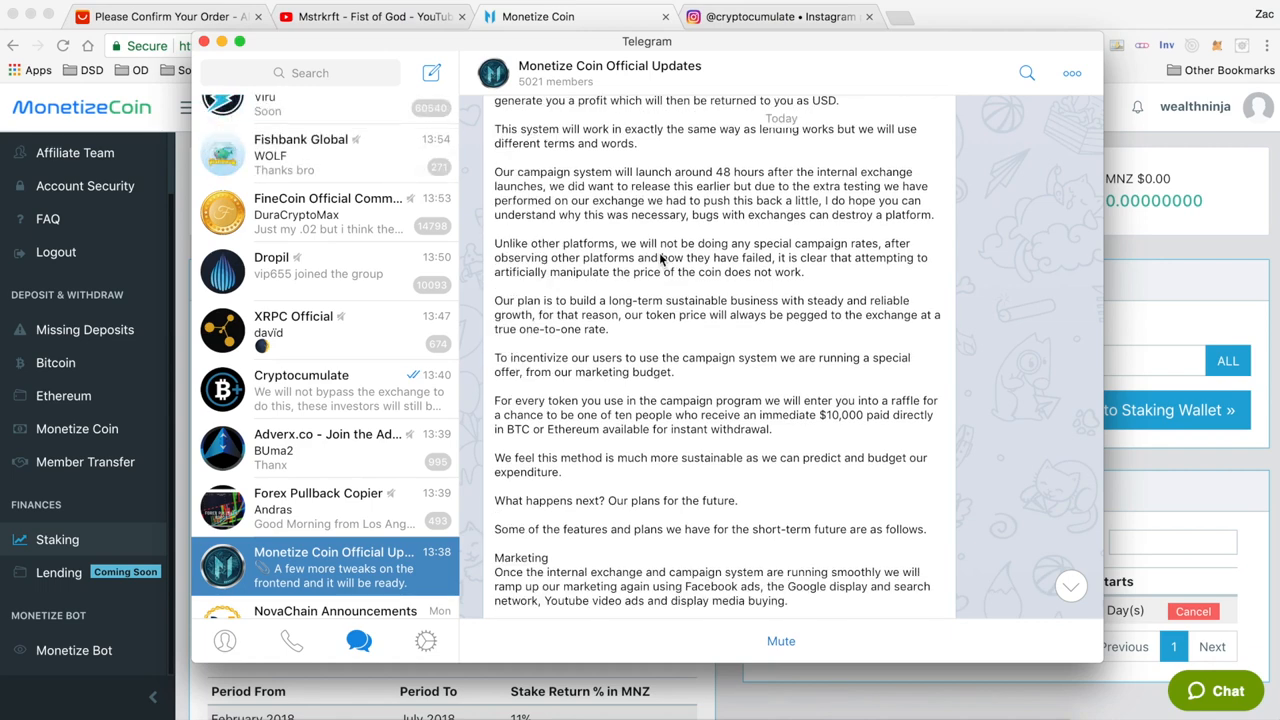
pyautogui.scroll(3)
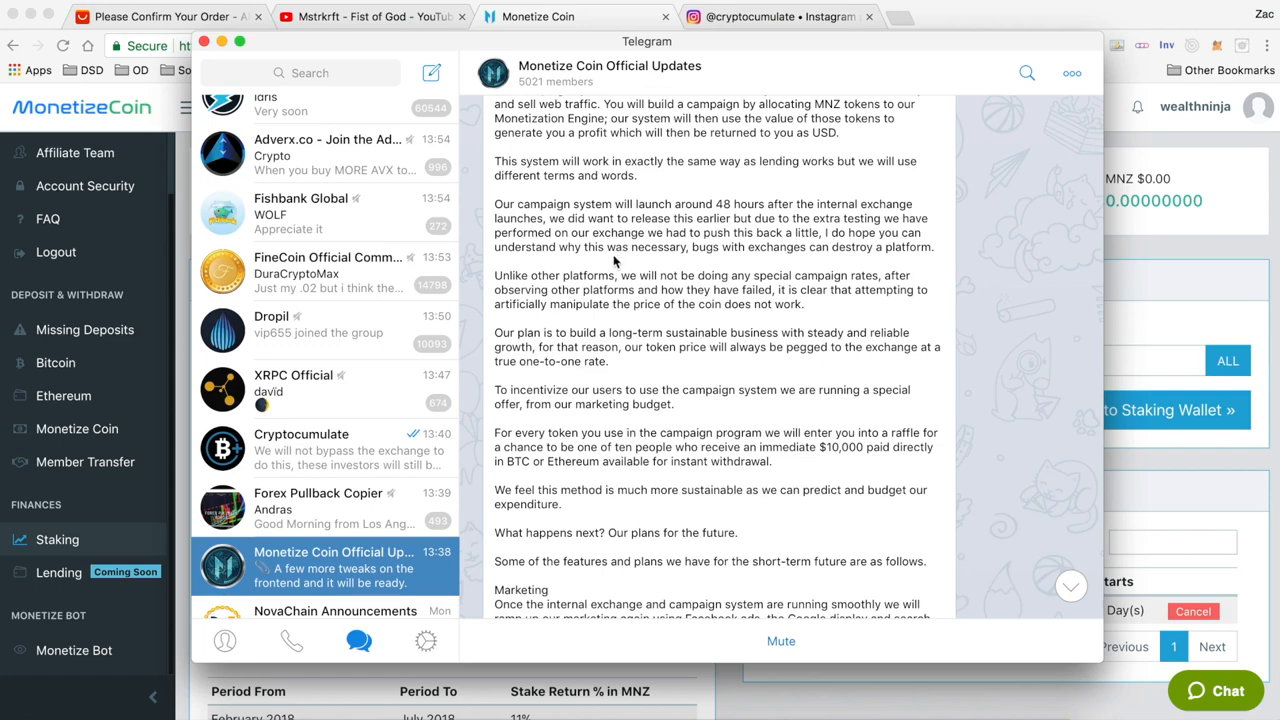
pyautogui.scroll(-3)
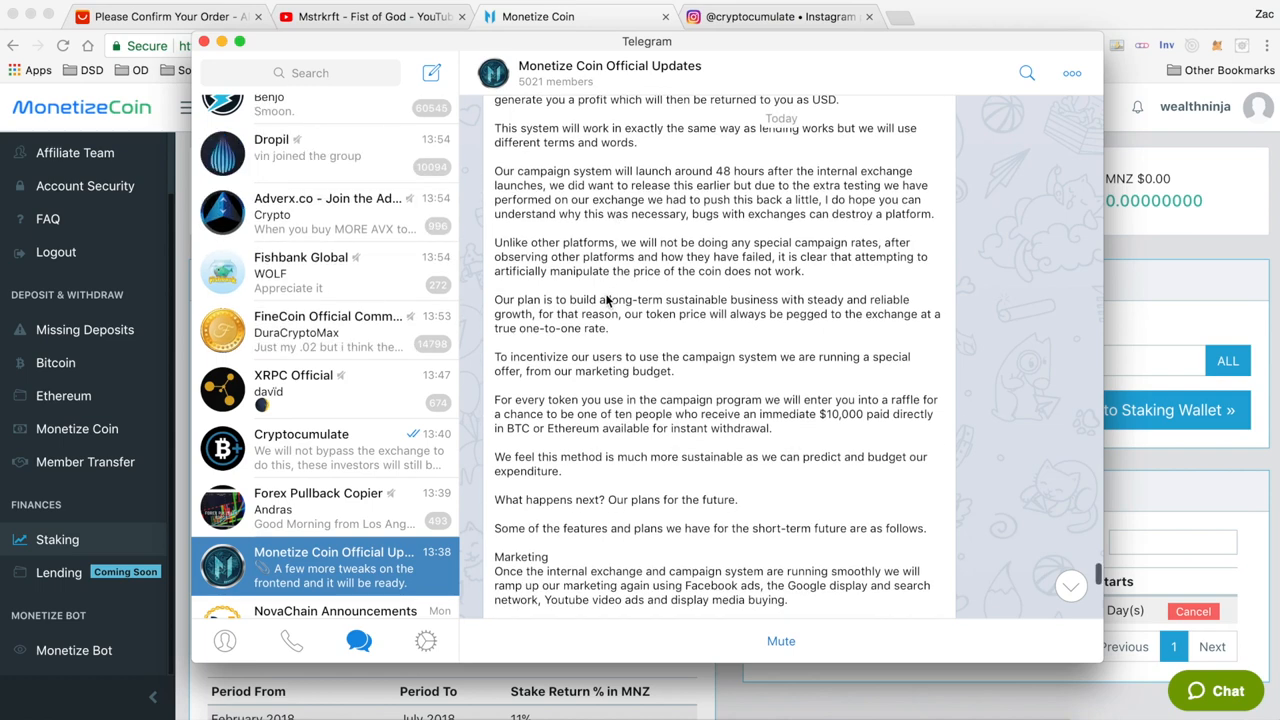
pyautogui.scroll(3)
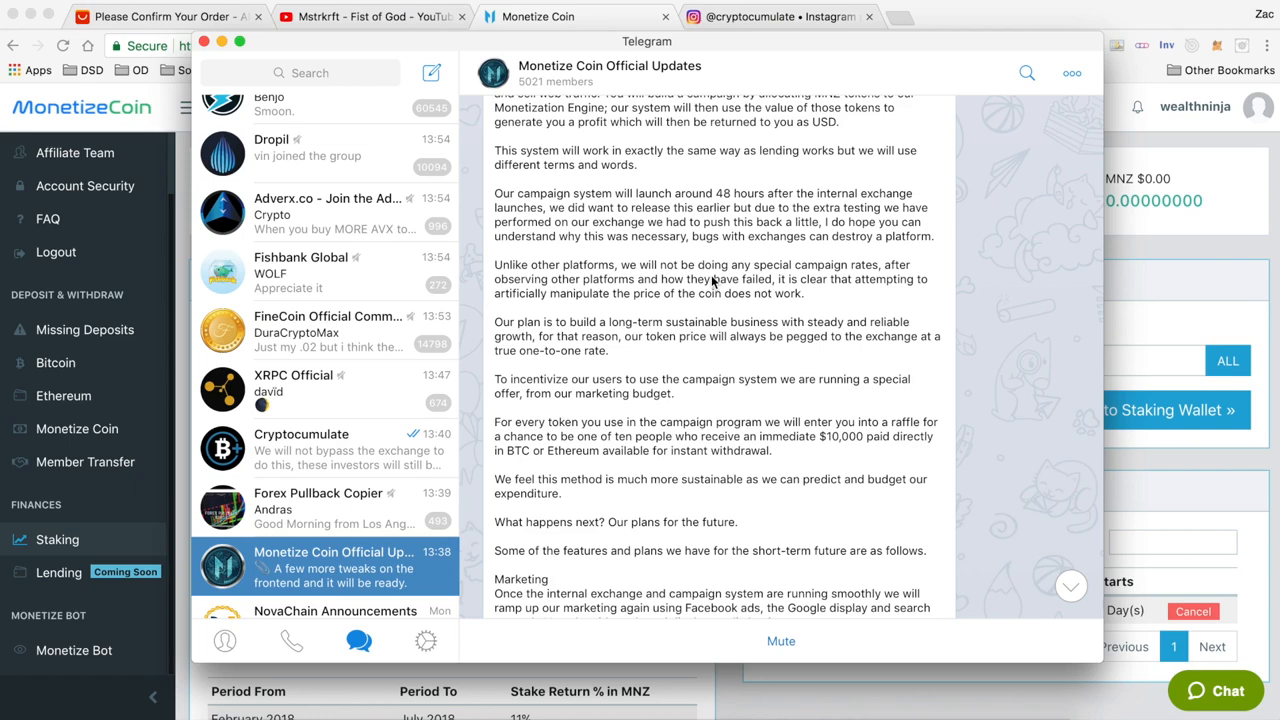
pyautogui.moveTo(808, 280)
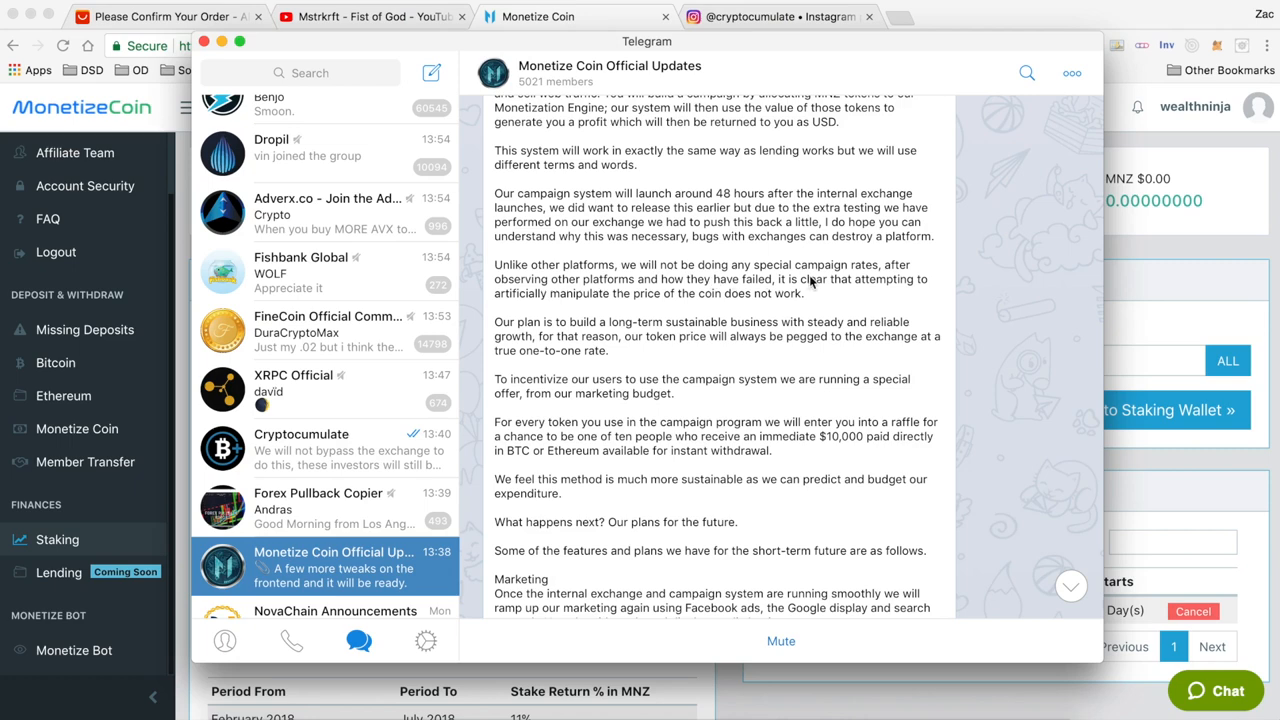
pyautogui.moveTo(658, 300)
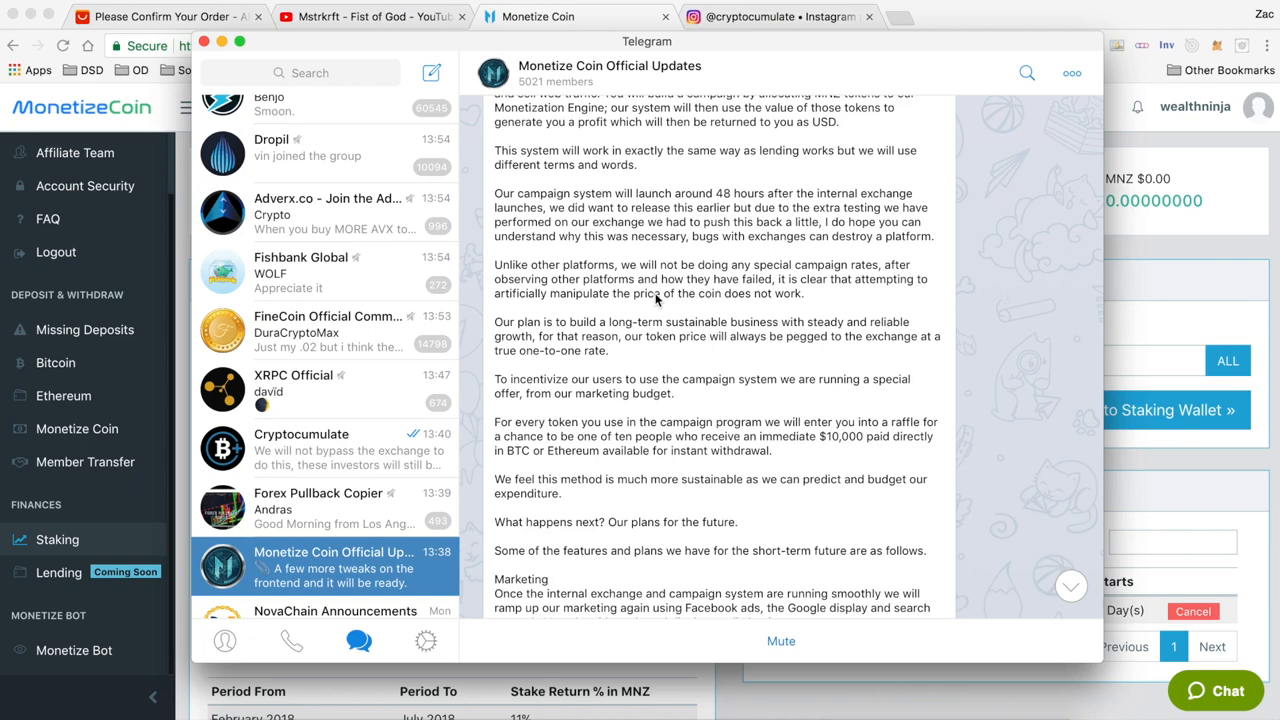
pyautogui.scroll(3)
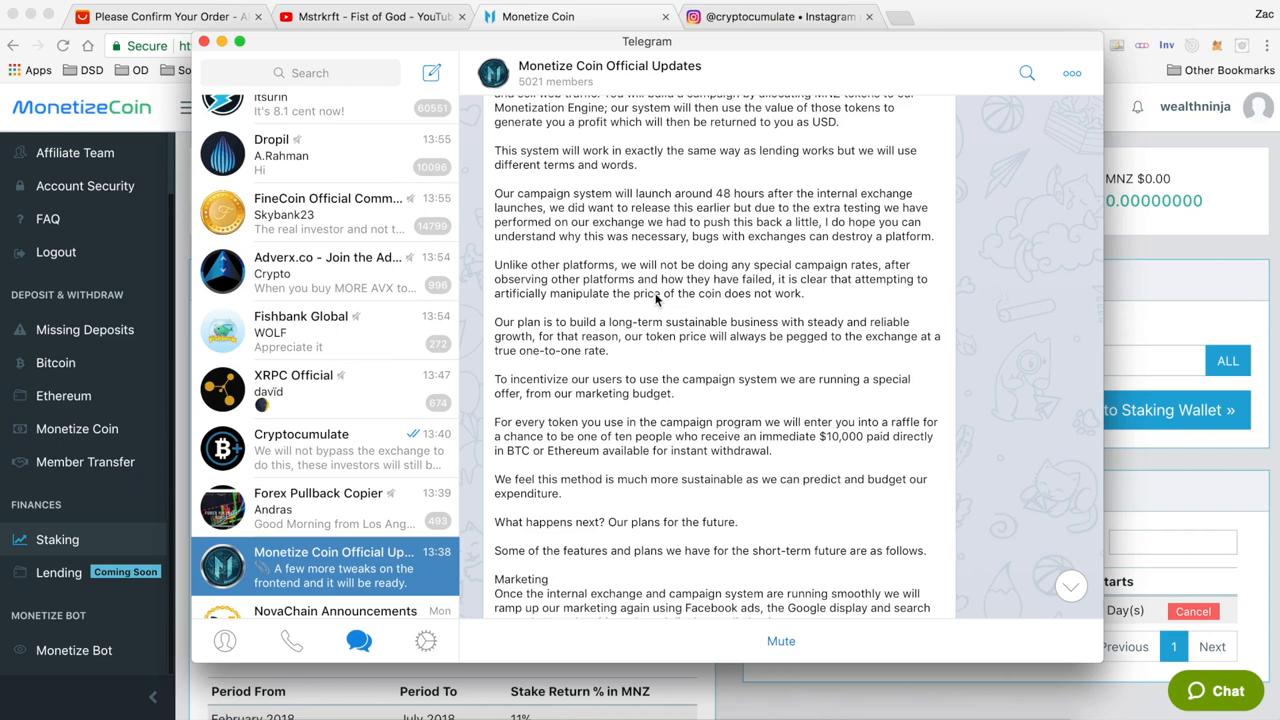
pyautogui.scroll(3)
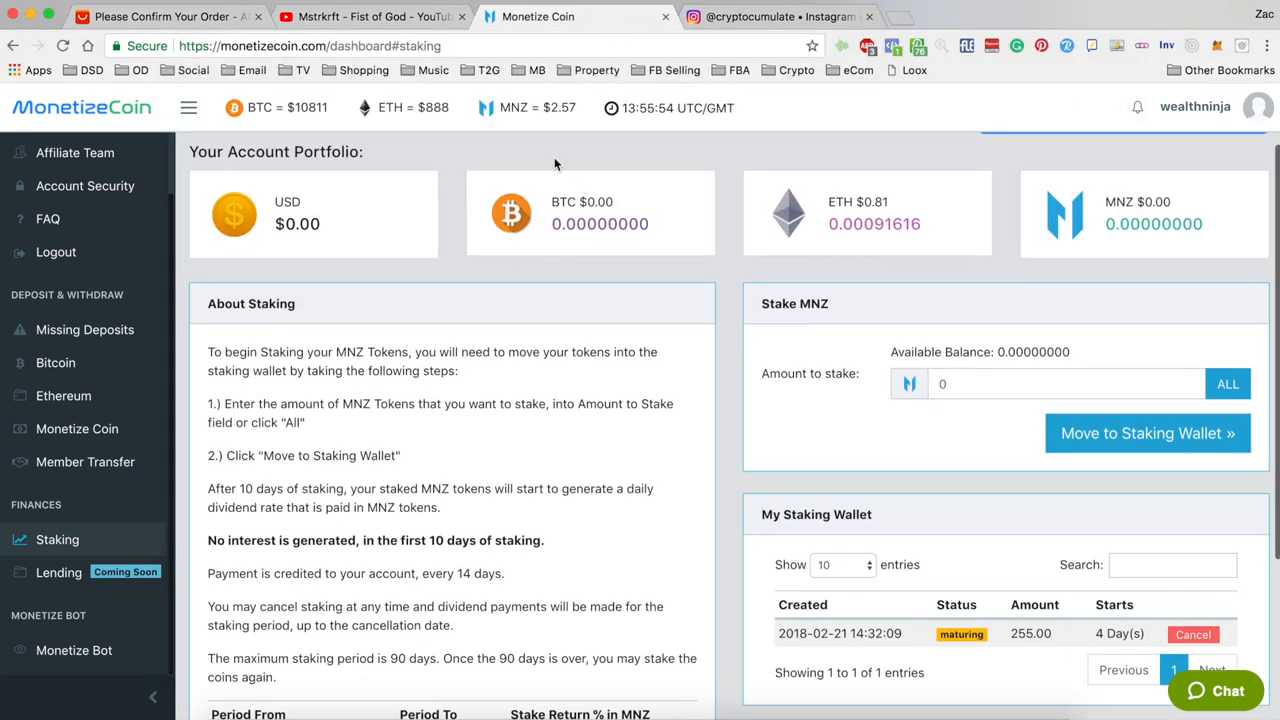
pyautogui.moveTo(204, 388)
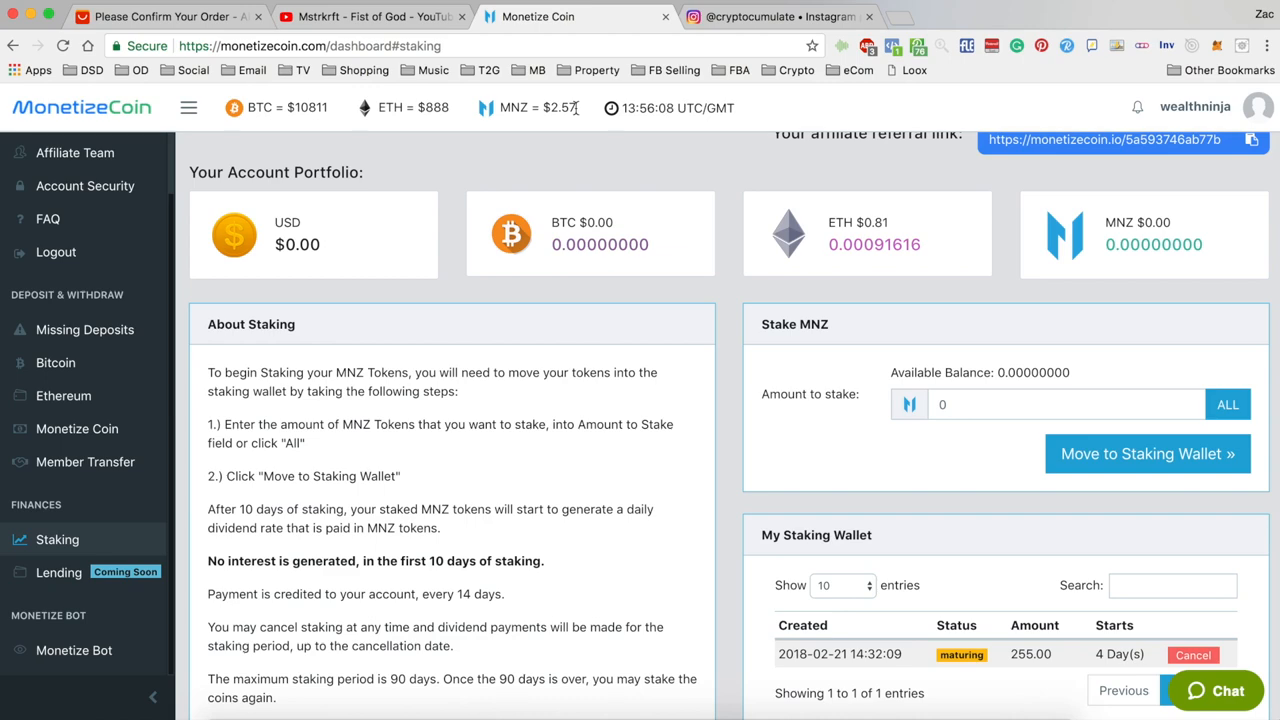
pyautogui.scroll(3)
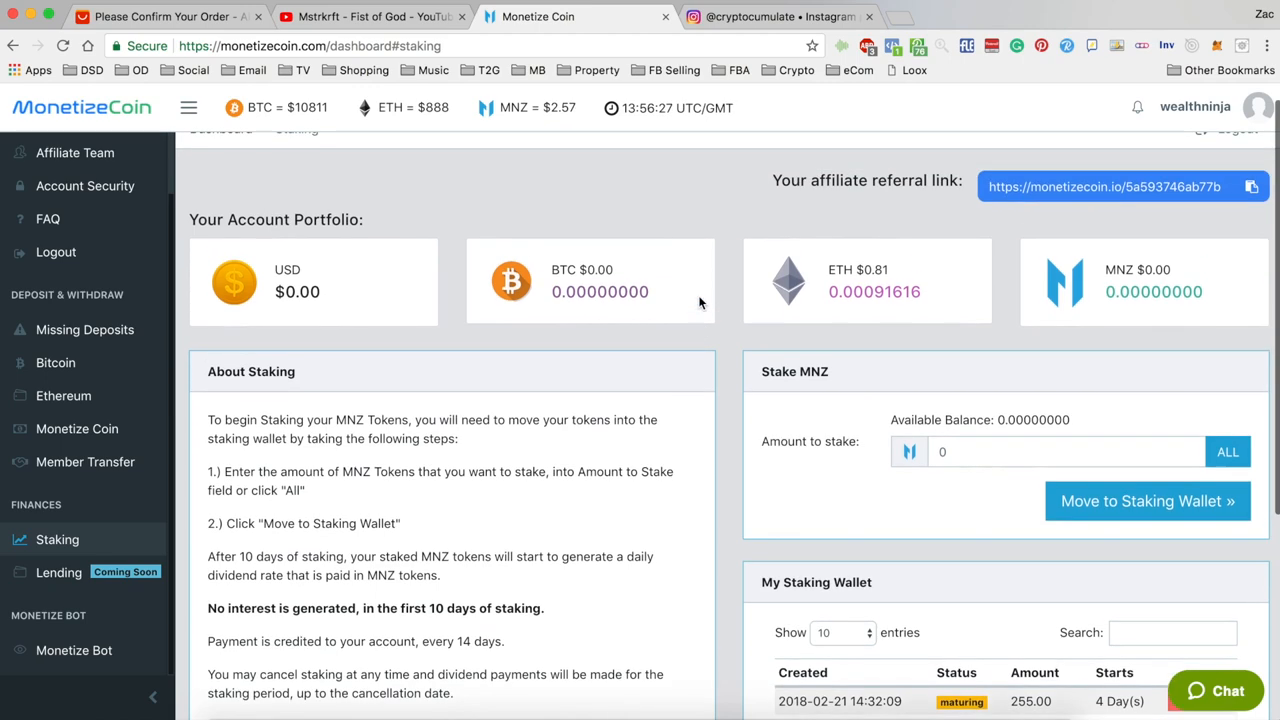
pyautogui.scroll(3)
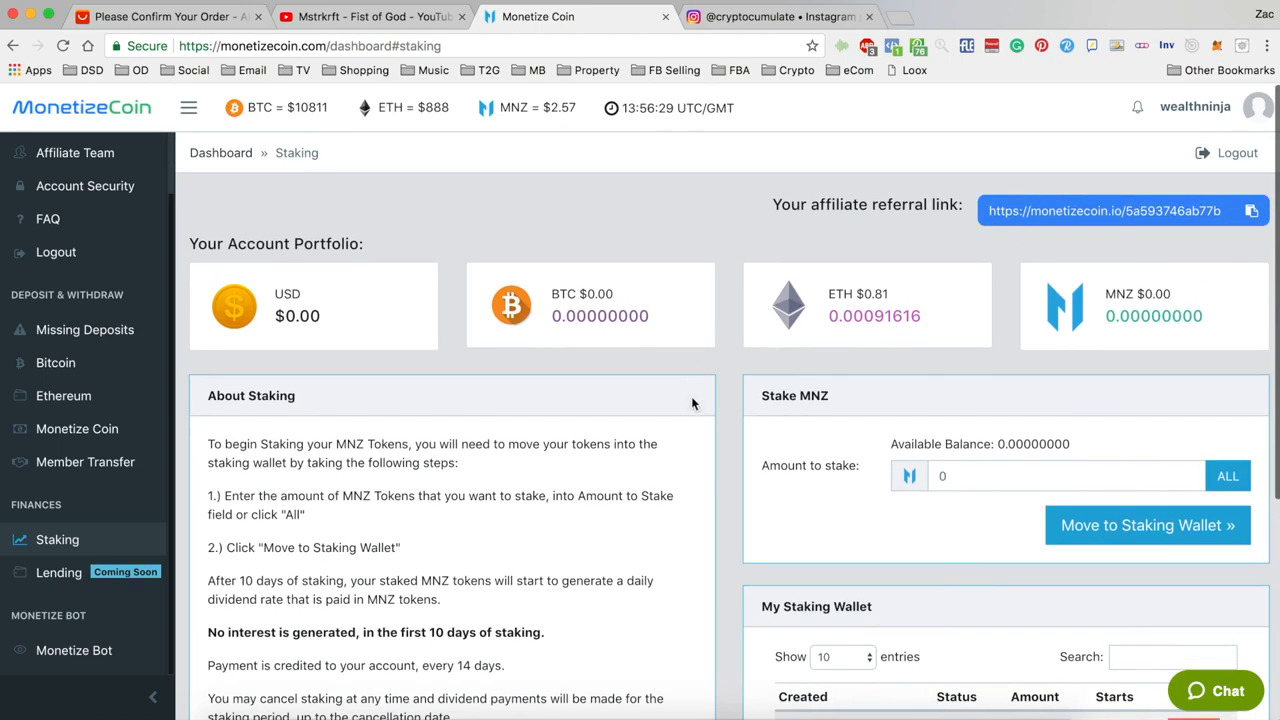
pyautogui.scroll(-3)
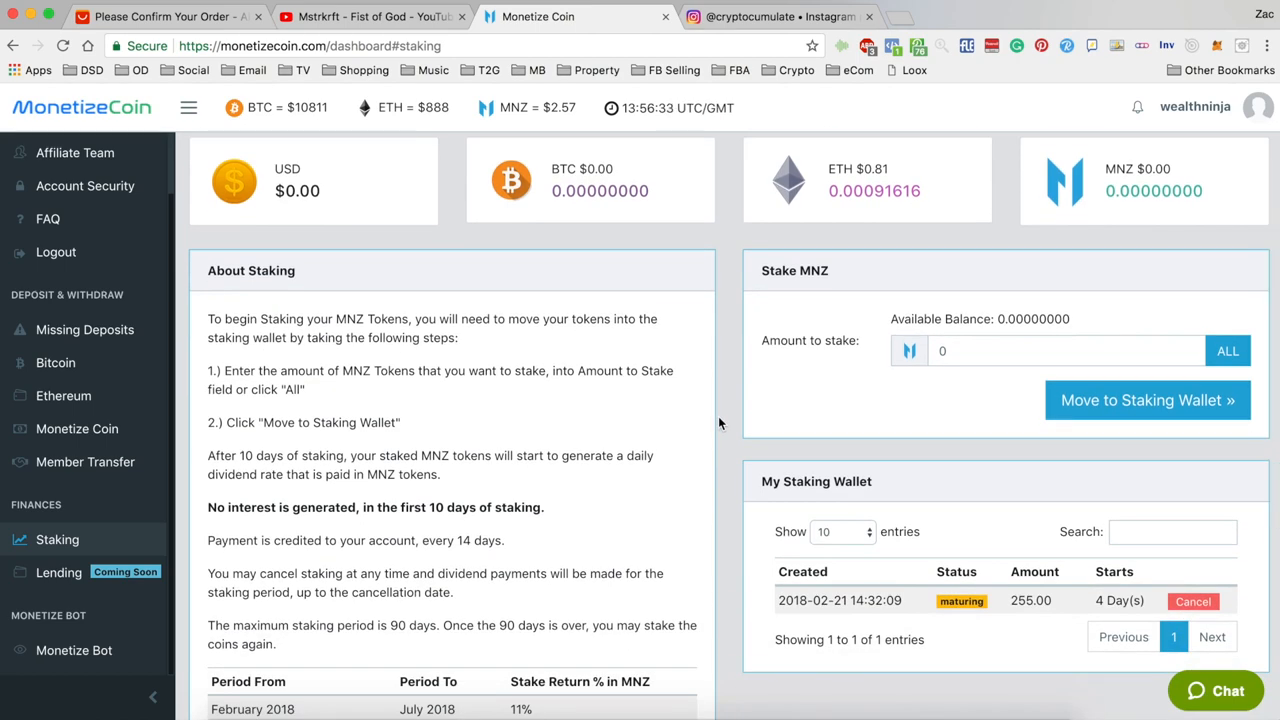
pyautogui.scroll(3)
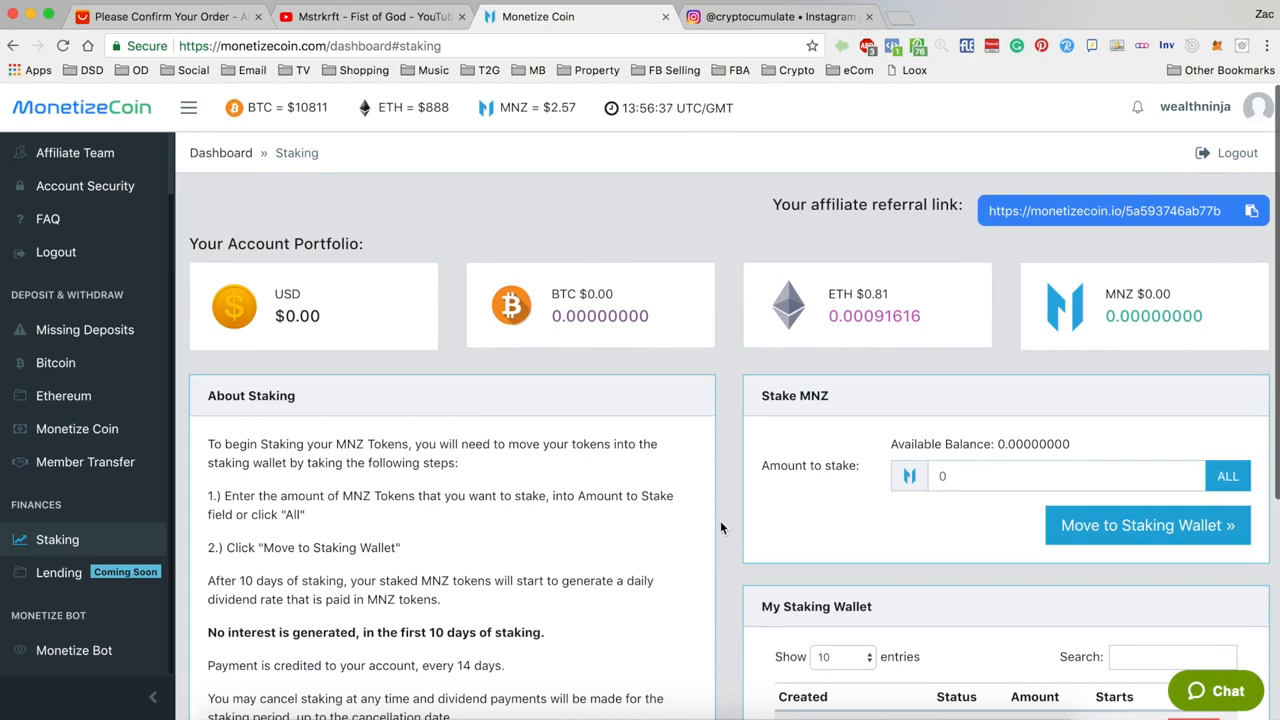
pyautogui.scroll(-3)
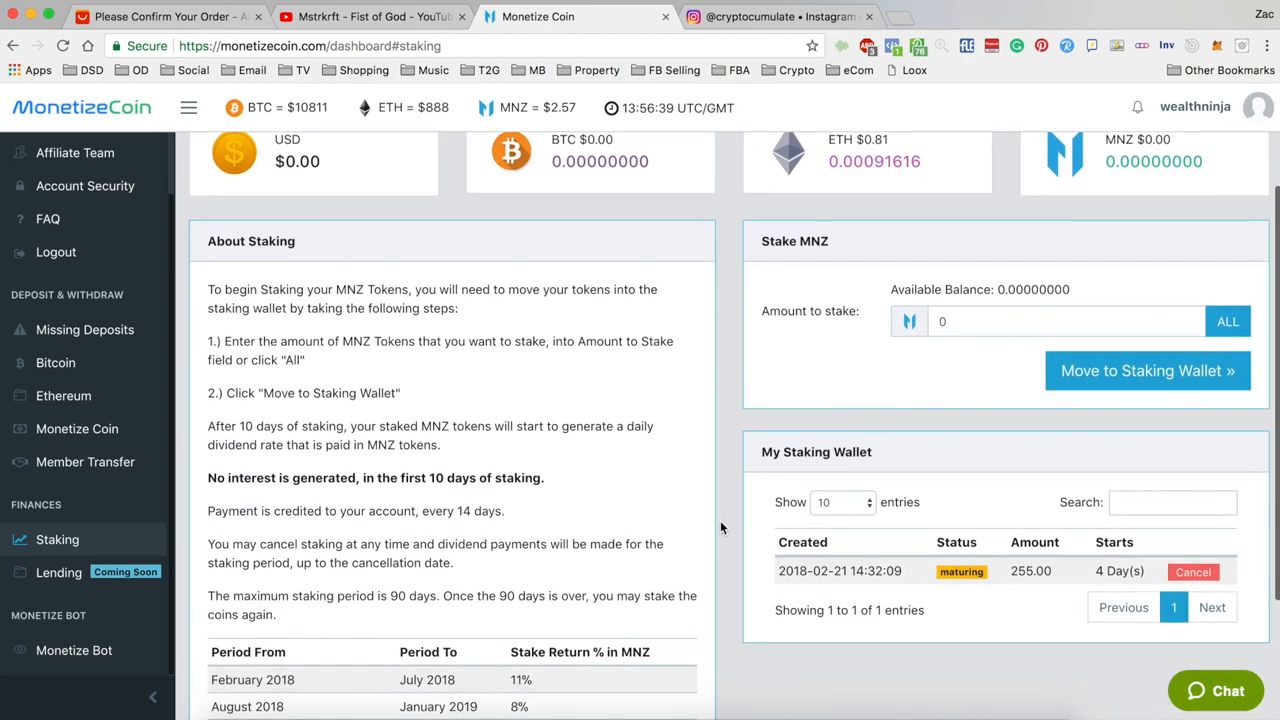
pyautogui.scroll(-3)
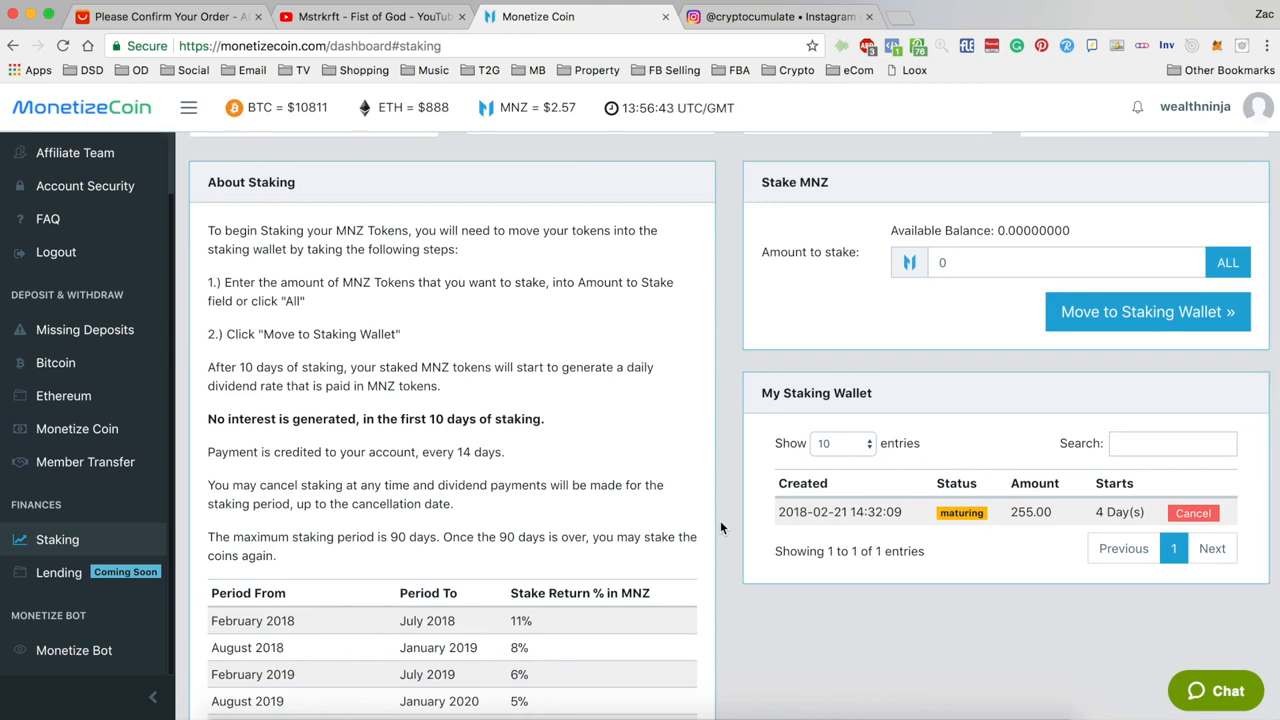
pyautogui.scroll(3)
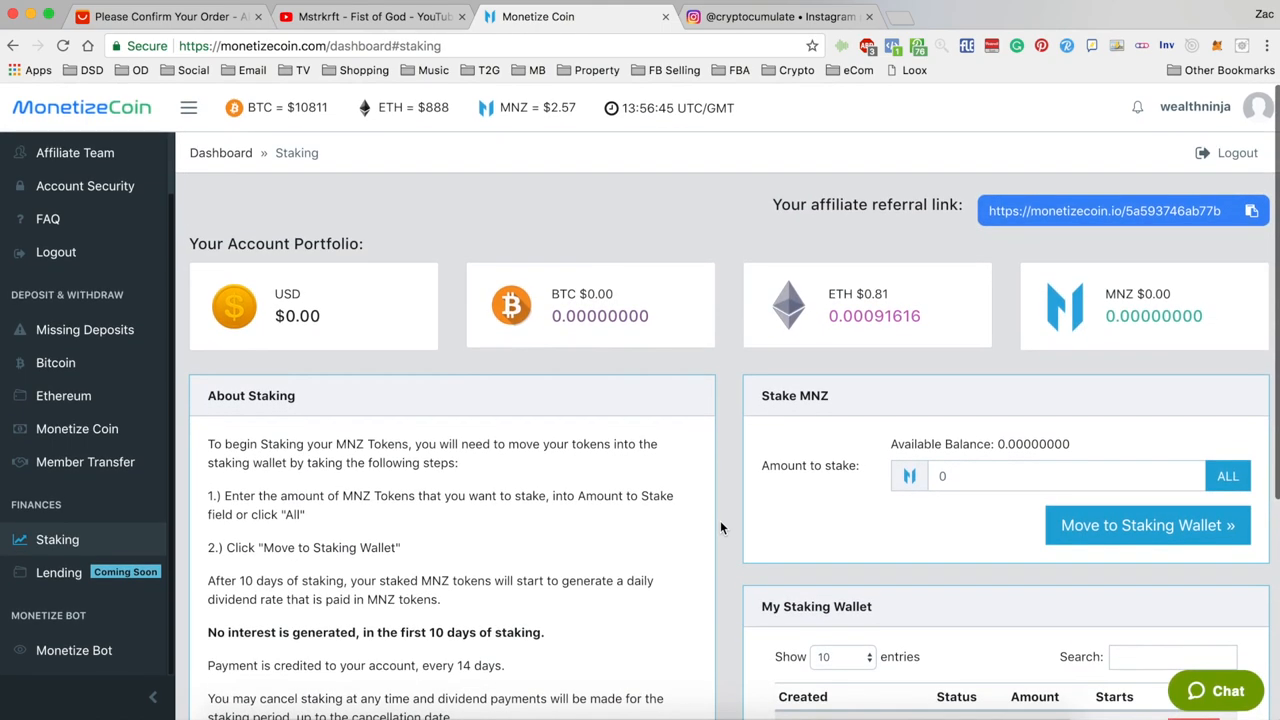
pyautogui.scroll(-3)
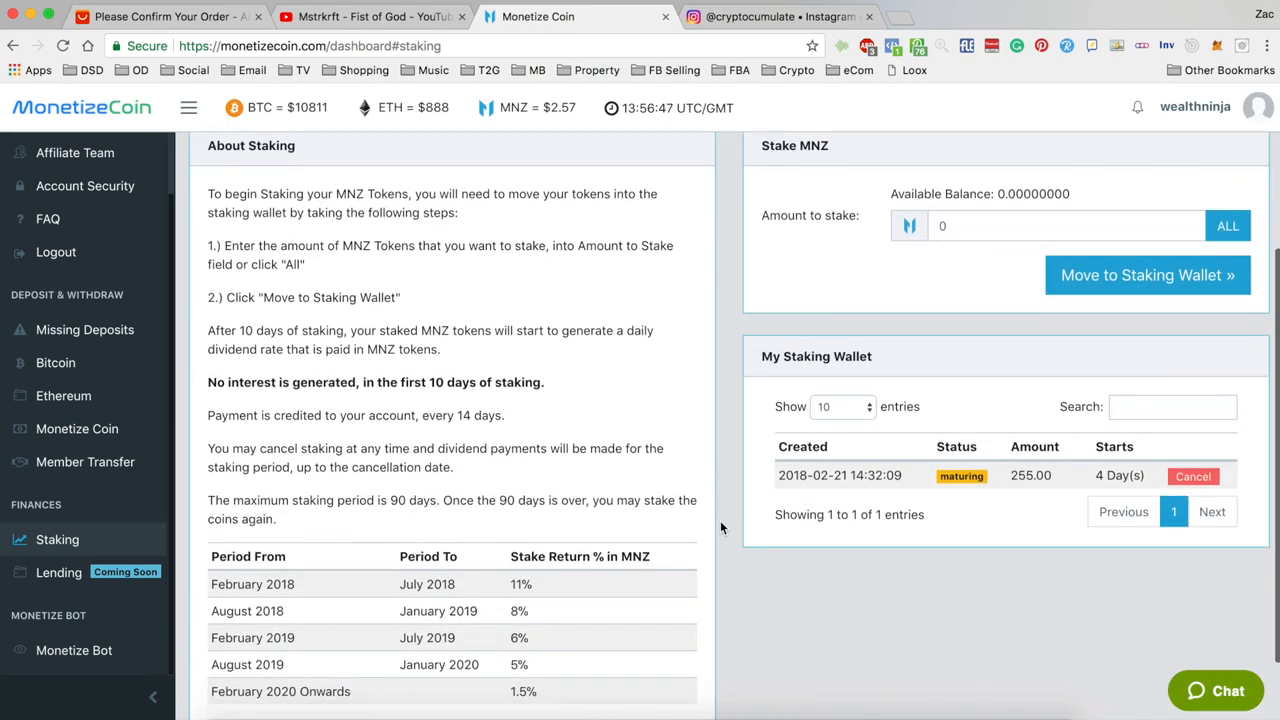
pyautogui.scroll(-3)
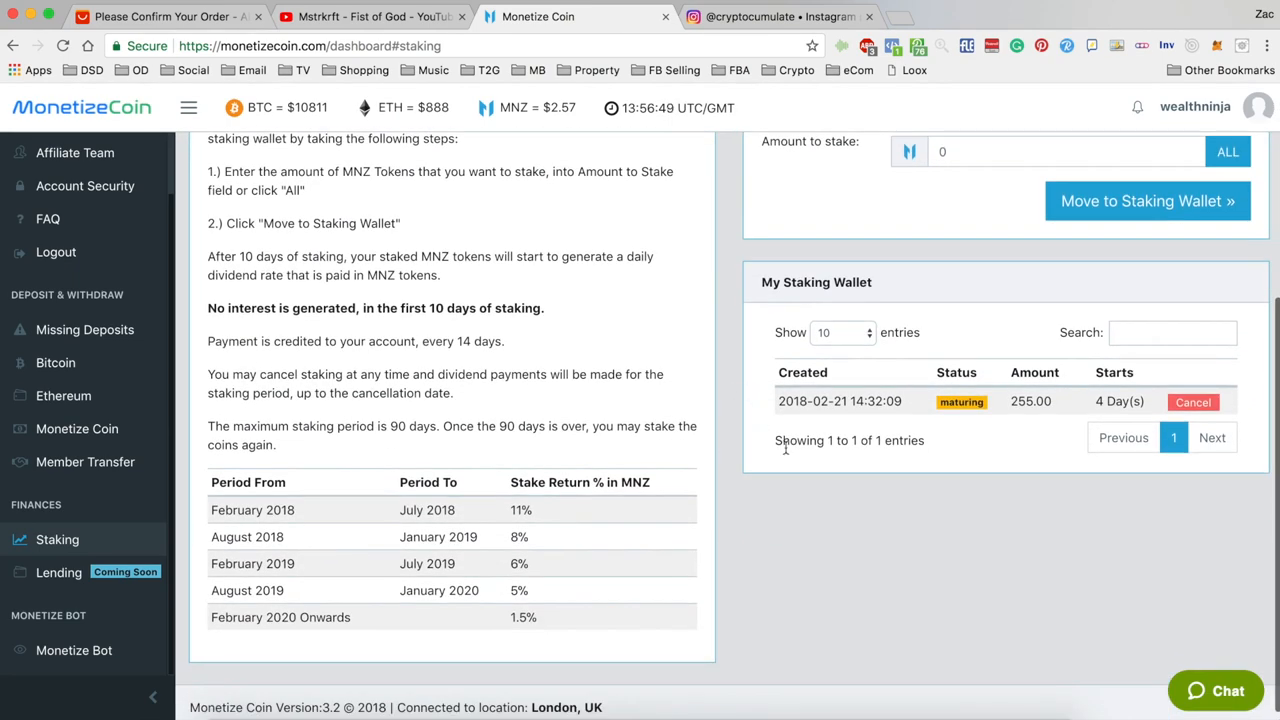
pyautogui.scroll(3)
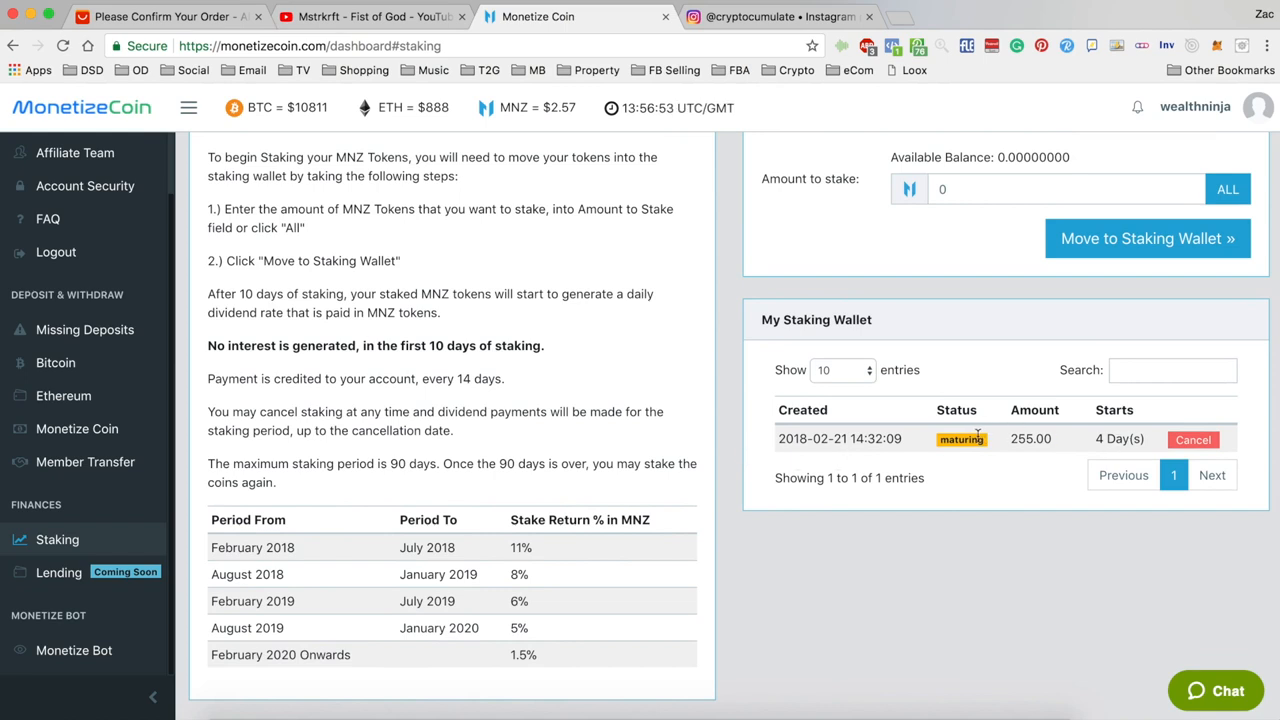
pyautogui.moveTo(1104, 440)
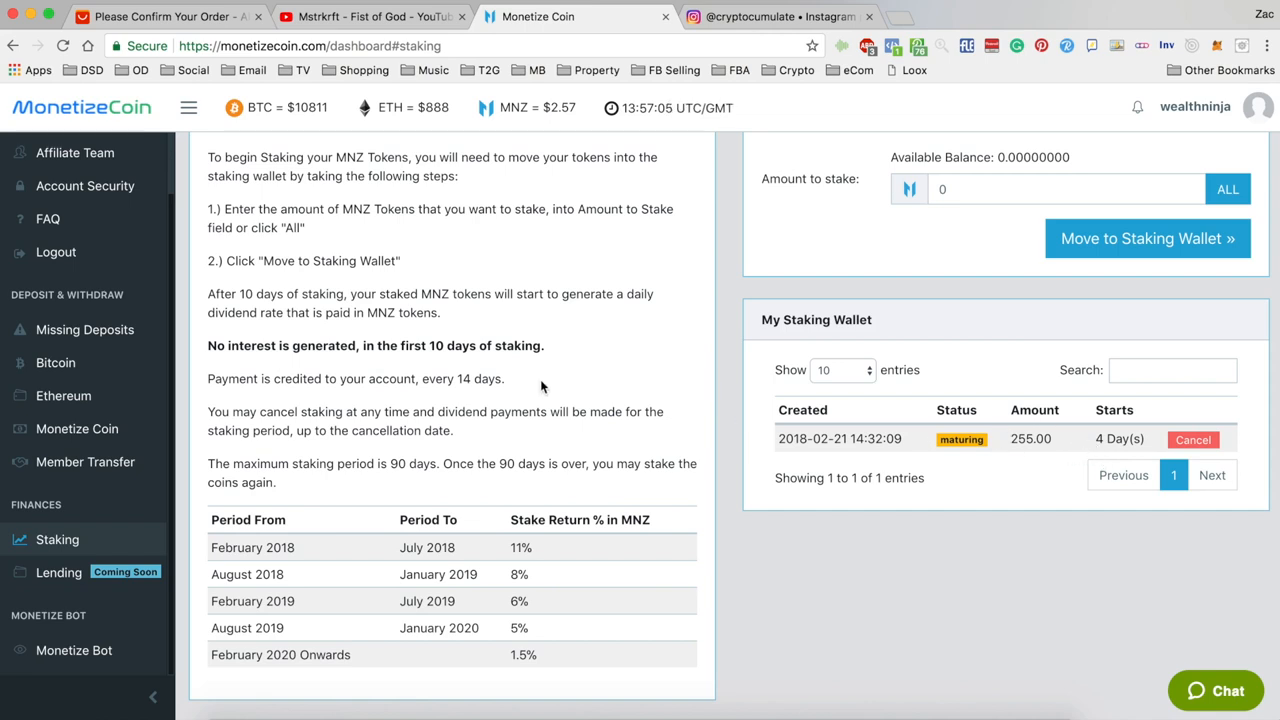
pyautogui.scroll(-3)
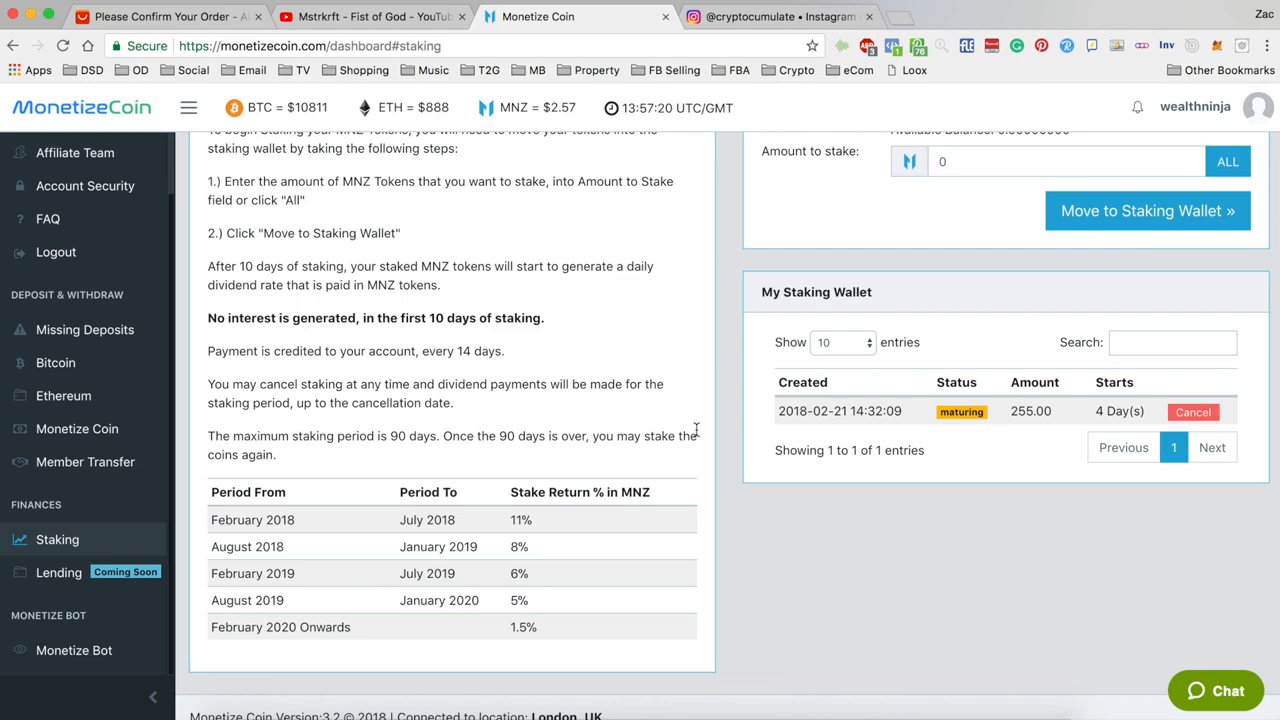
pyautogui.moveTo(816, 444)
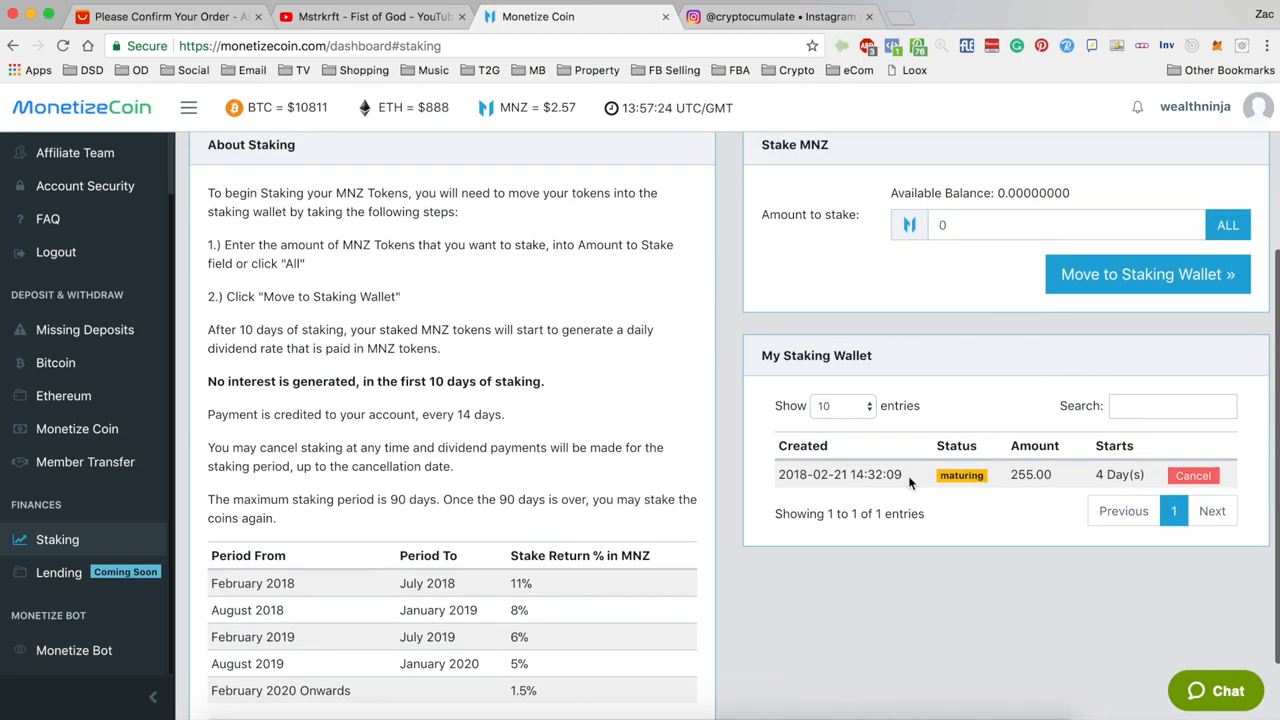
pyautogui.scroll(-3)
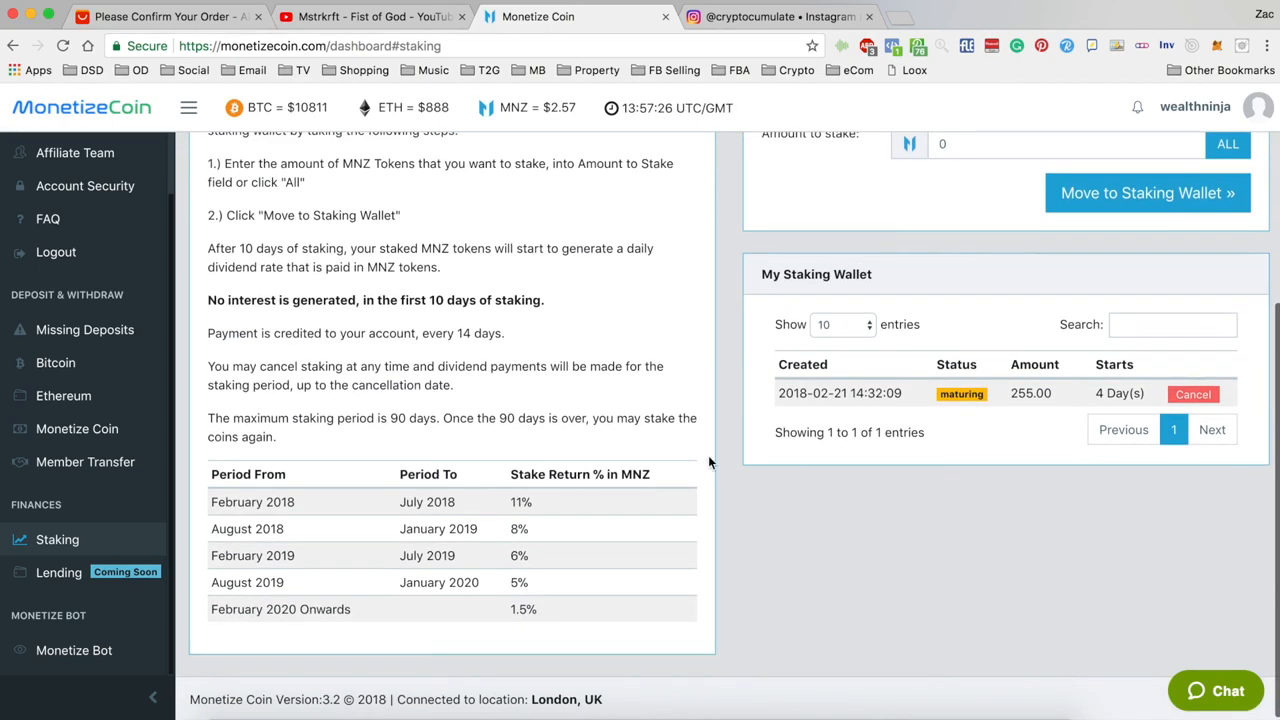
pyautogui.scroll(3)
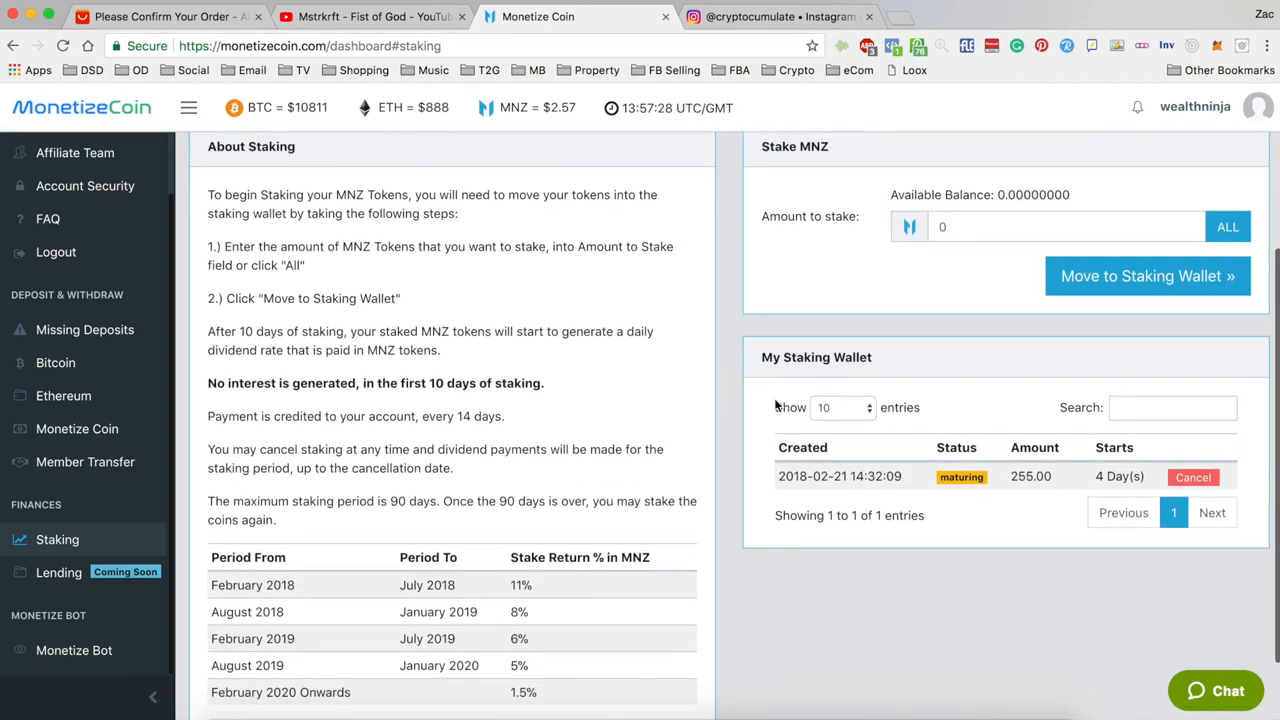
pyautogui.moveTo(726, 368)
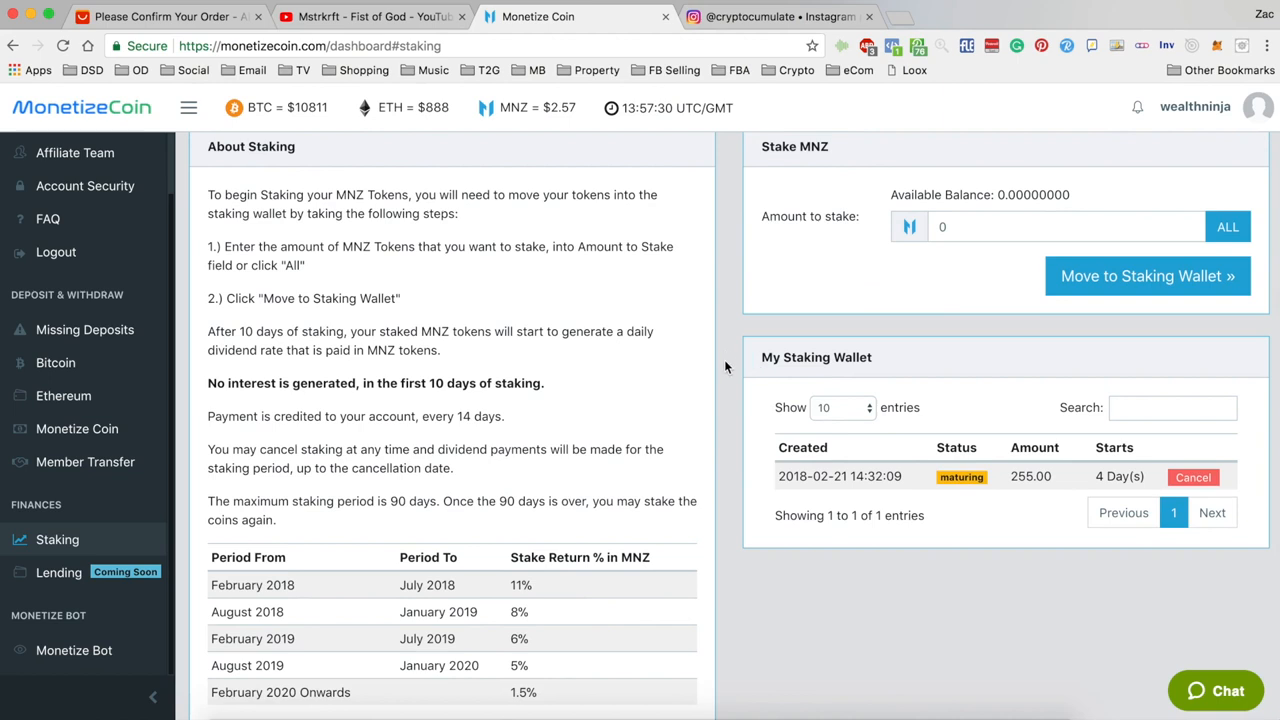
pyautogui.scroll(-3)
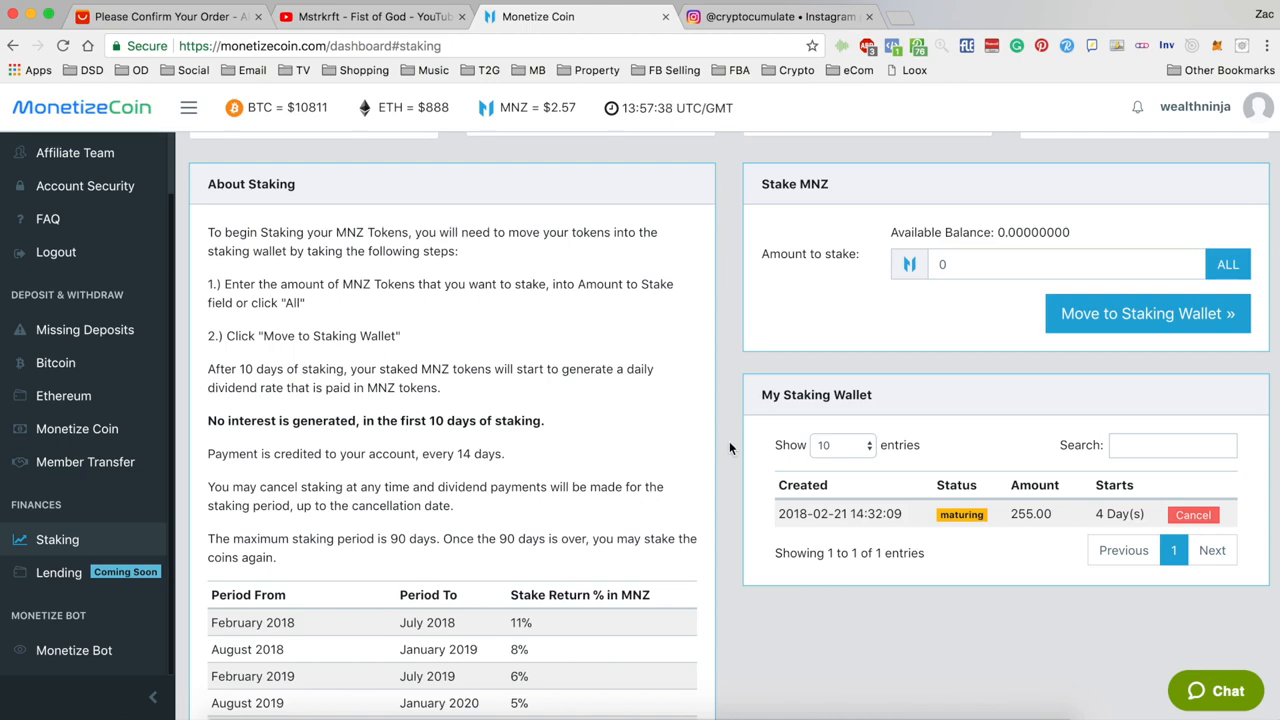
pyautogui.scroll(3)
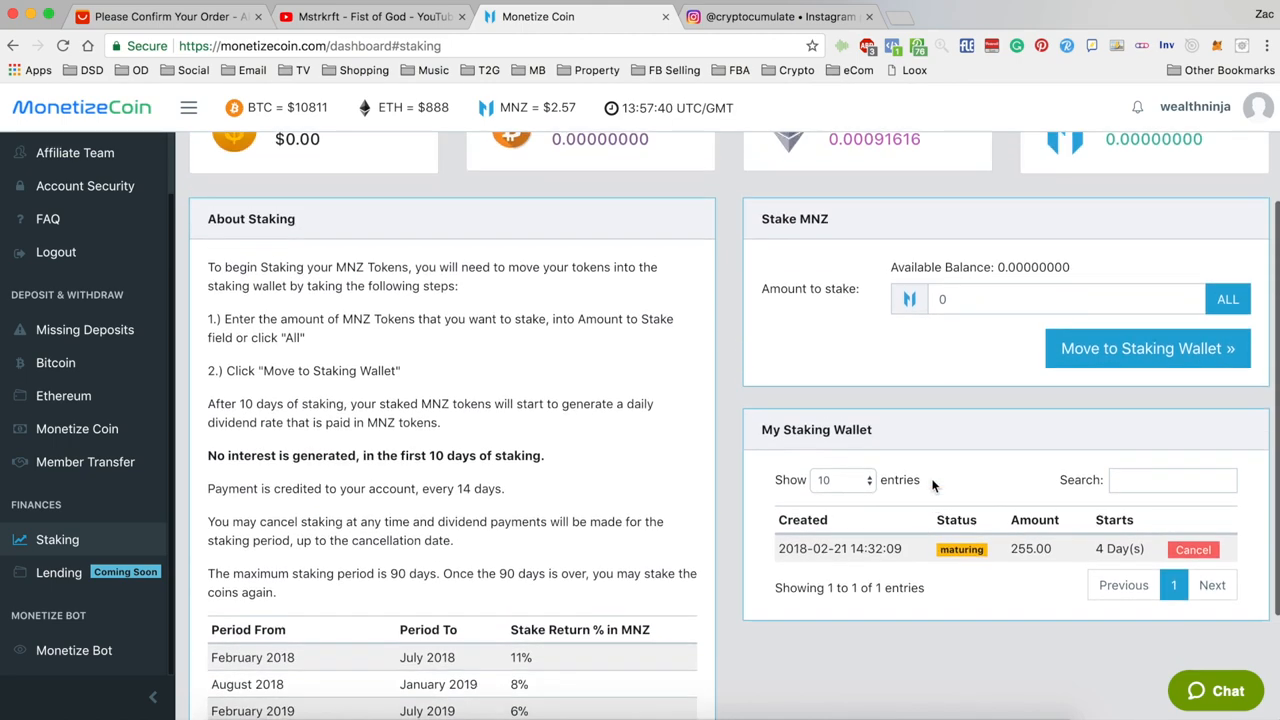
pyautogui.scroll(-3)
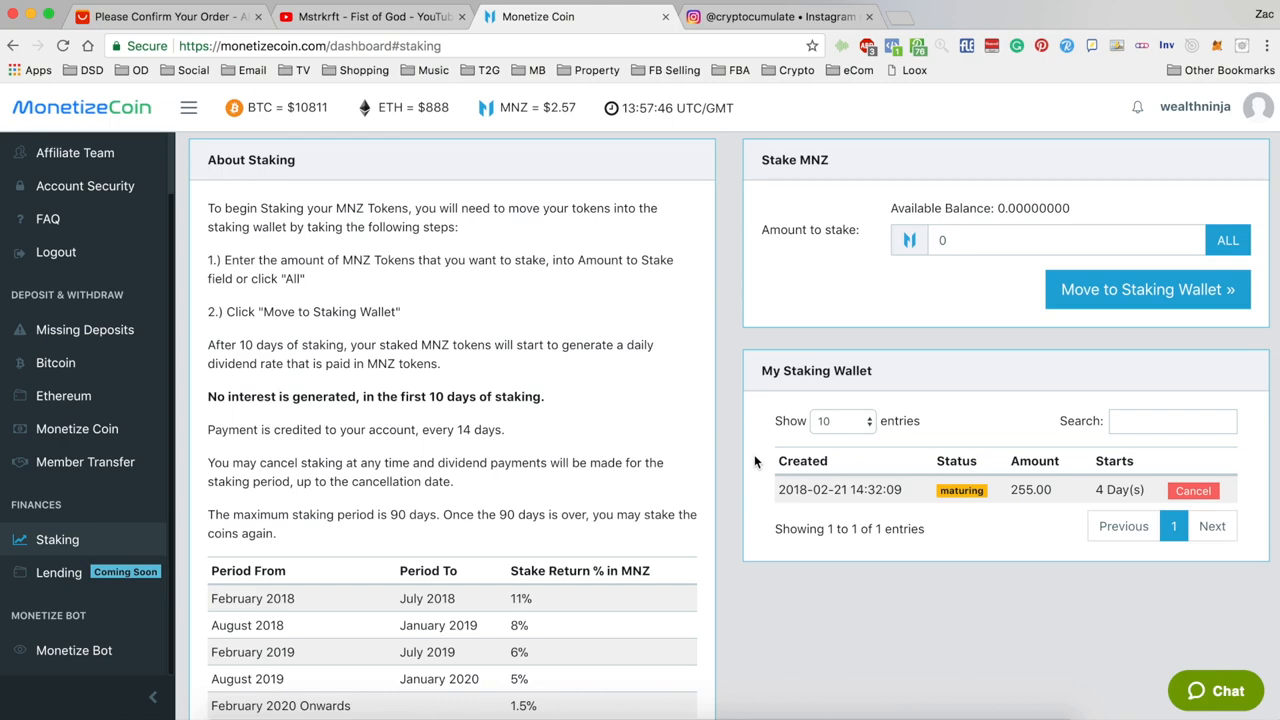
pyautogui.scroll(-3)
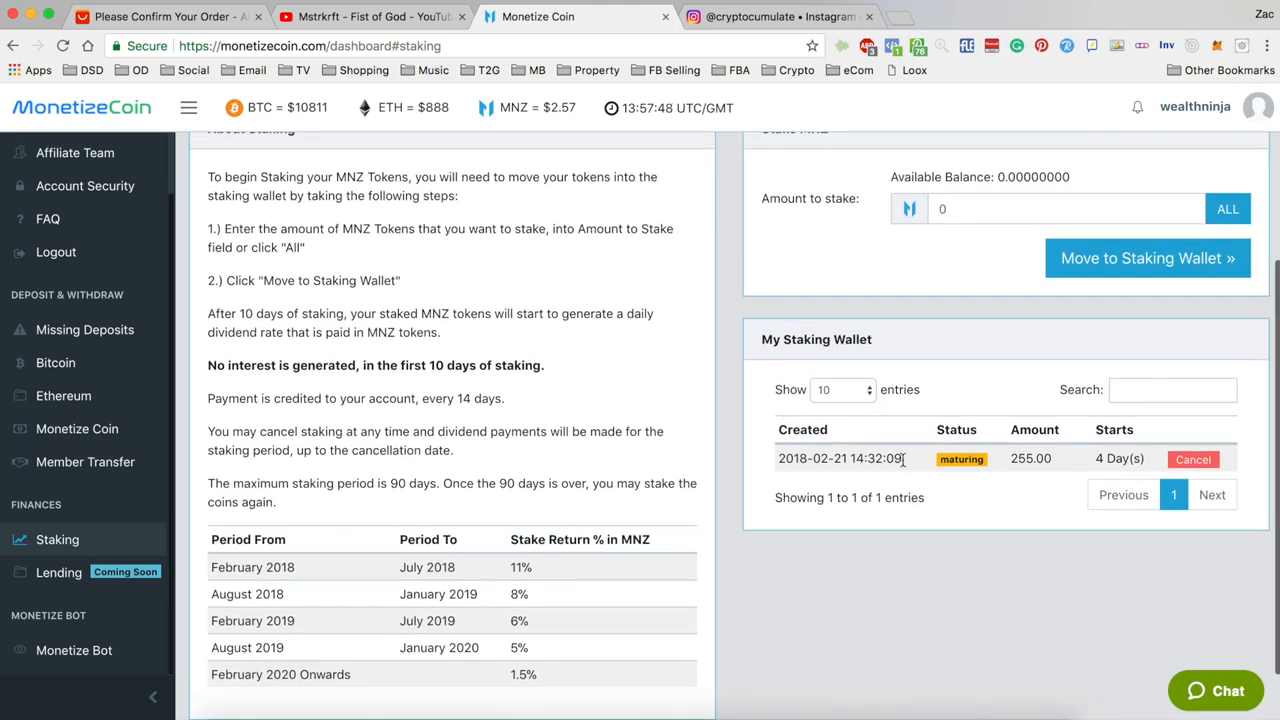
pyautogui.moveTo(724, 368)
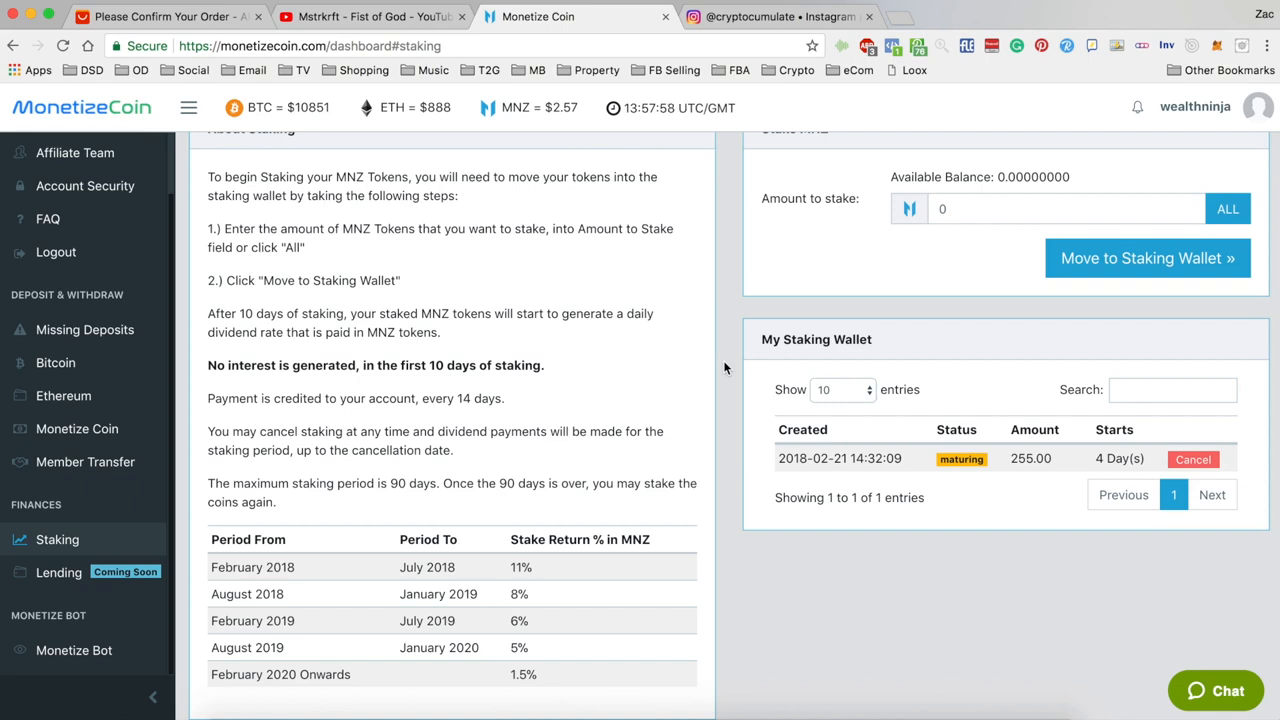
pyautogui.scroll(3)
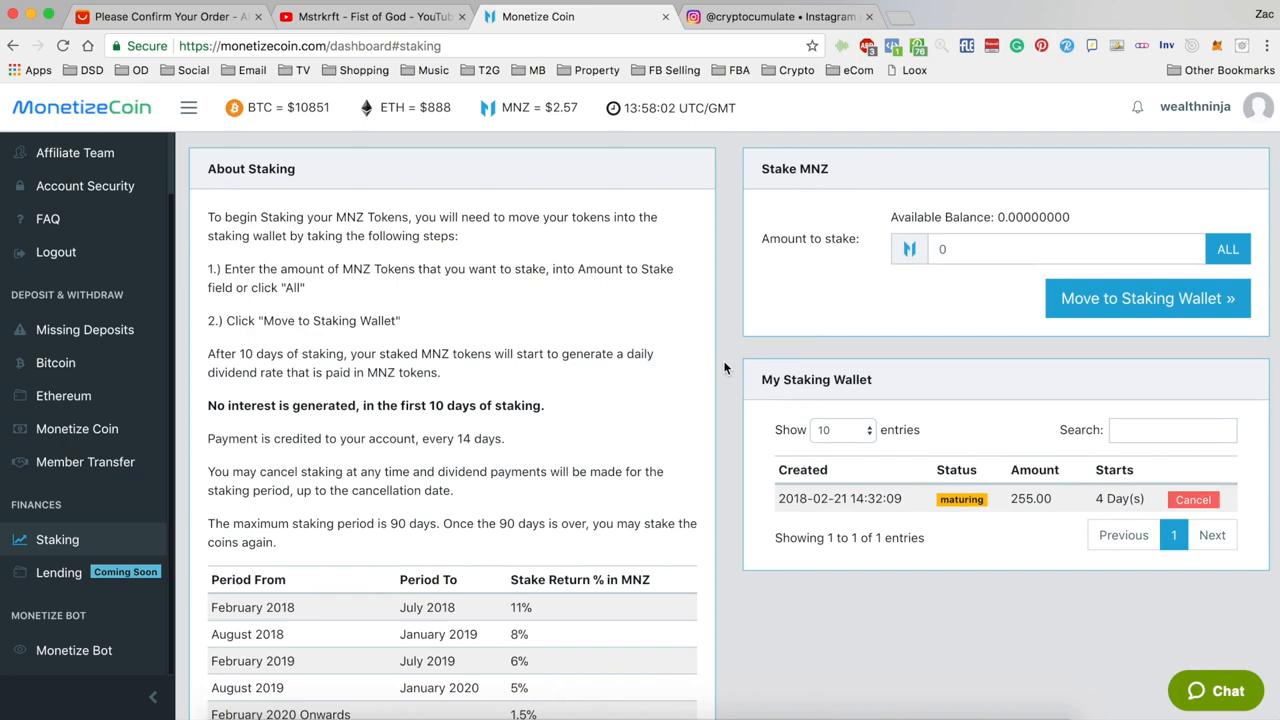
pyautogui.scroll(-3)
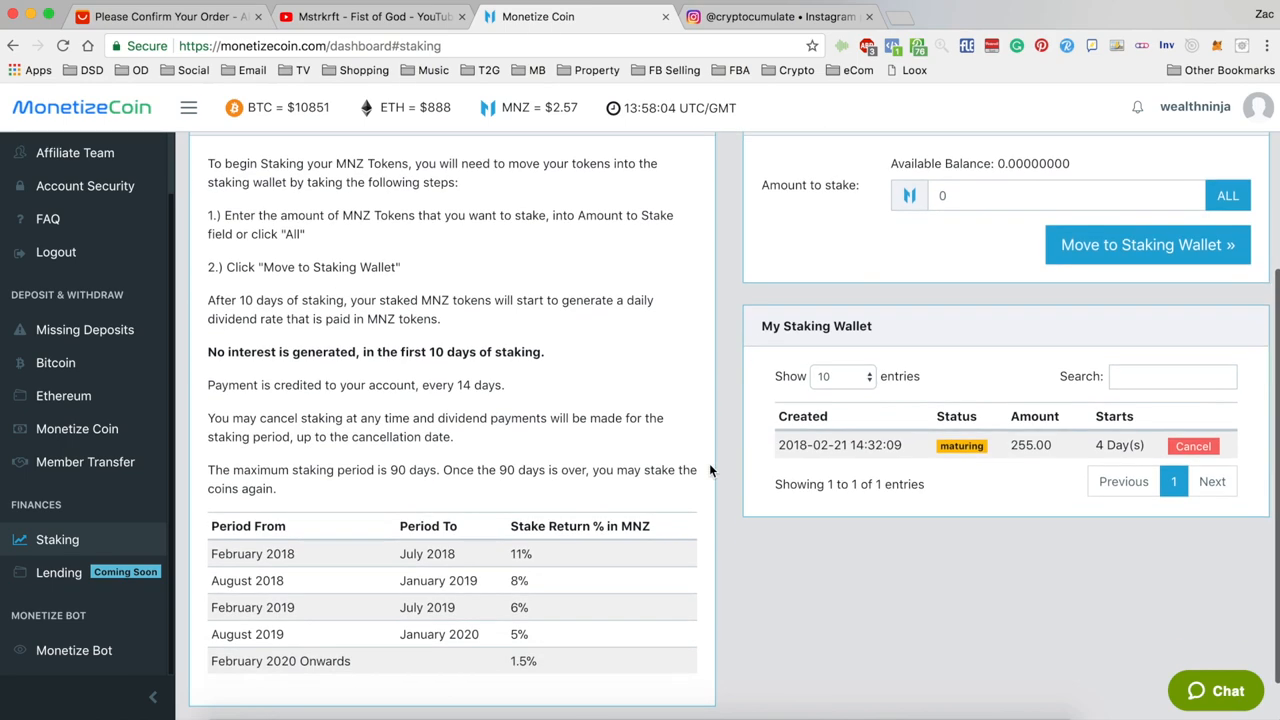
pyautogui.scroll(3)
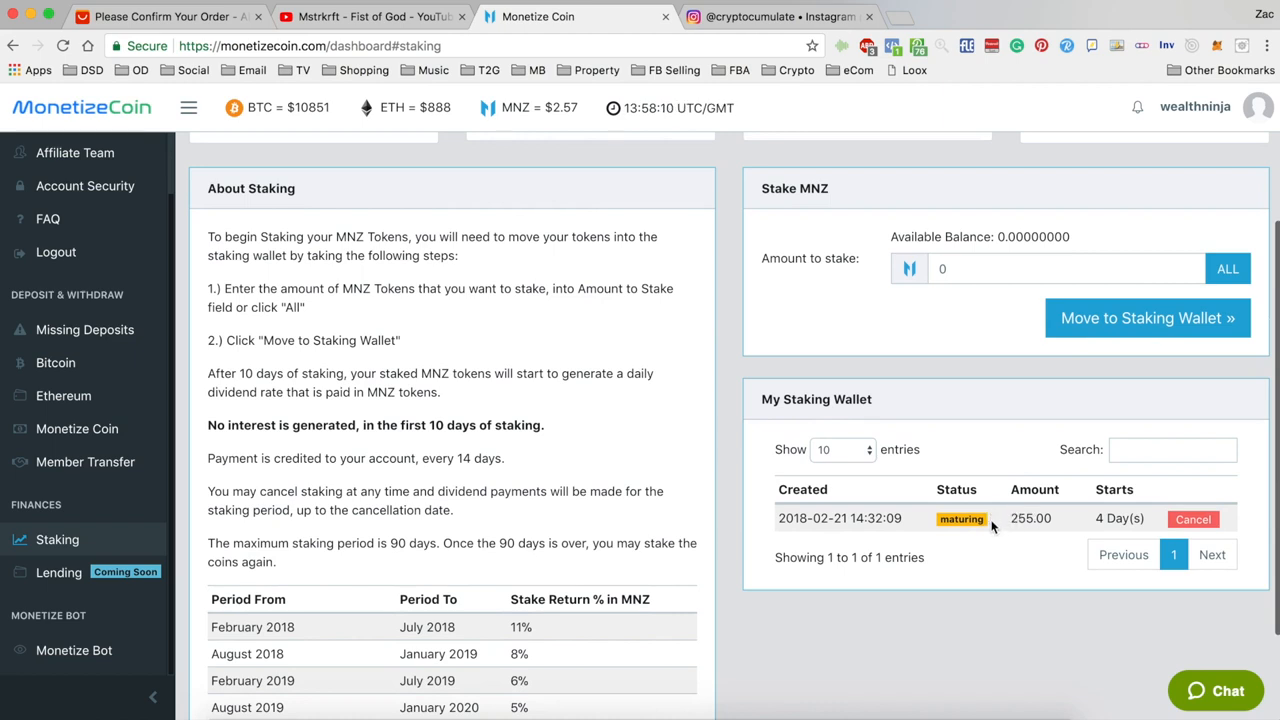
pyautogui.moveTo(1022, 520)
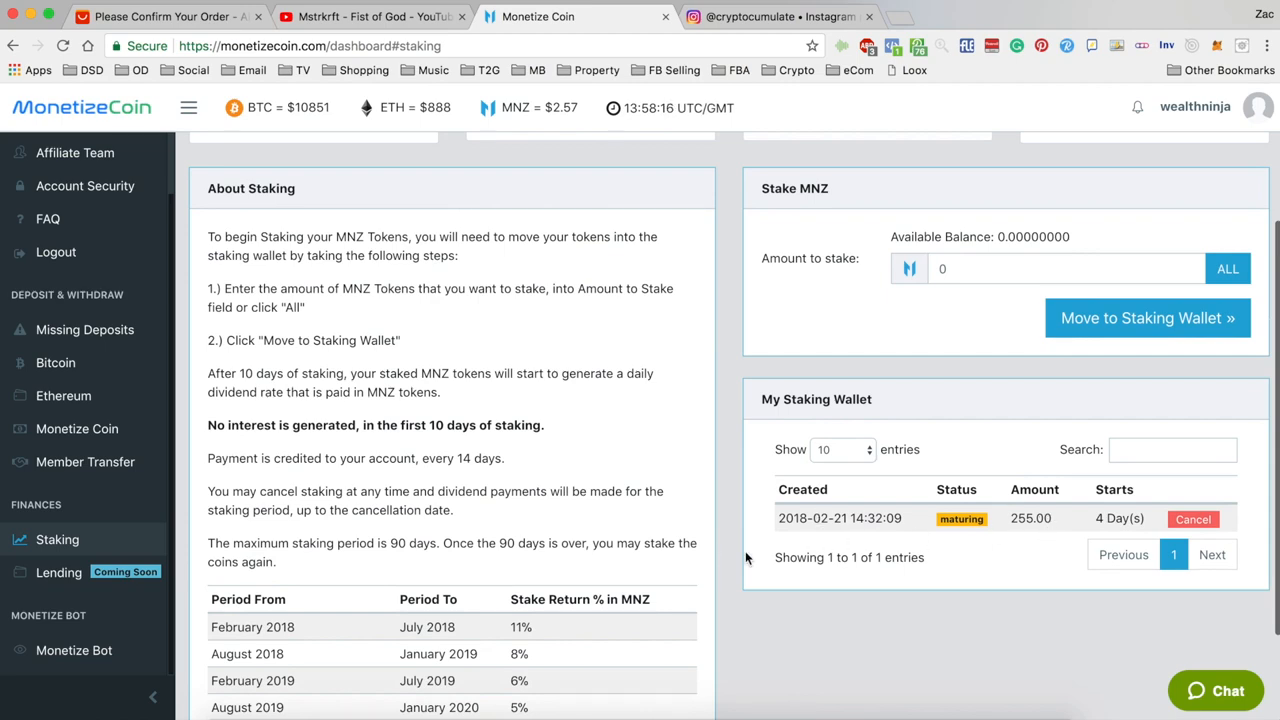
pyautogui.scroll(-3)
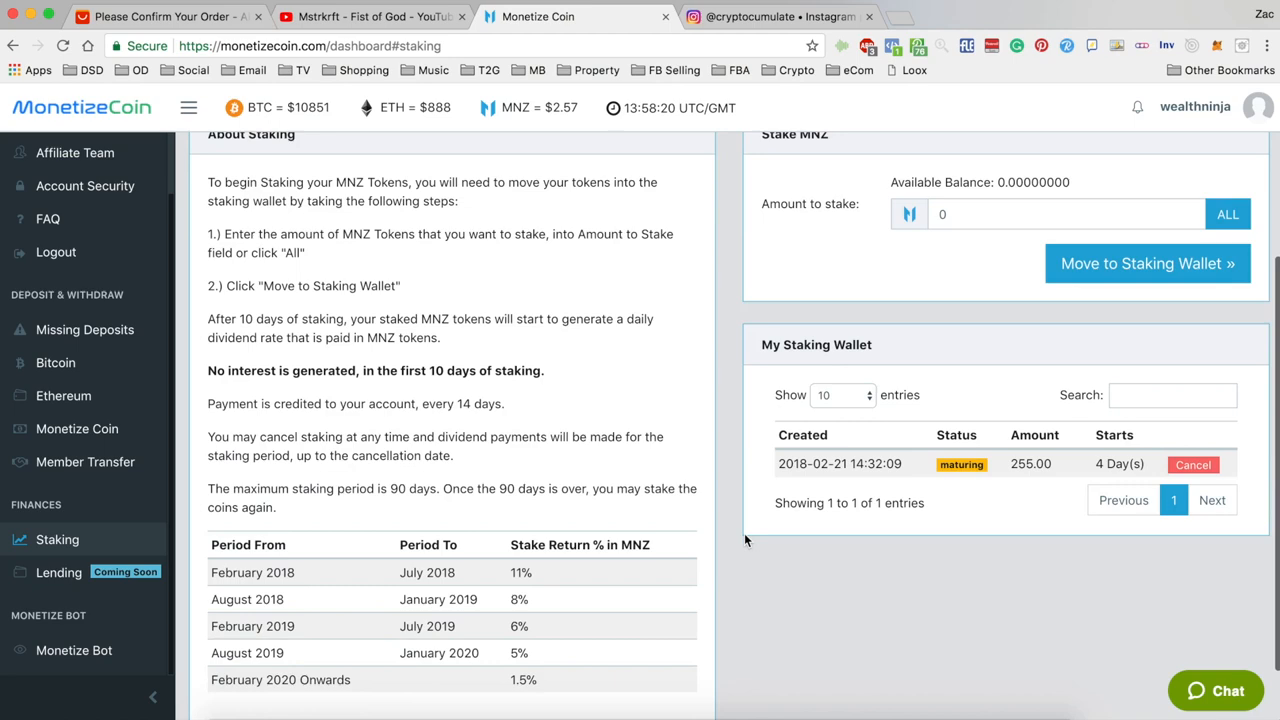
pyautogui.scroll(3)
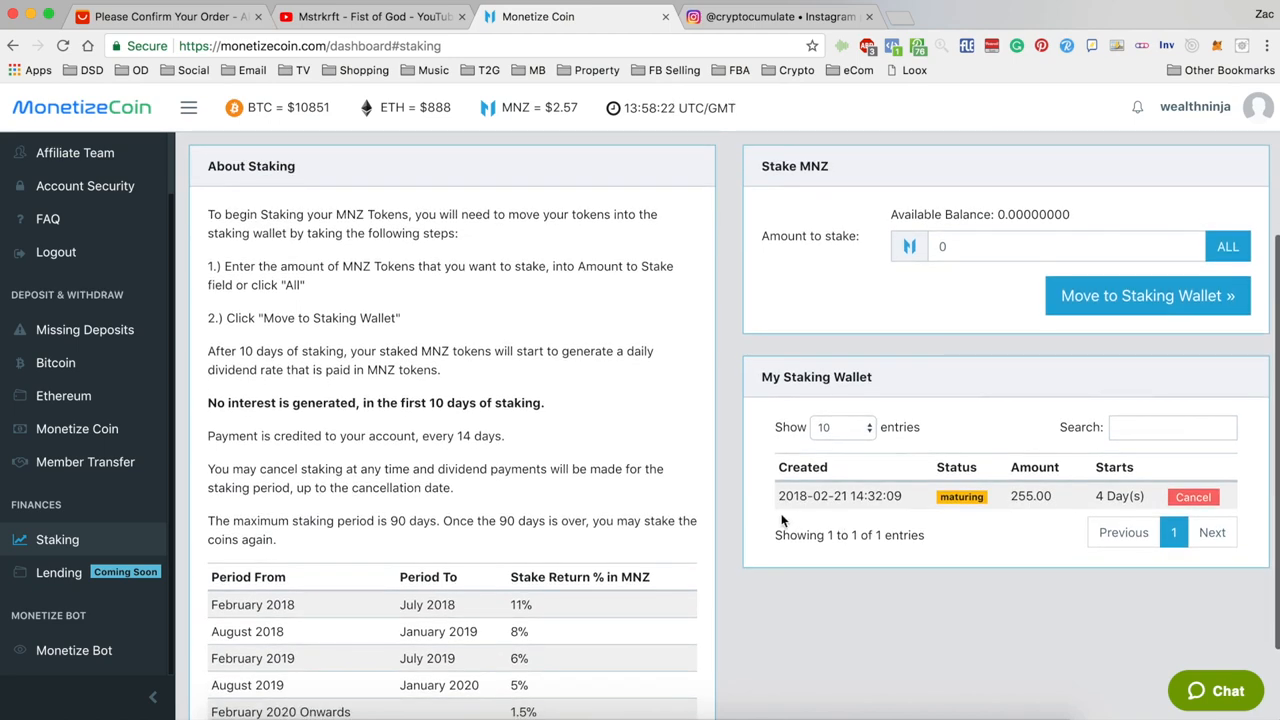
pyautogui.scroll(-3)
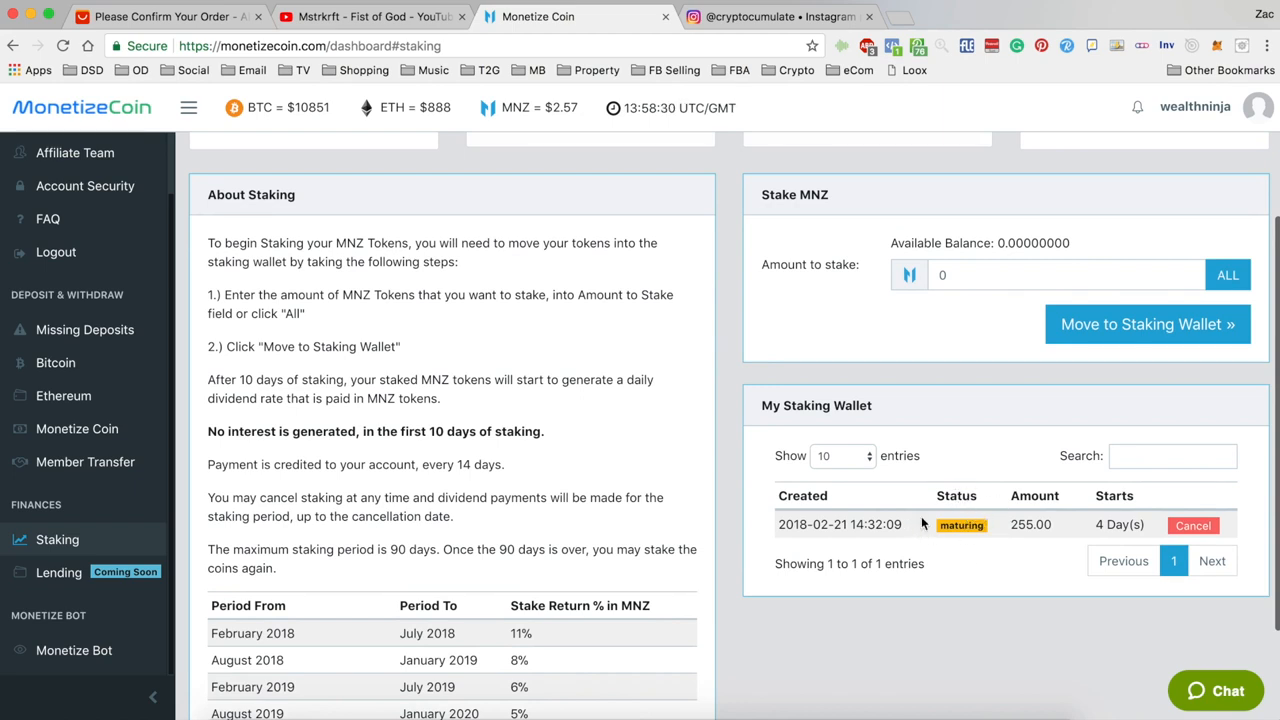
pyautogui.moveTo(704, 548)
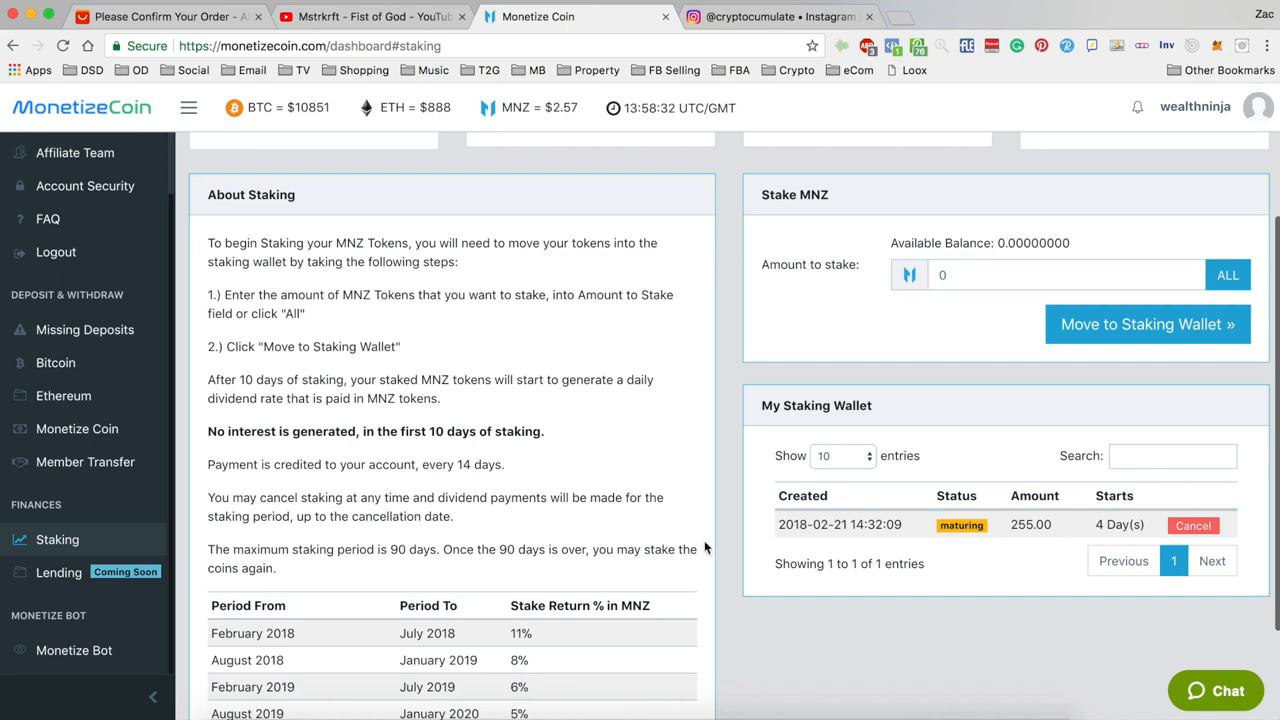
pyautogui.scroll(3)
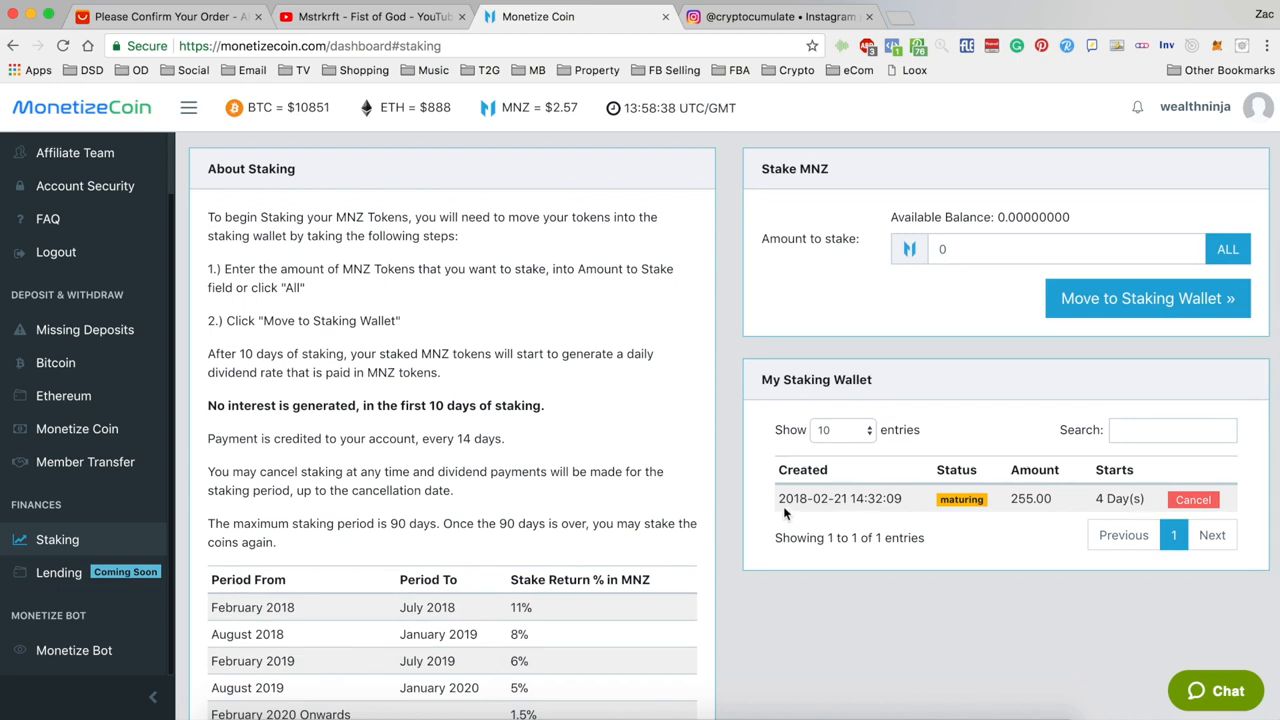
pyautogui.moveTo(1036, 500)
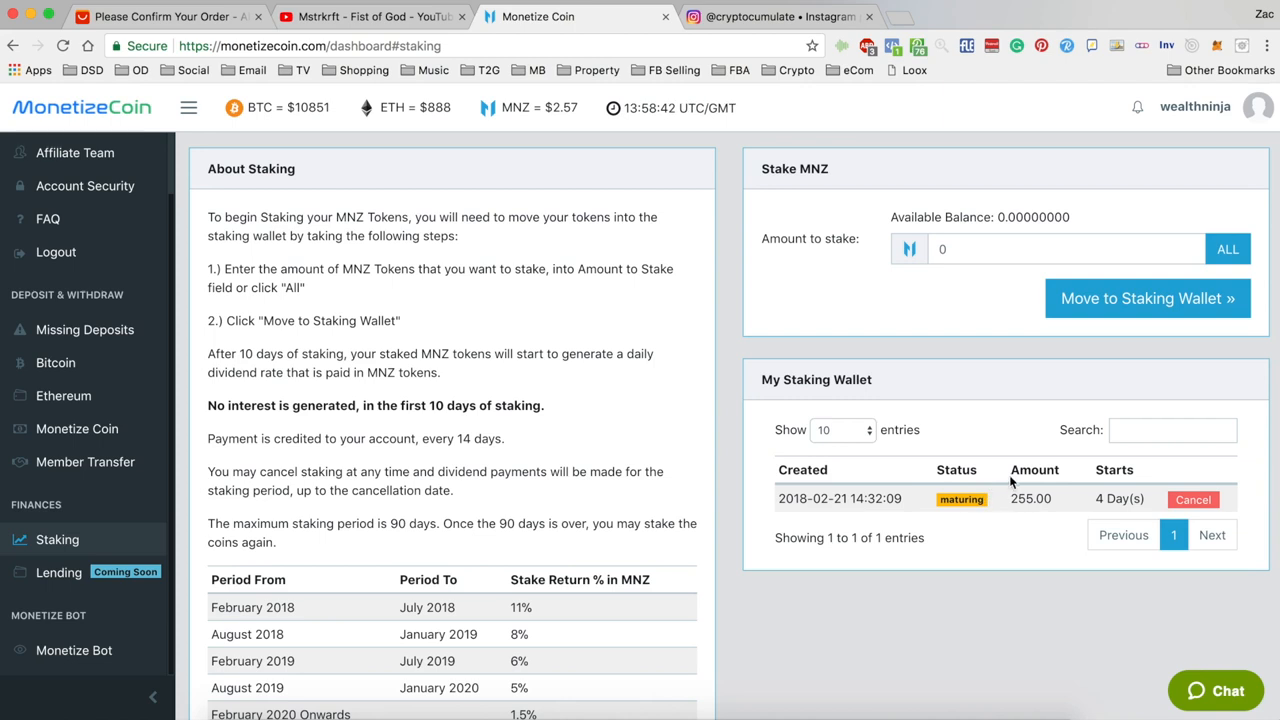
pyautogui.moveTo(1030, 496)
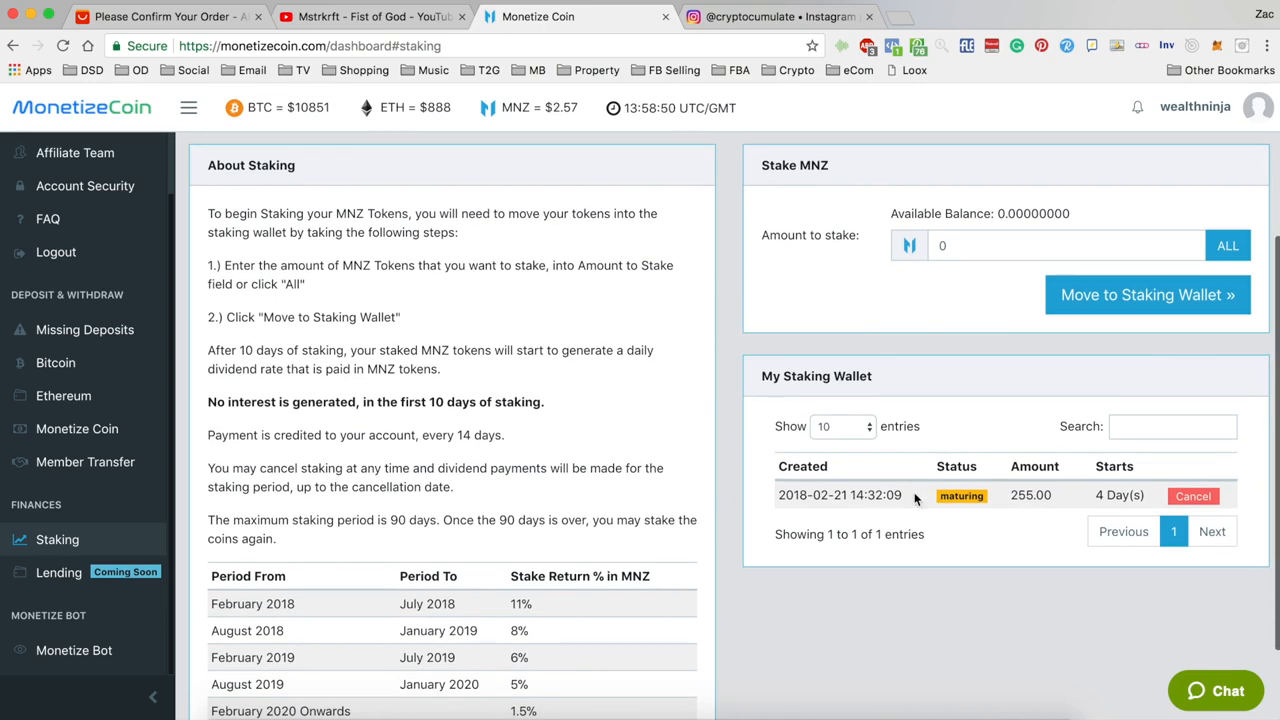
pyautogui.scroll(-3)
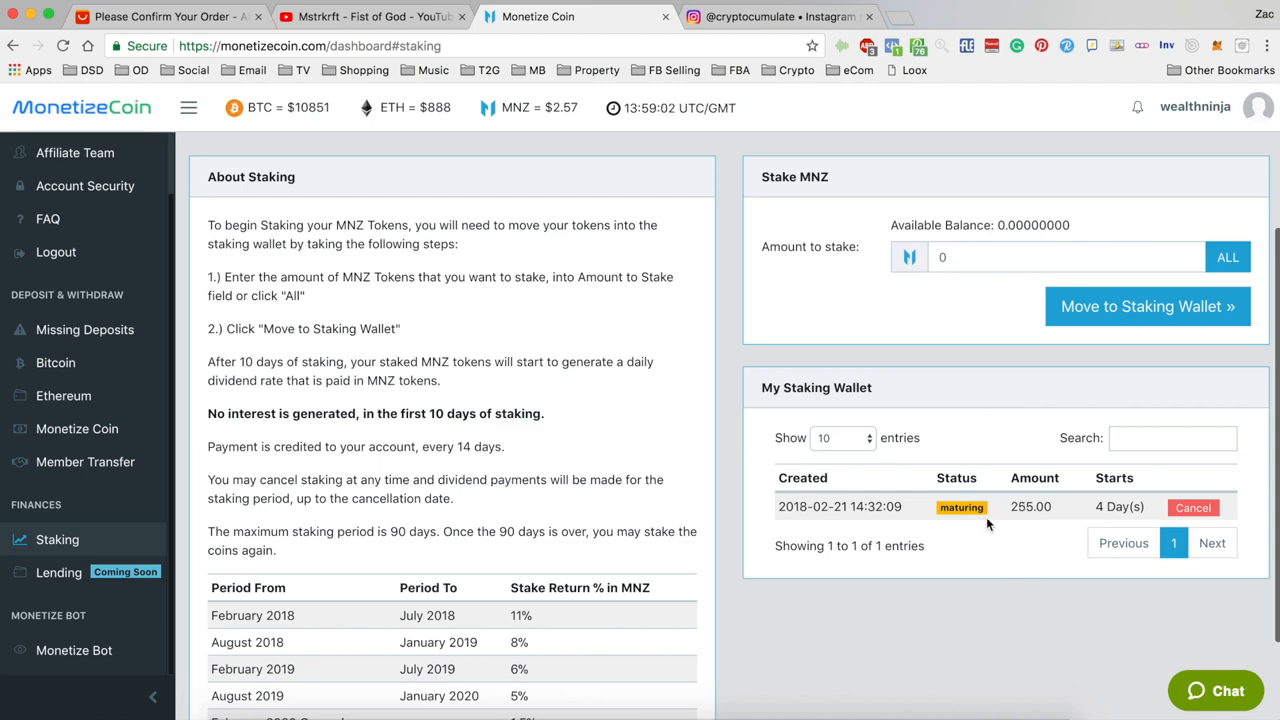
pyautogui.scroll(-3)
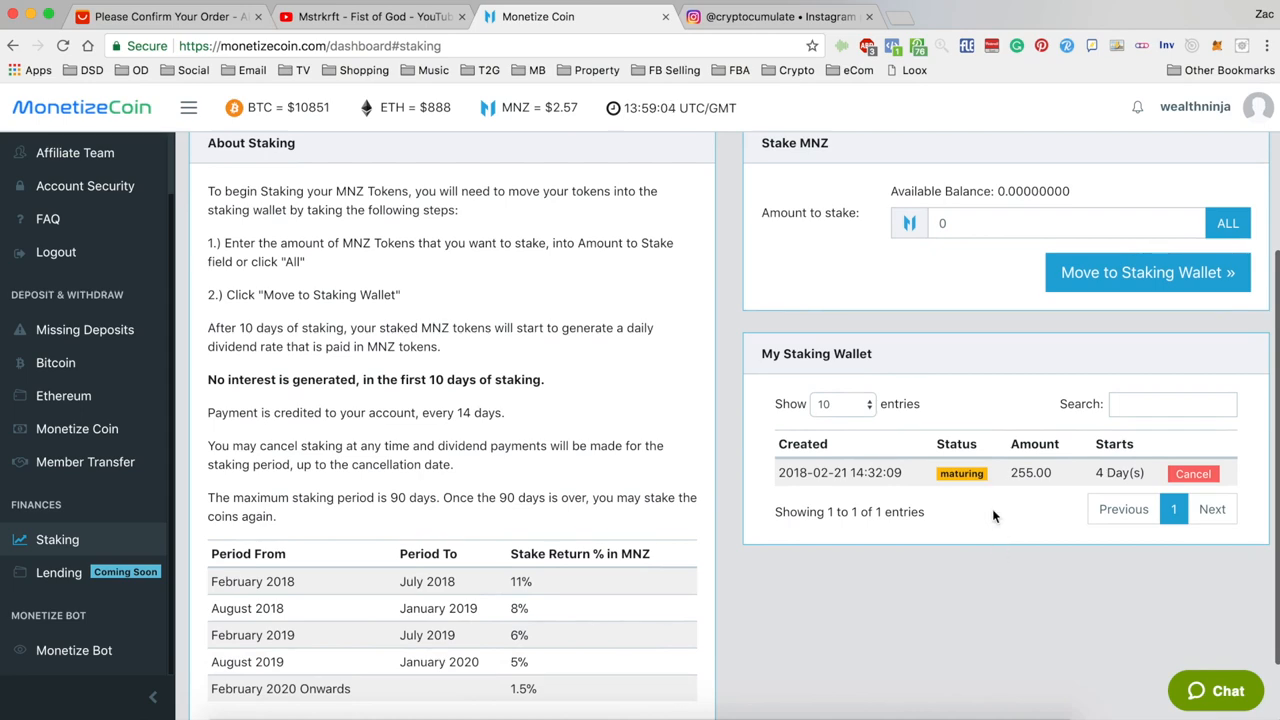
pyautogui.scroll(3)
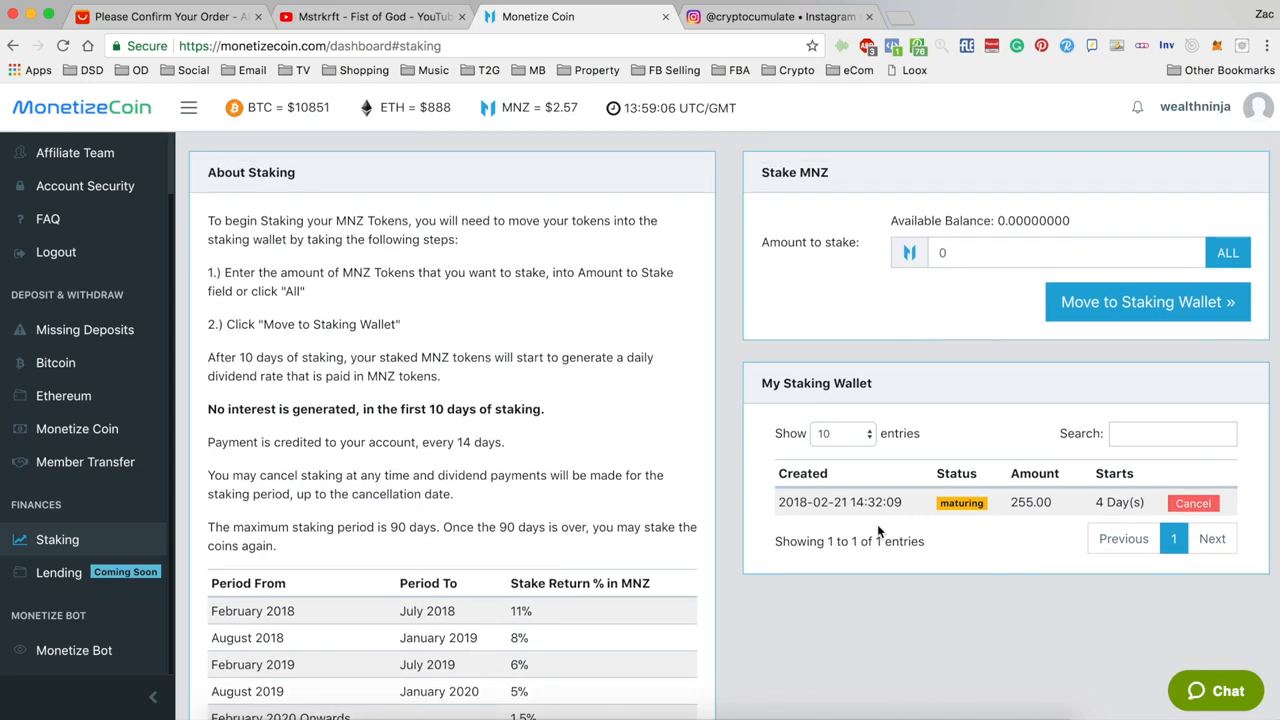
pyautogui.scroll(-3)
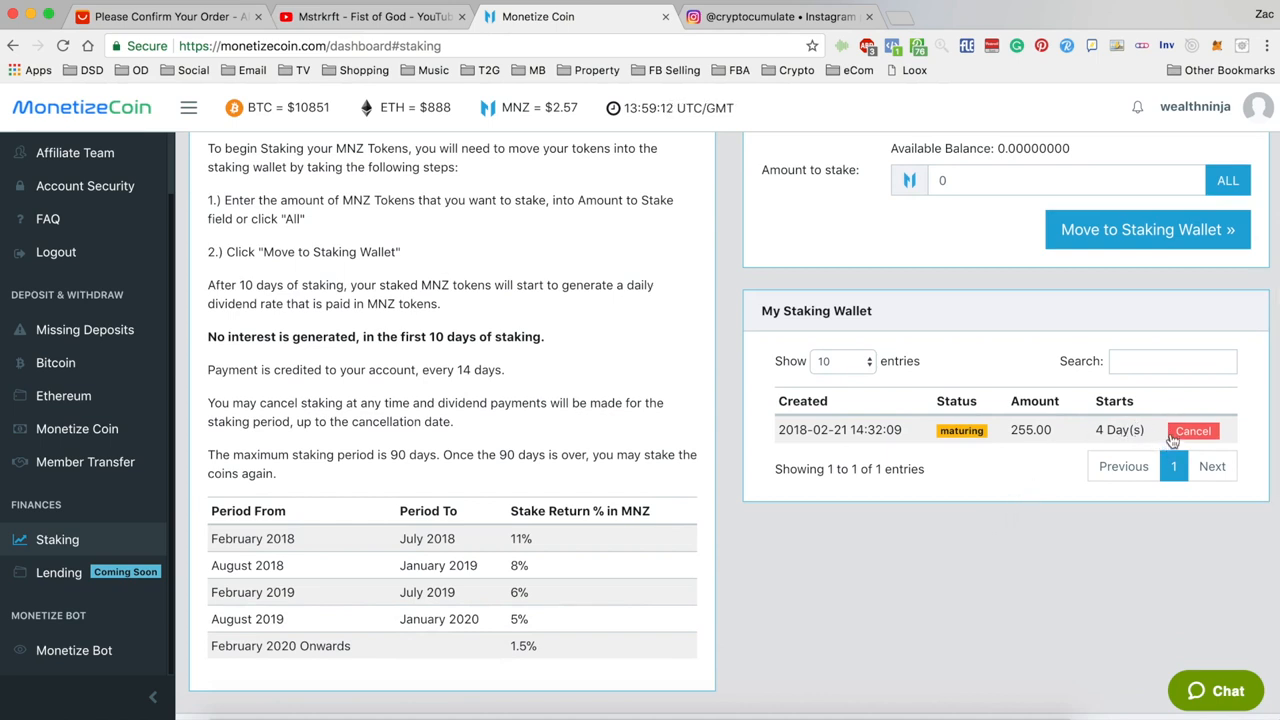
pyautogui.moveTo(1010, 472)
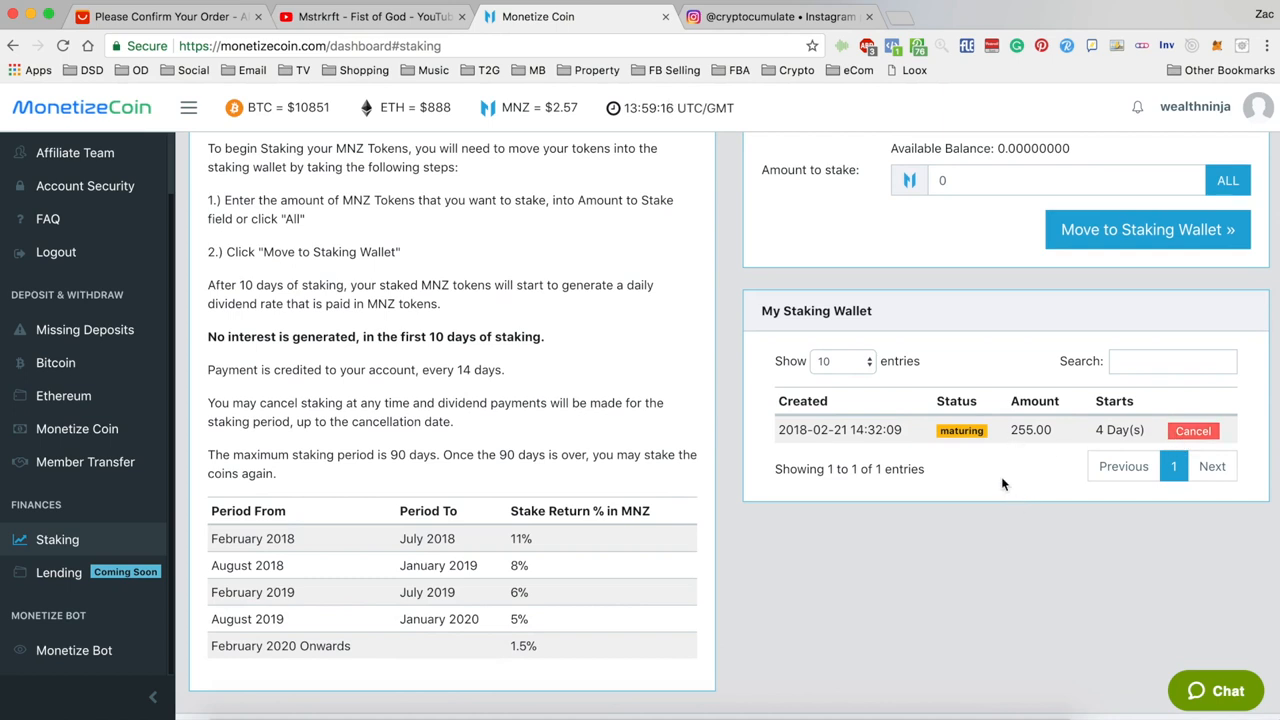
pyautogui.moveTo(1020, 464)
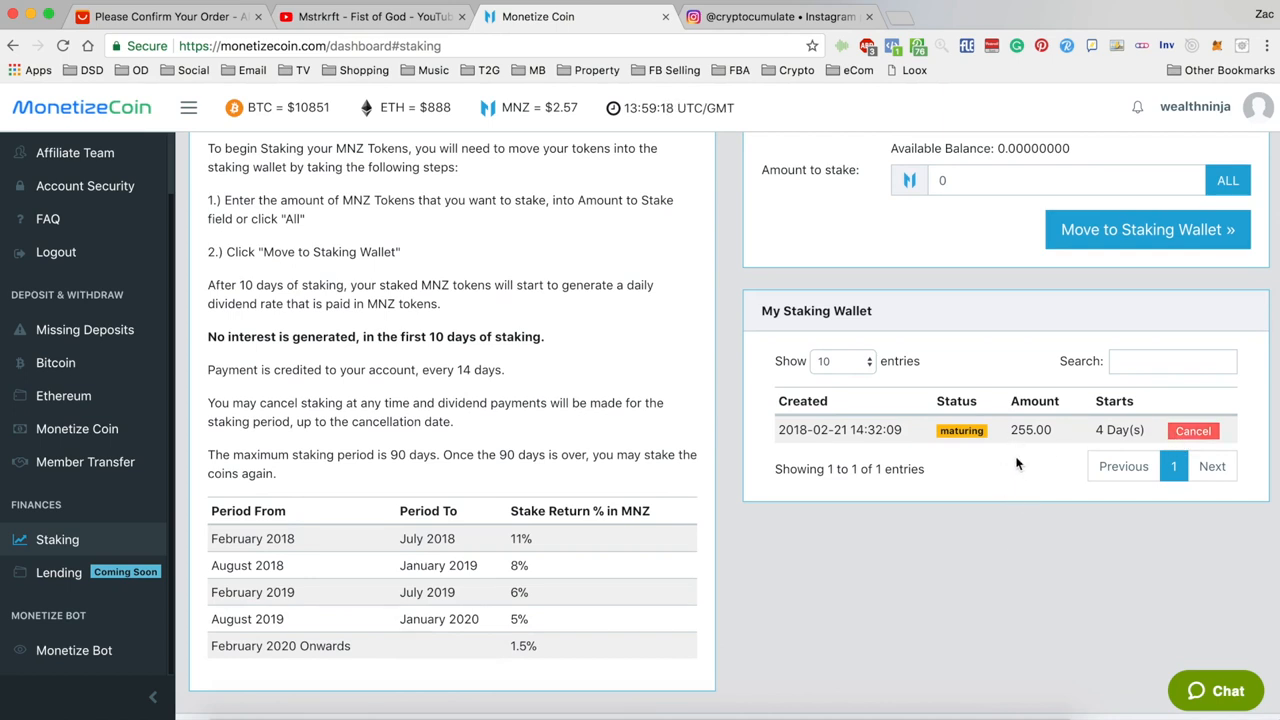
pyautogui.scroll(3)
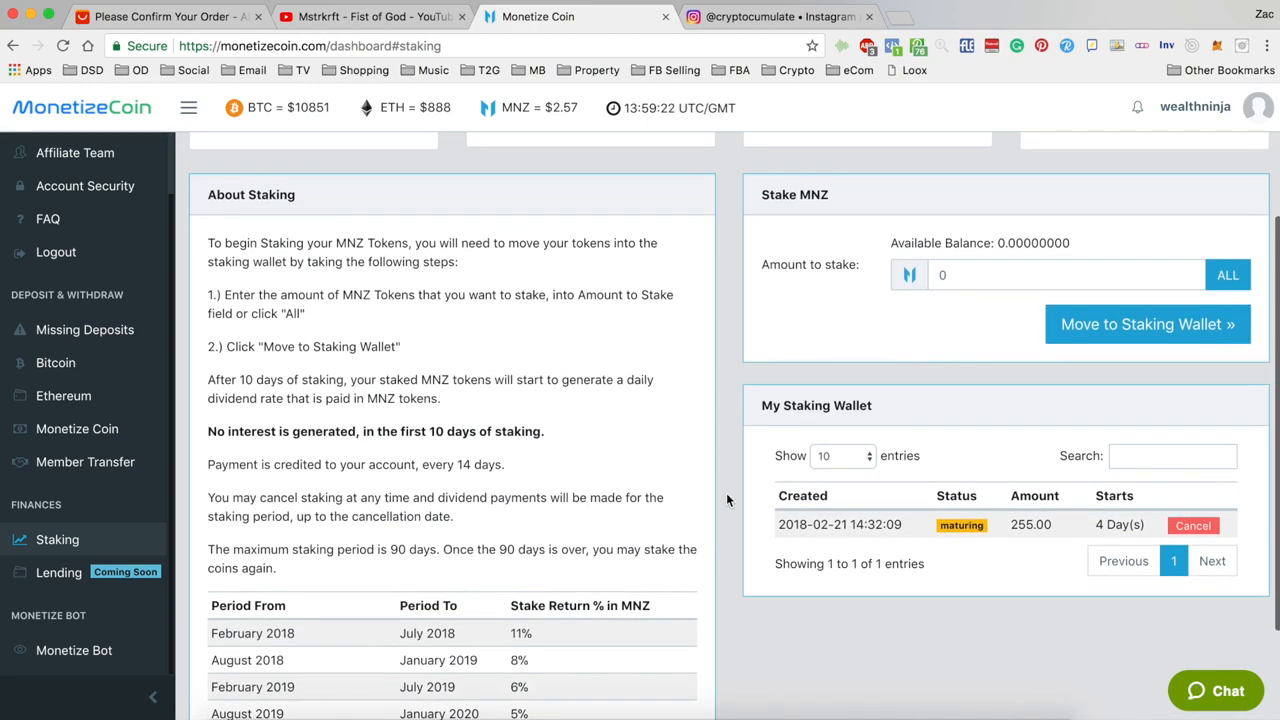
pyautogui.scroll(-3)
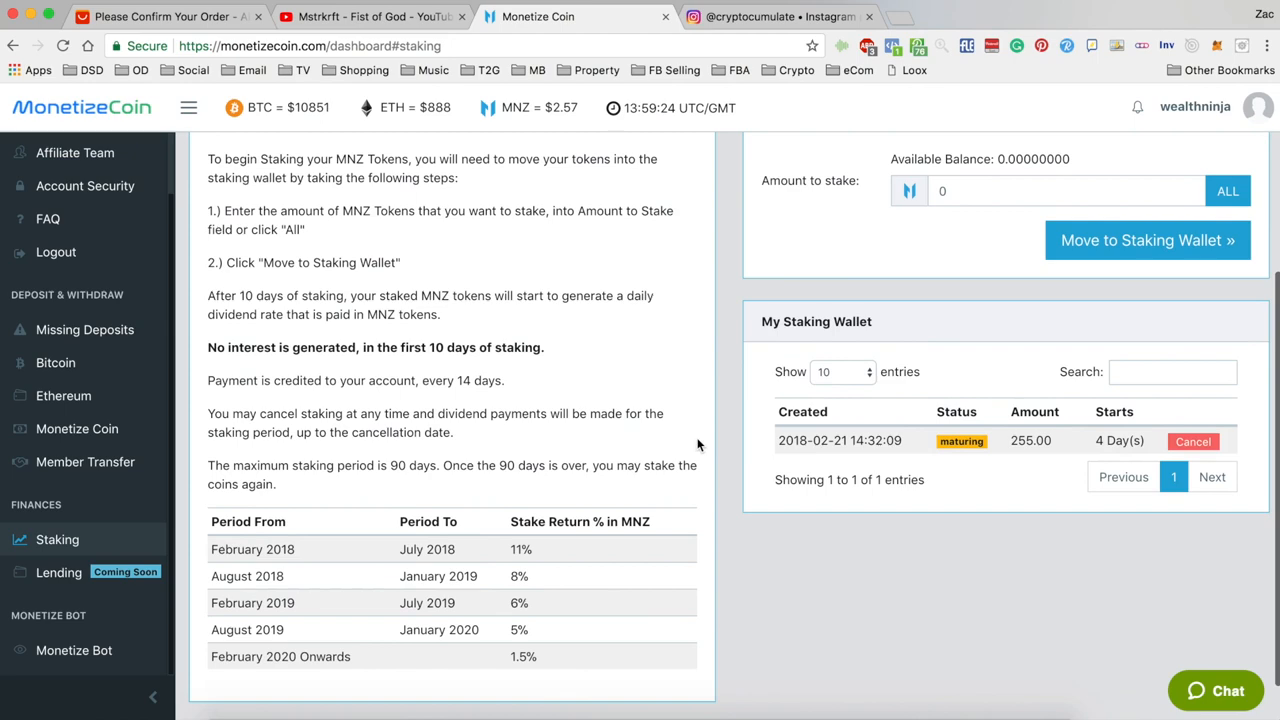
pyautogui.moveTo(728, 456)
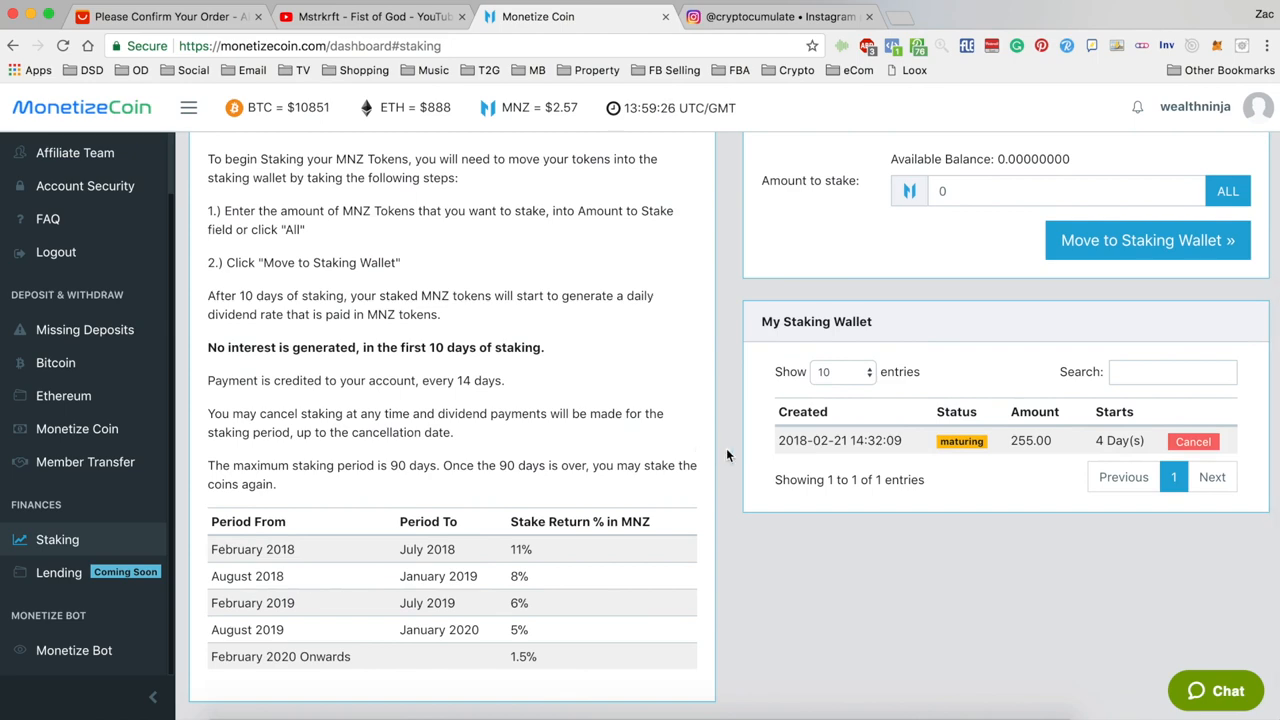
pyautogui.scroll(3)
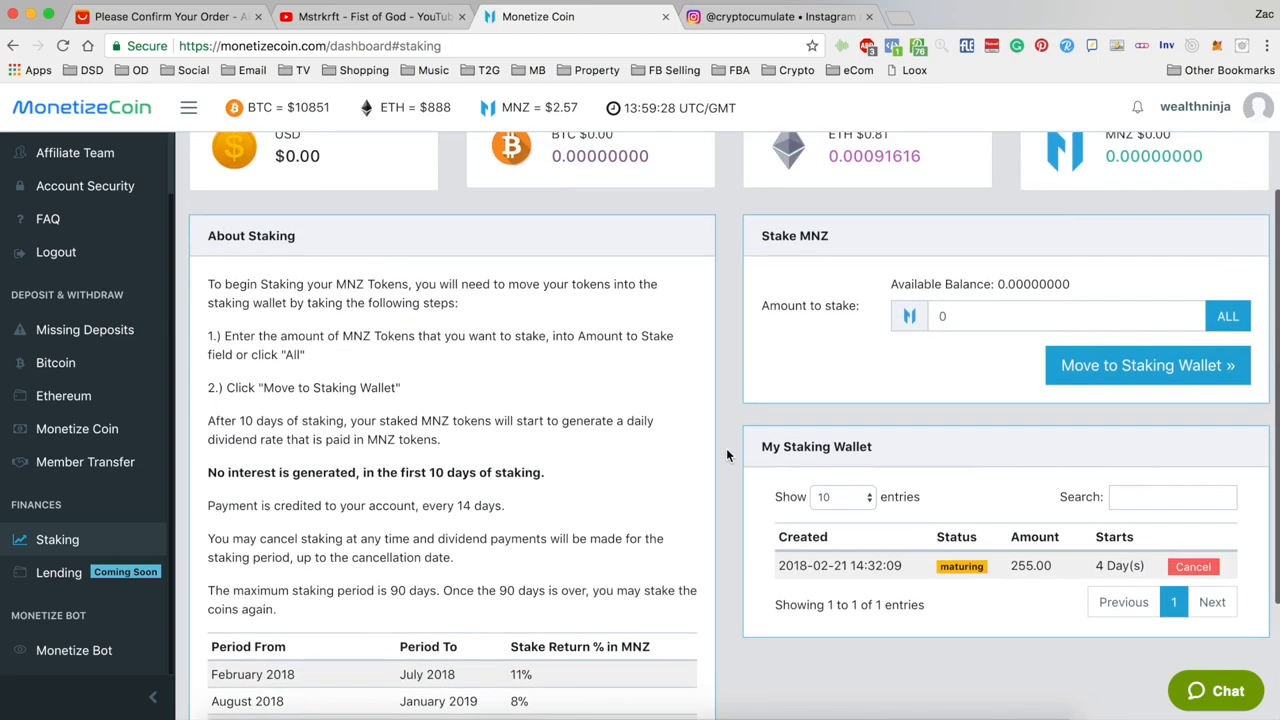
pyautogui.scroll(-3)
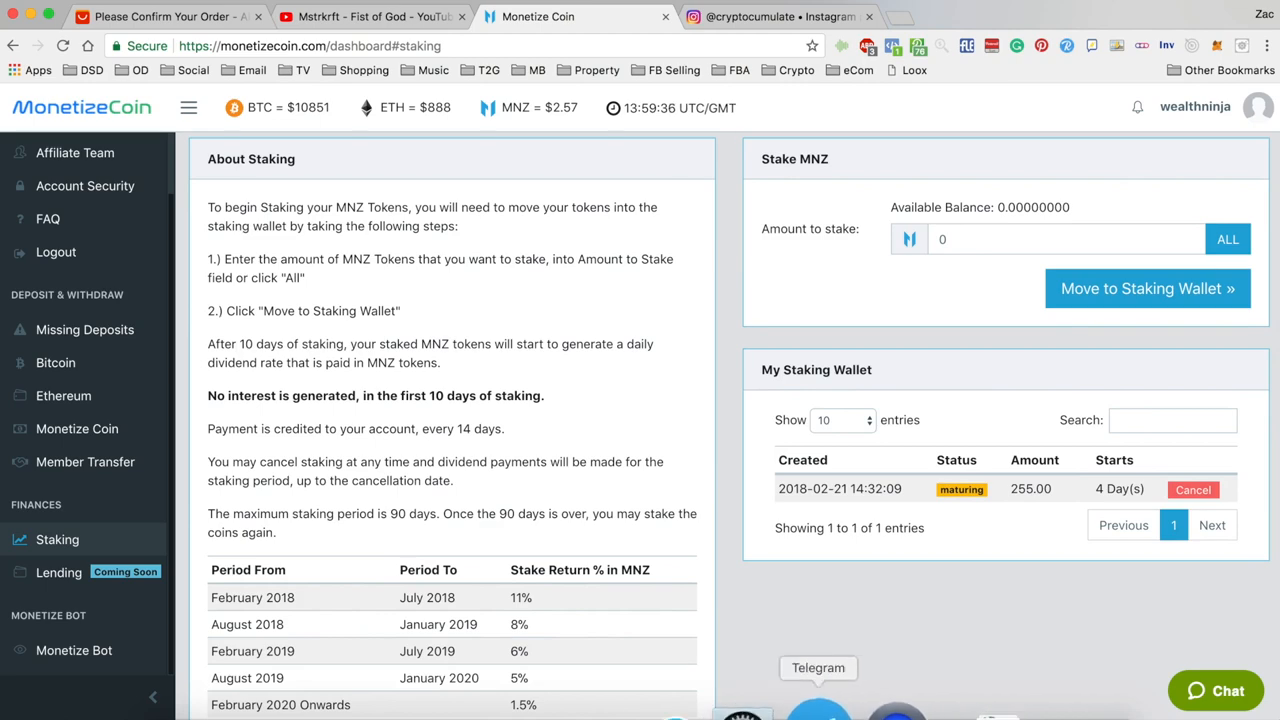
# Bring Telegram to the front and scroll the announcement to its raffle offer, future plans, Marketing and Mobile App sections.
pyautogui.click(818, 668)
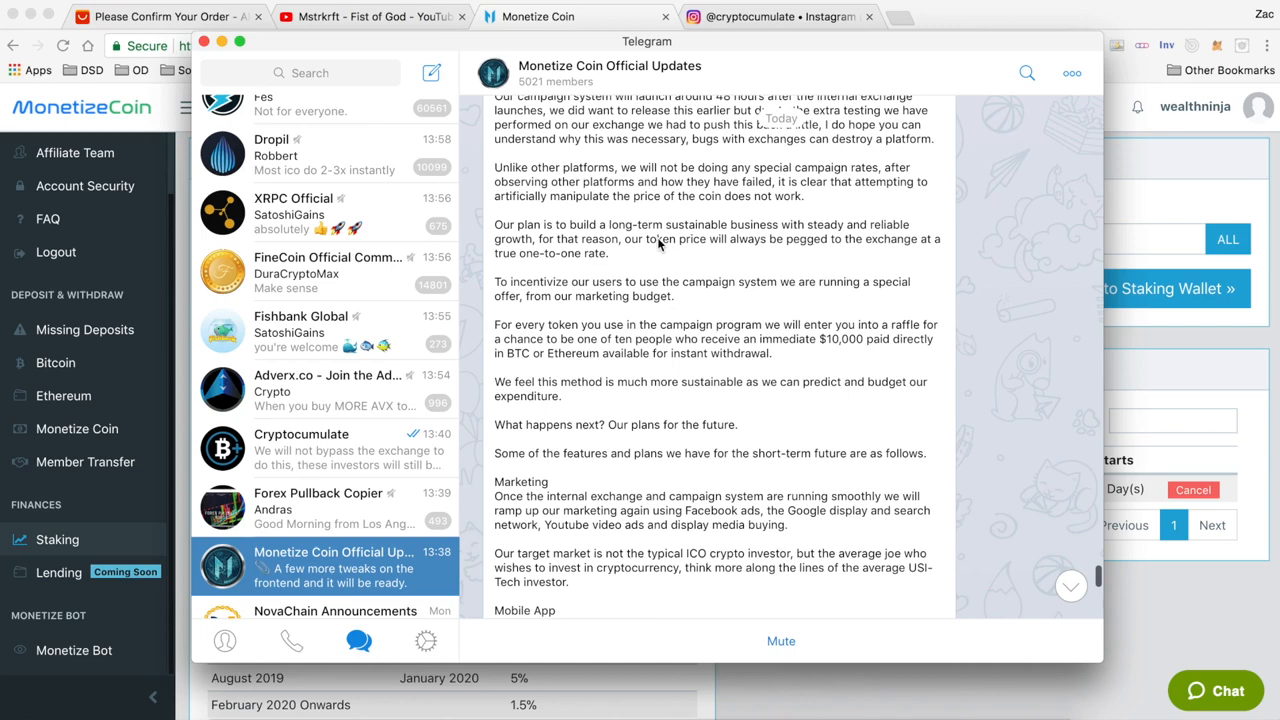
pyautogui.scroll(3)
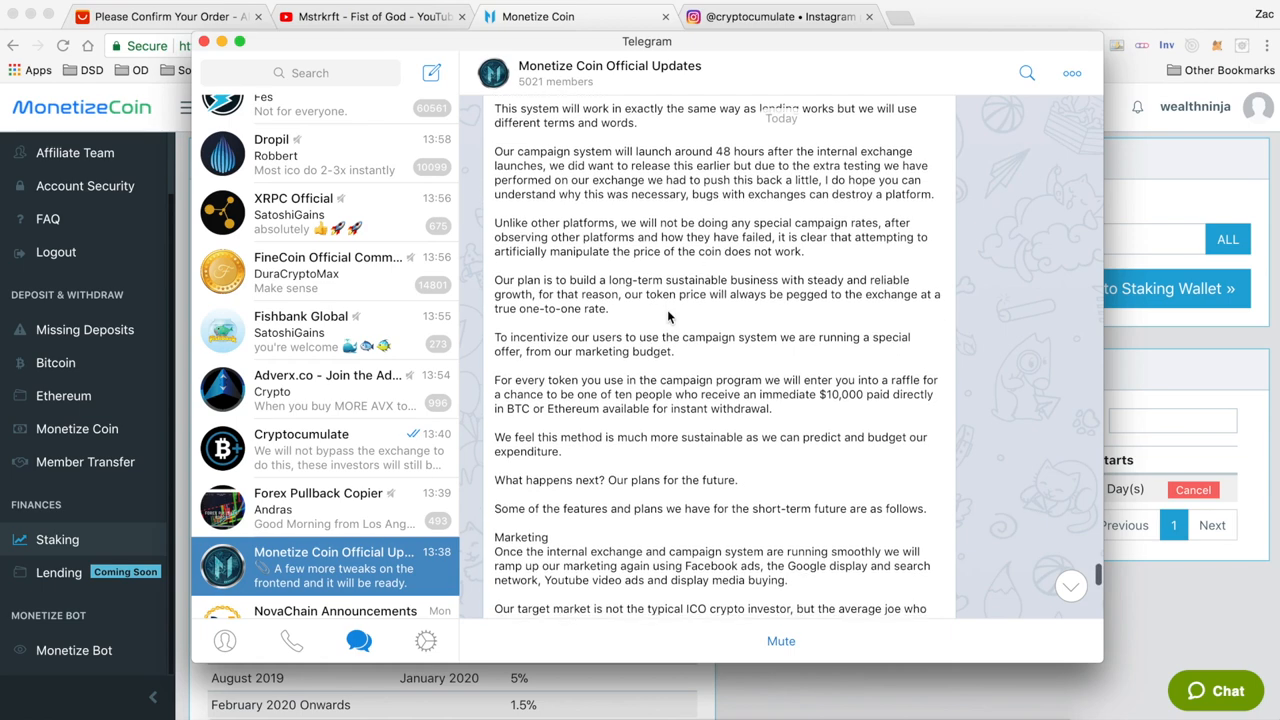
pyautogui.scroll(3)
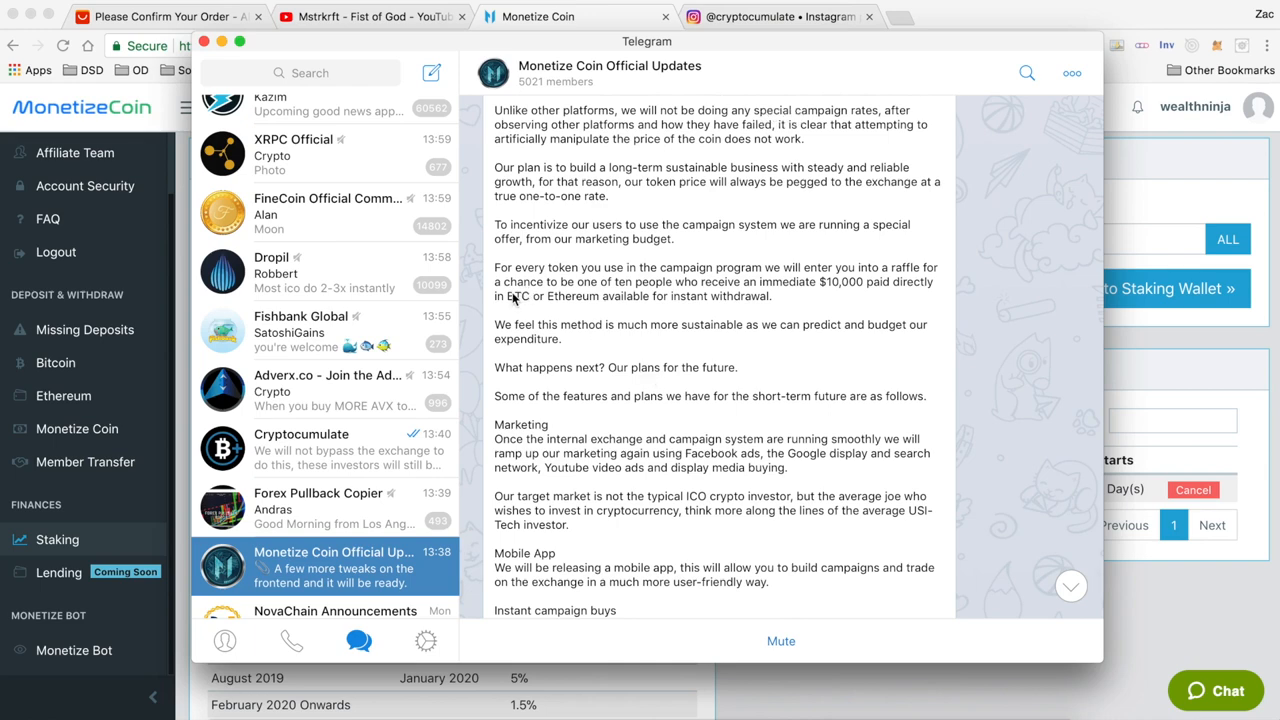
pyautogui.scroll(3)
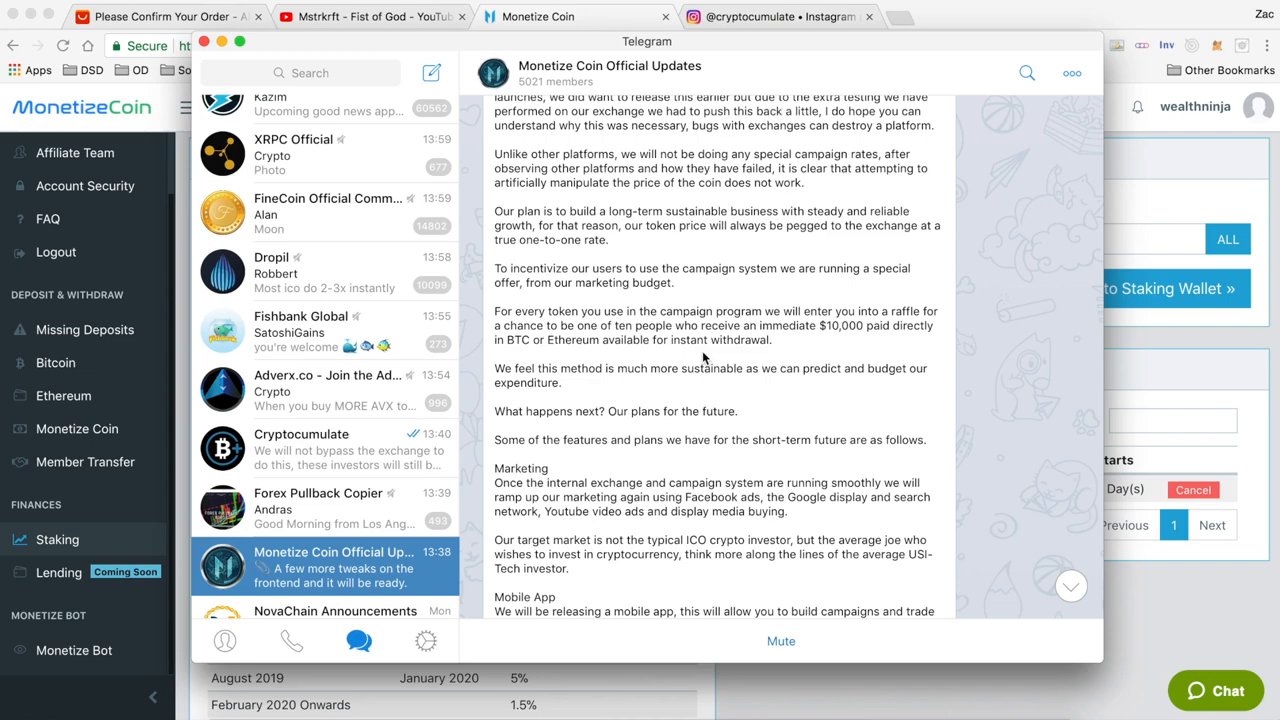
pyautogui.moveTo(644, 364)
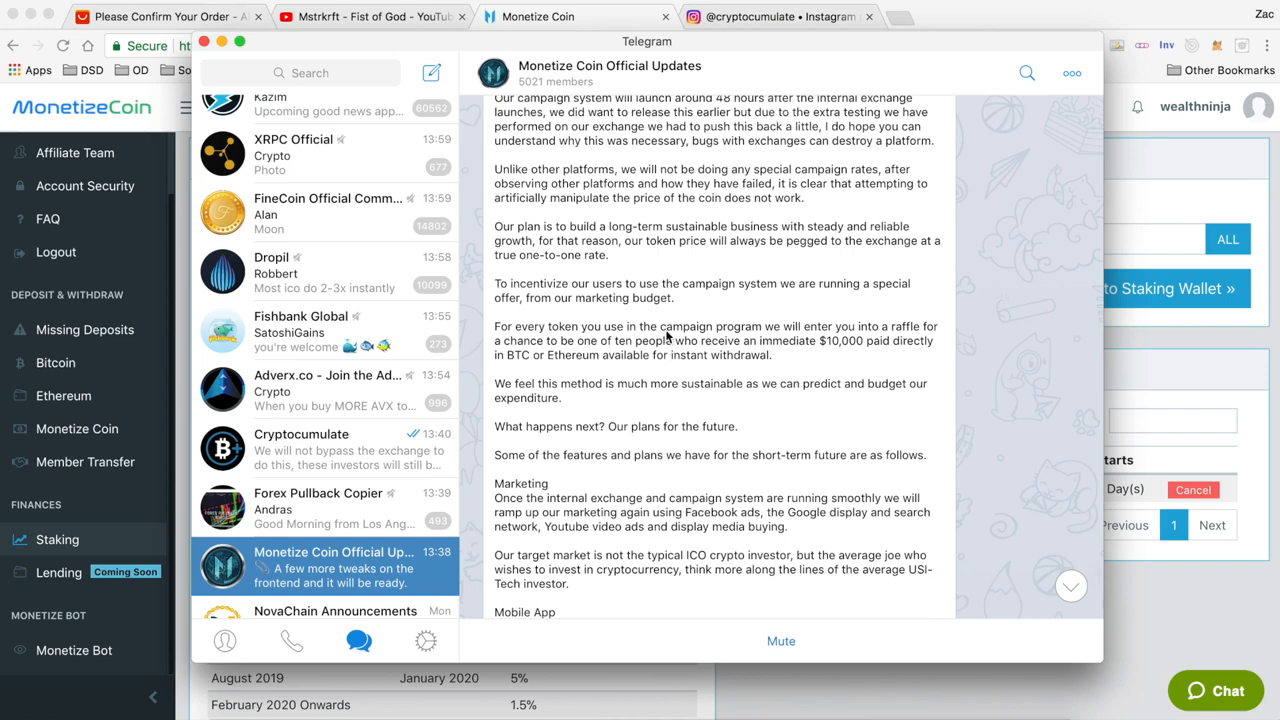
pyautogui.moveTo(776, 358)
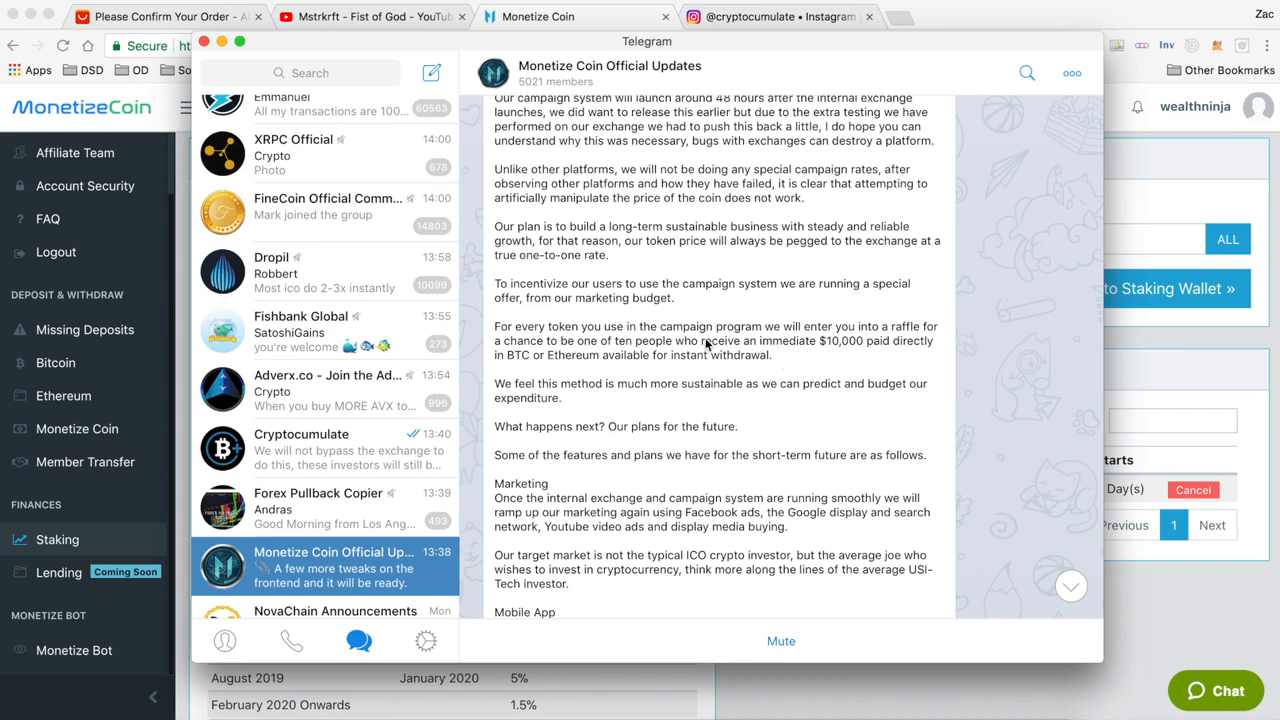
pyautogui.moveTo(780, 356)
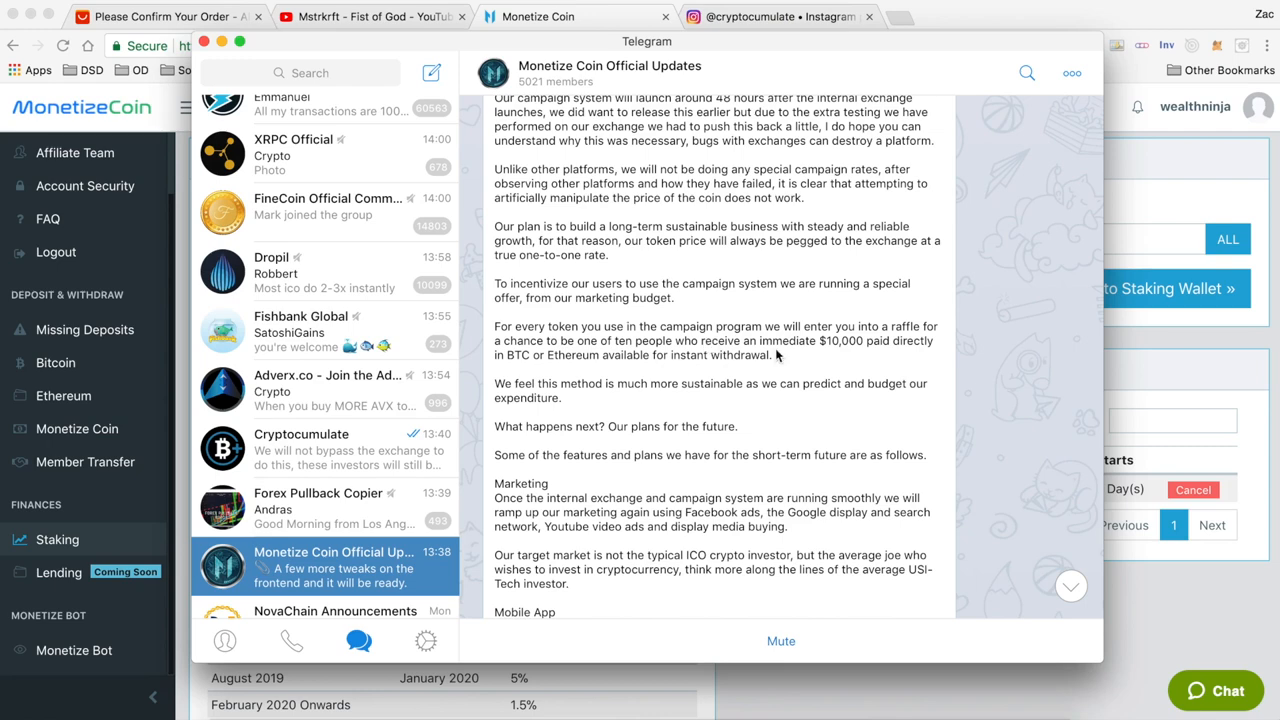
pyautogui.moveTo(788, 356)
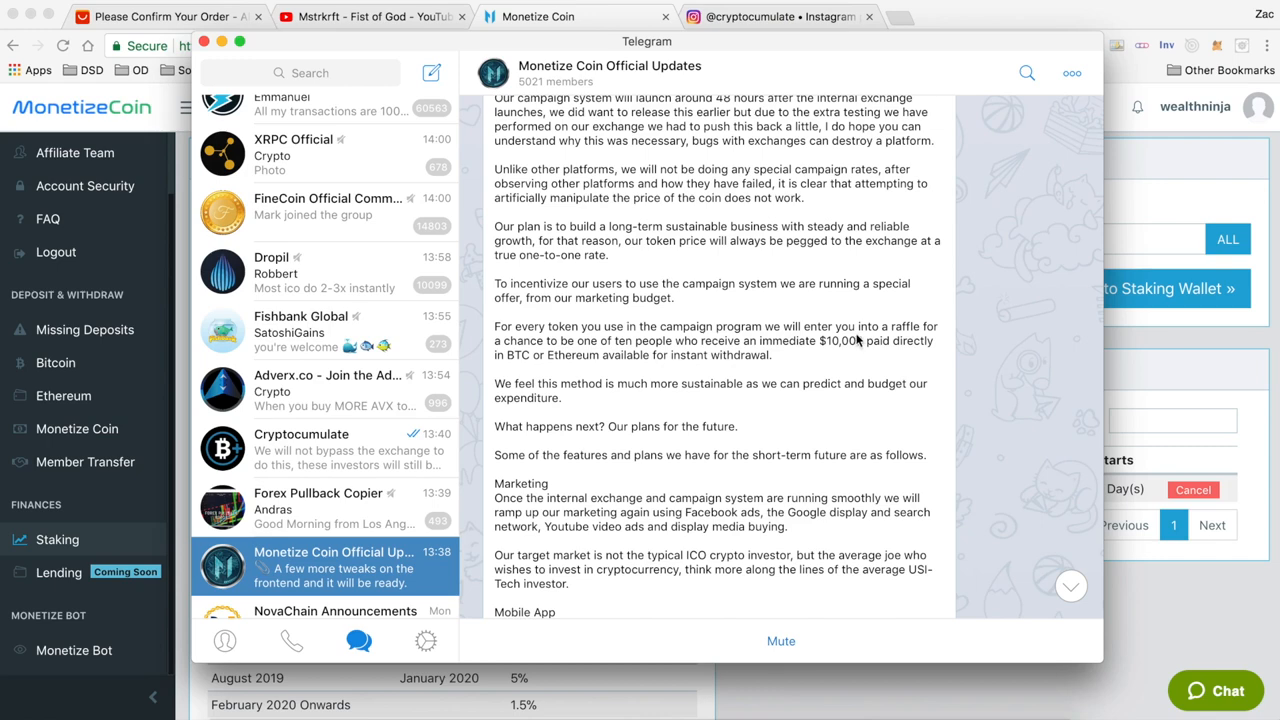
pyautogui.moveTo(748, 358)
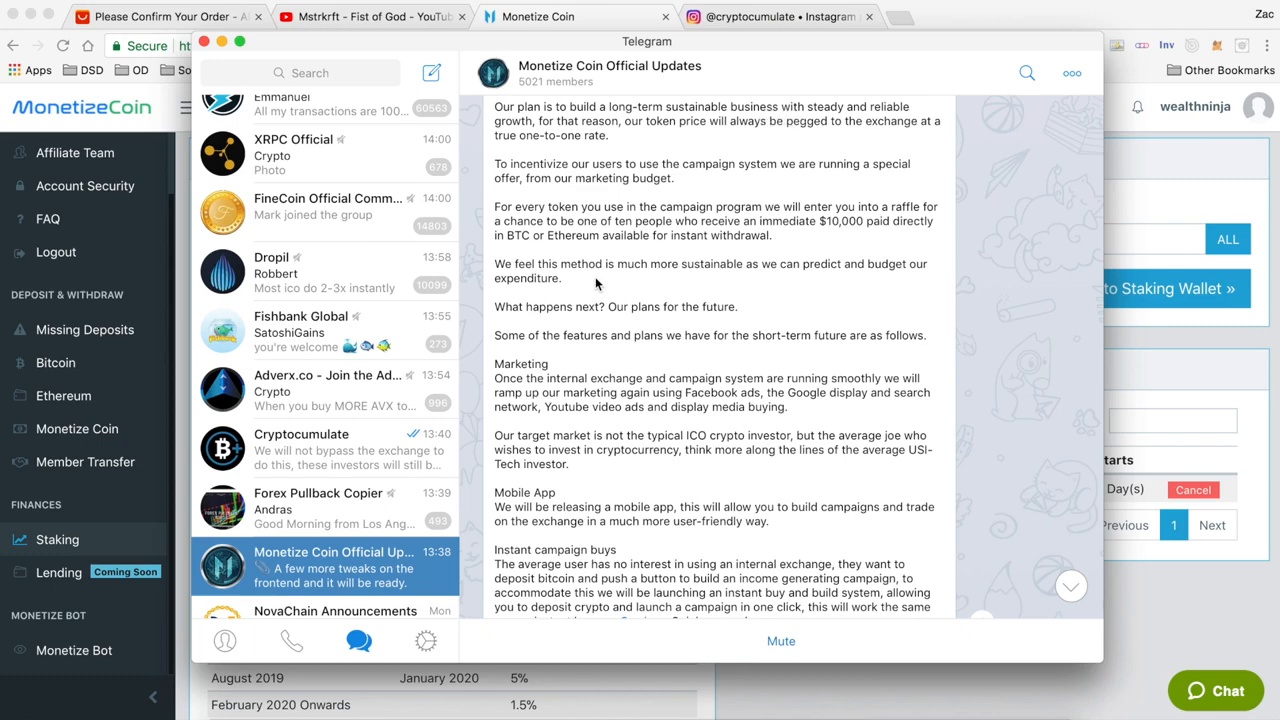
# Scroll the announcement past Mobile App, Instant campaign buys and the spy tool to the MNZ $100 coin section.
pyautogui.scroll(-3)
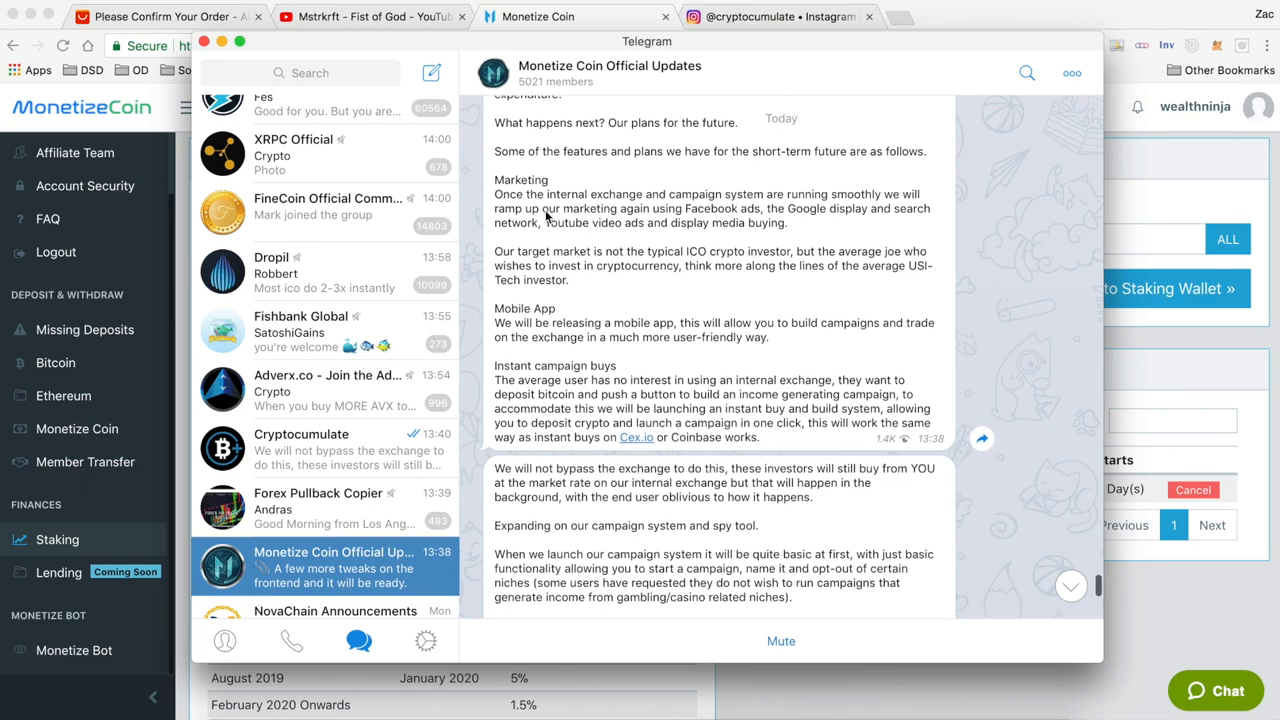
pyautogui.scroll(-3)
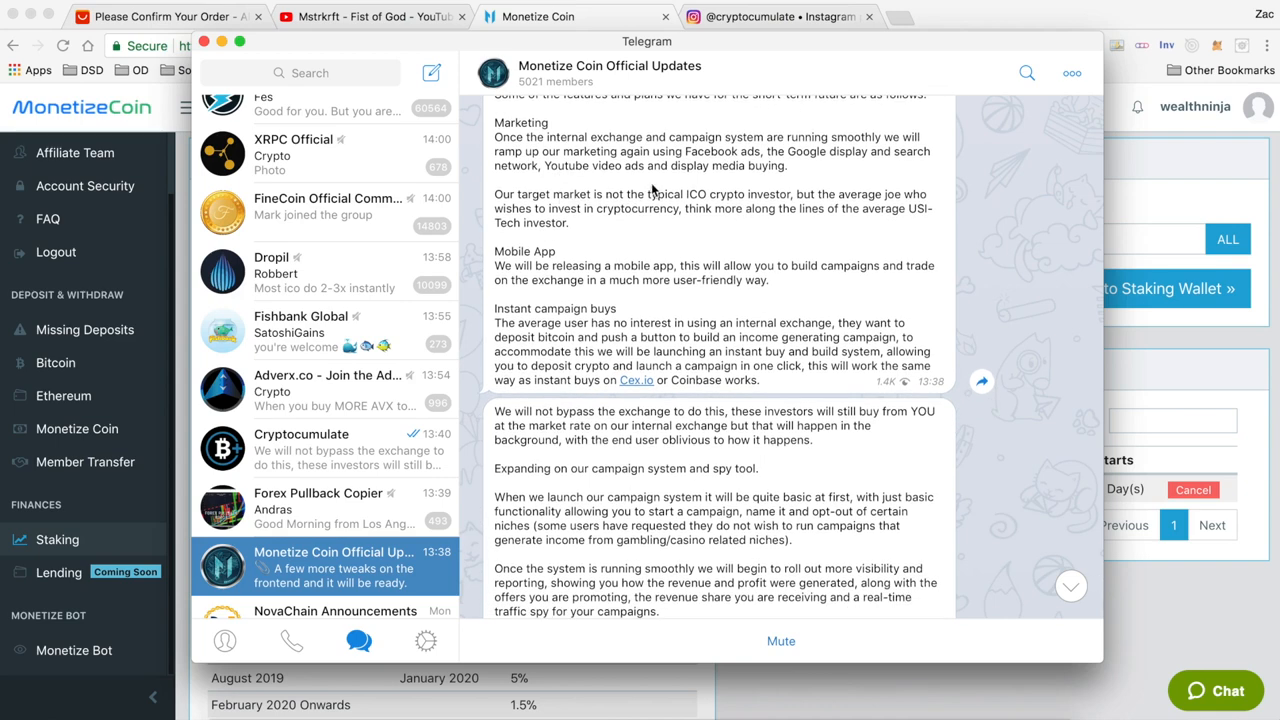
pyautogui.scroll(-3)
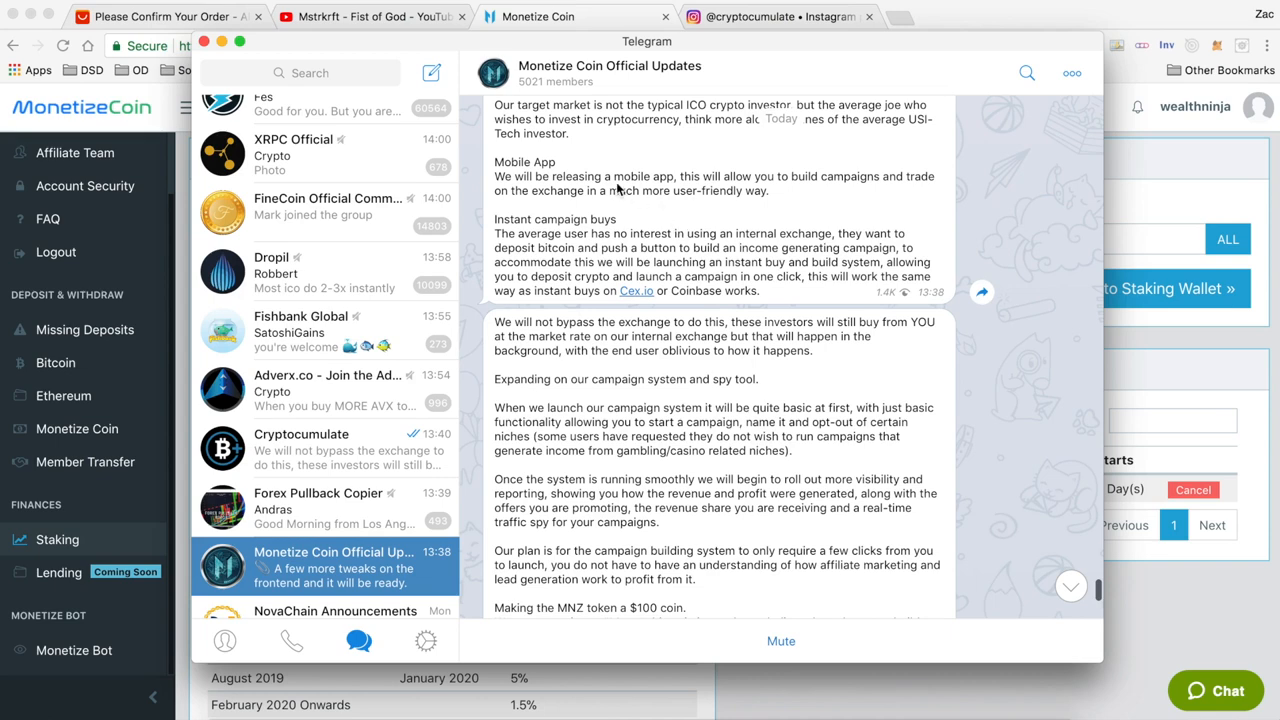
pyautogui.moveTo(670, 190)
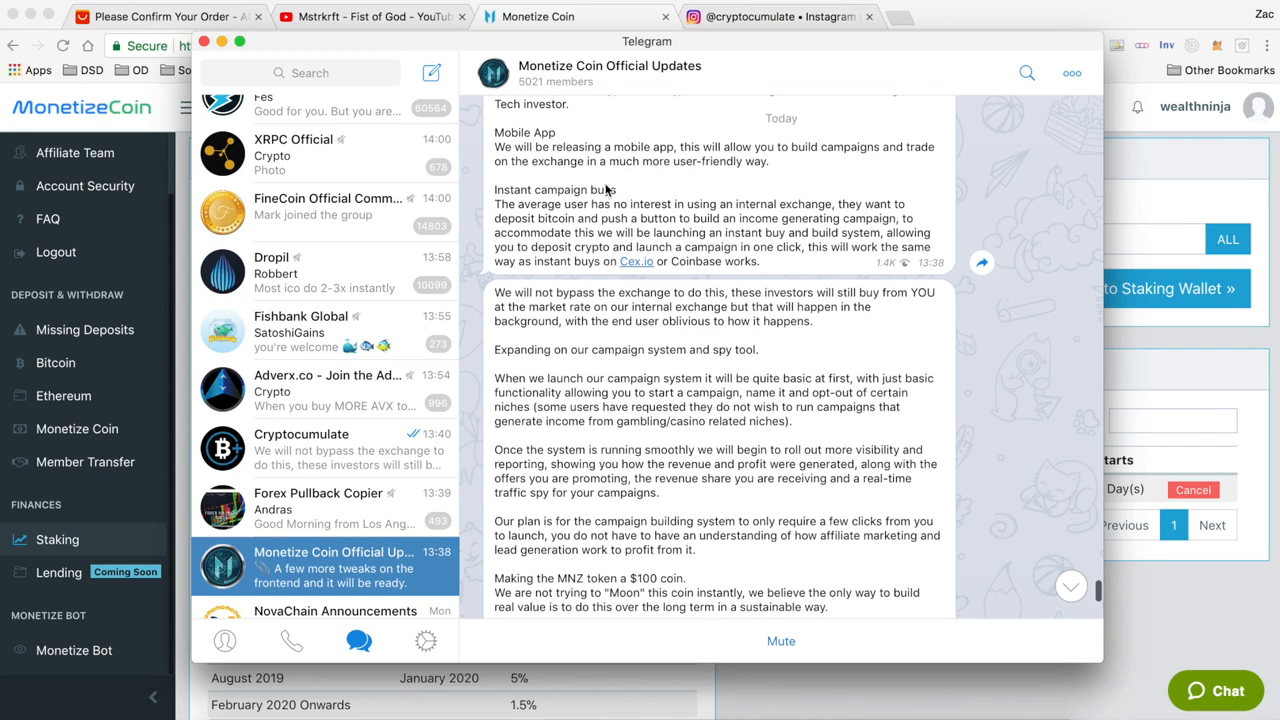
pyautogui.scroll(3)
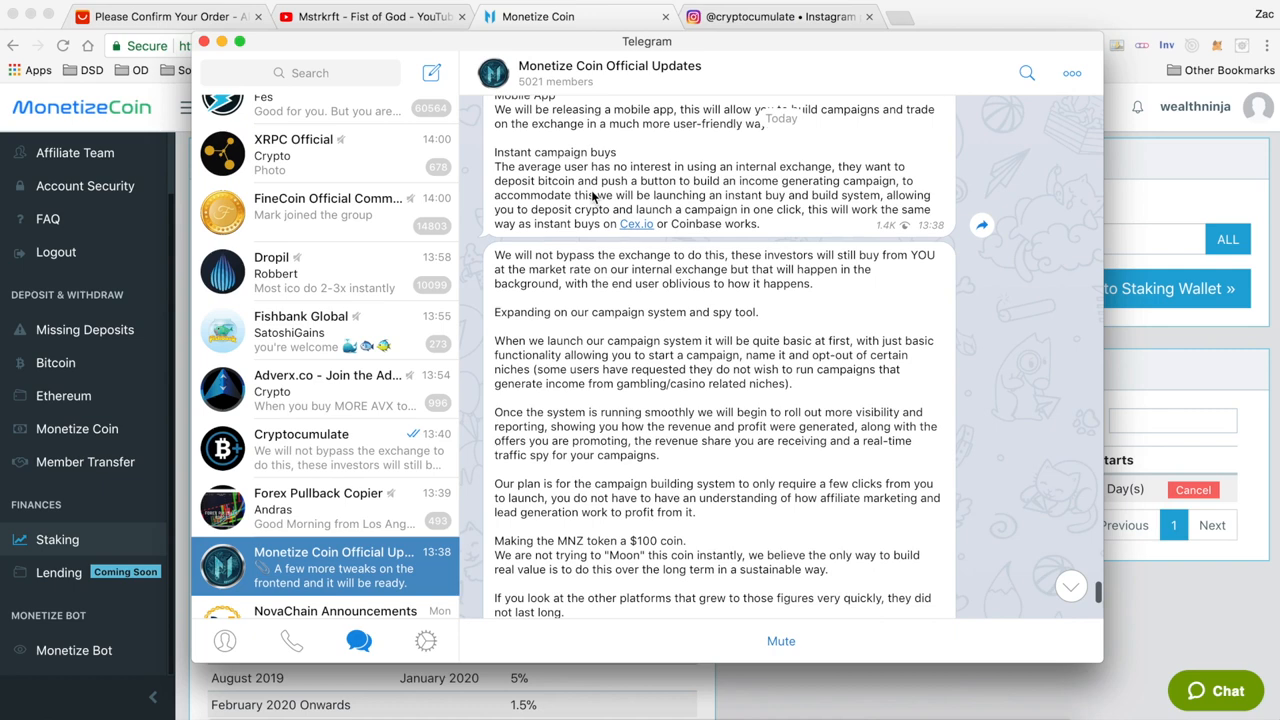
pyautogui.moveTo(560, 160)
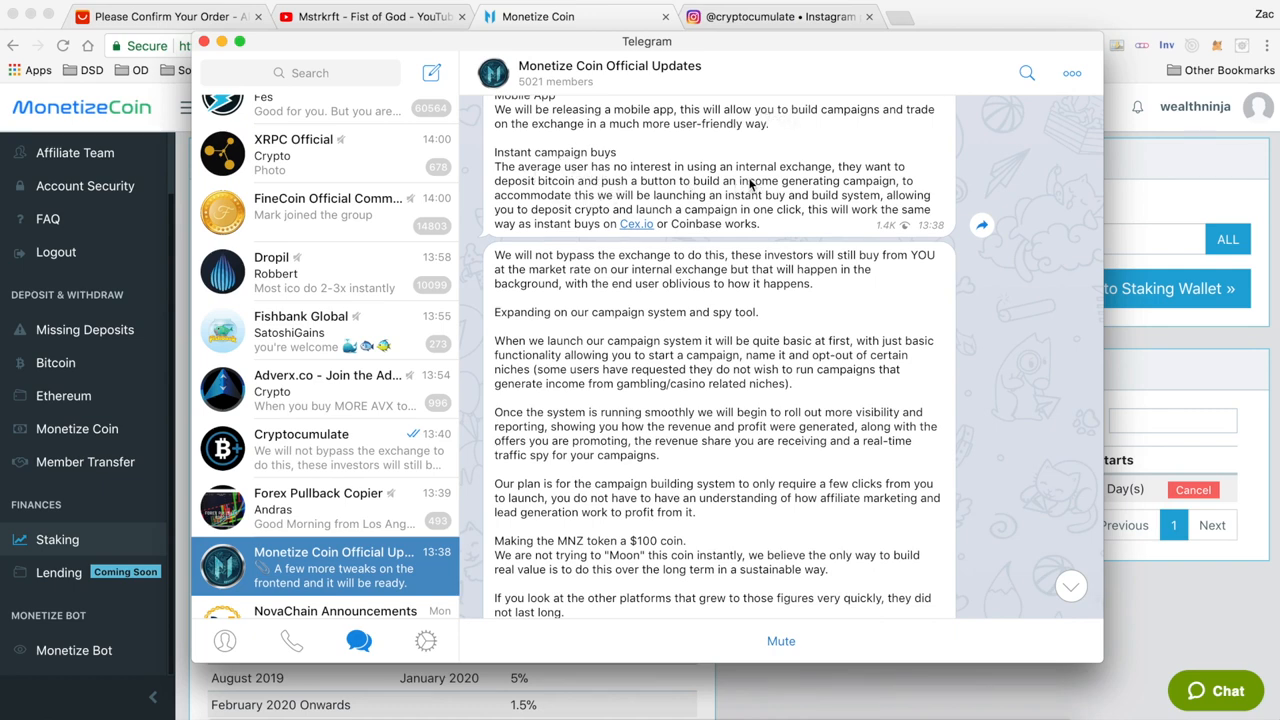
pyautogui.moveTo(678, 188)
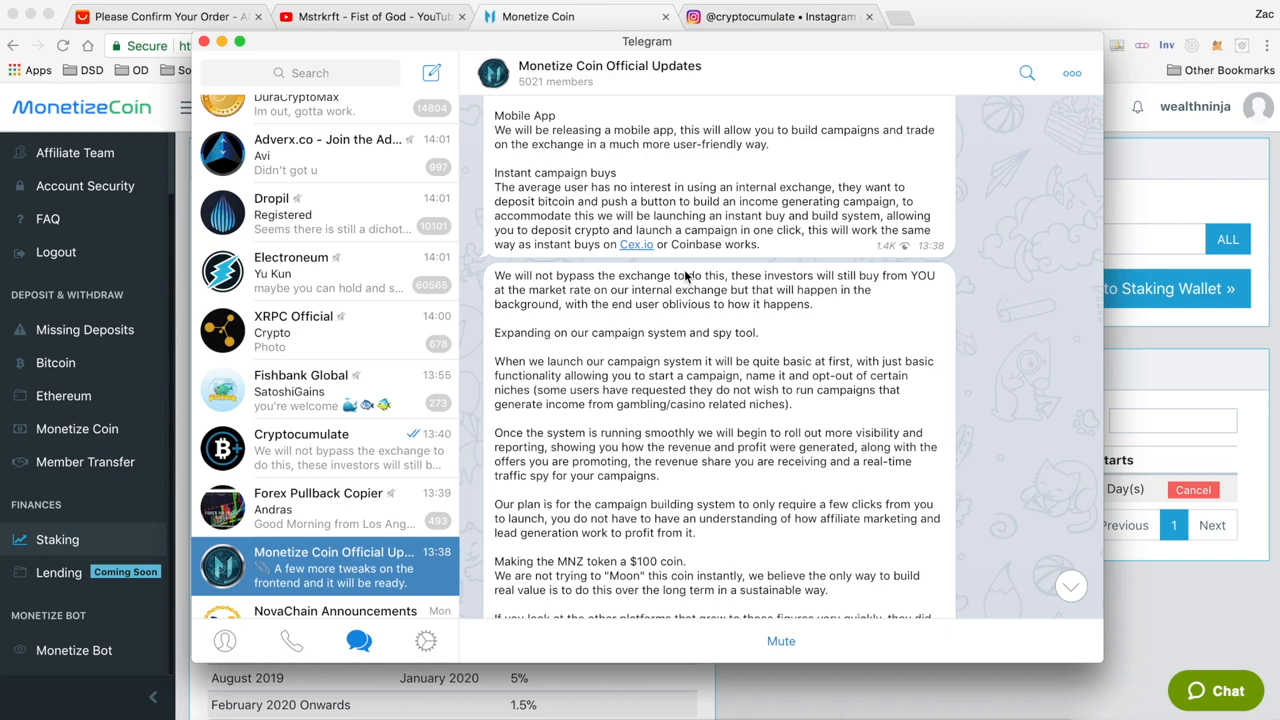
# Scroll to the announcement's end: the launch time list, 'Kind Regards' and the screencap.png post.
pyautogui.scroll(3)
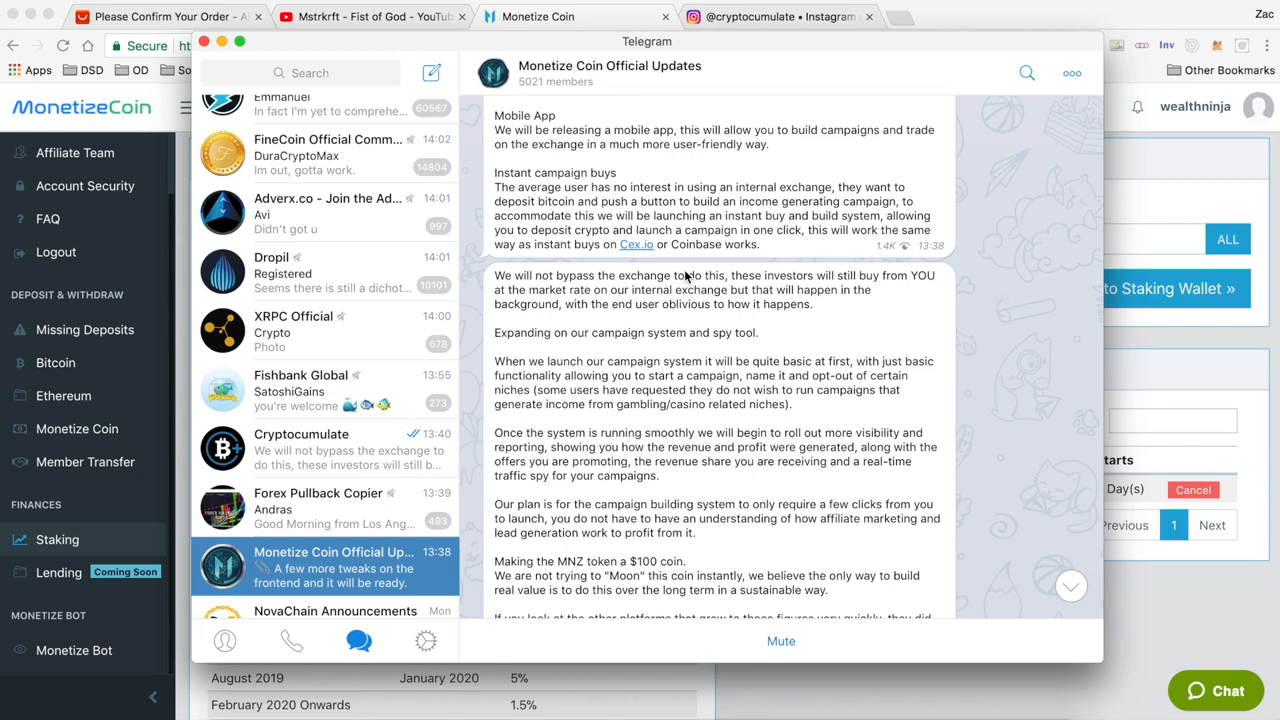
pyautogui.scroll(3)
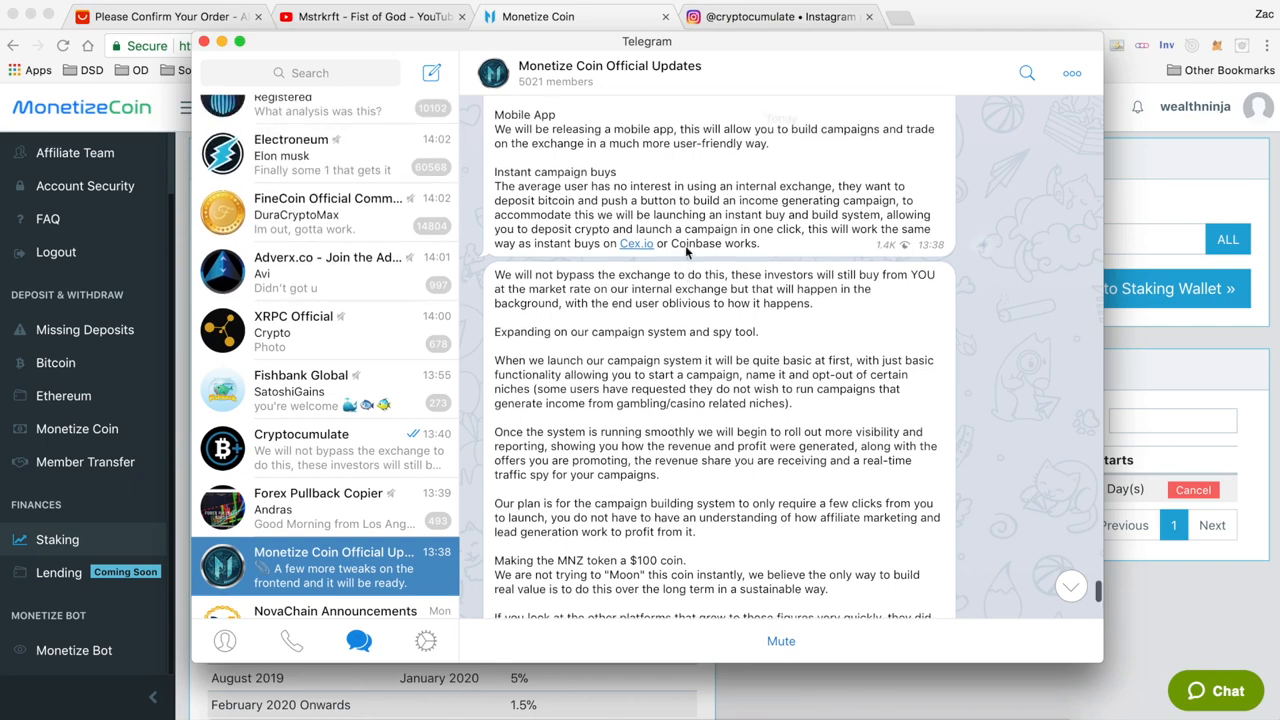
pyautogui.scroll(3)
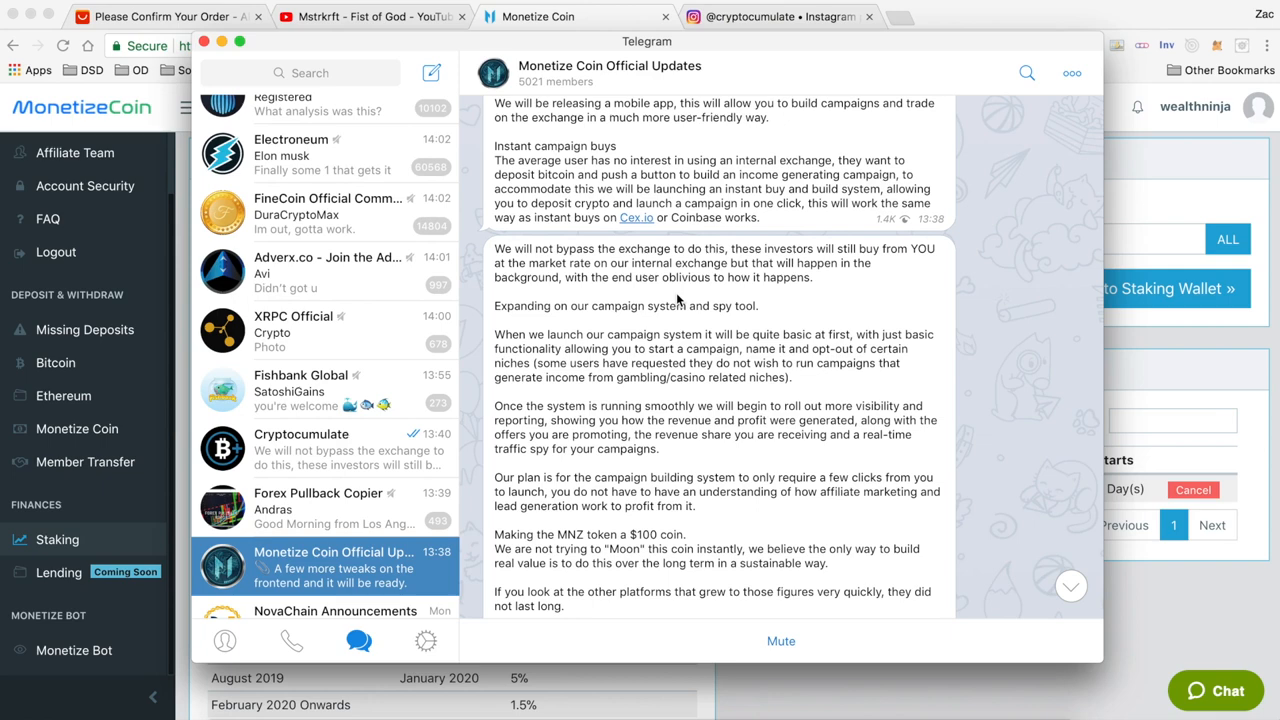
pyautogui.scroll(-3)
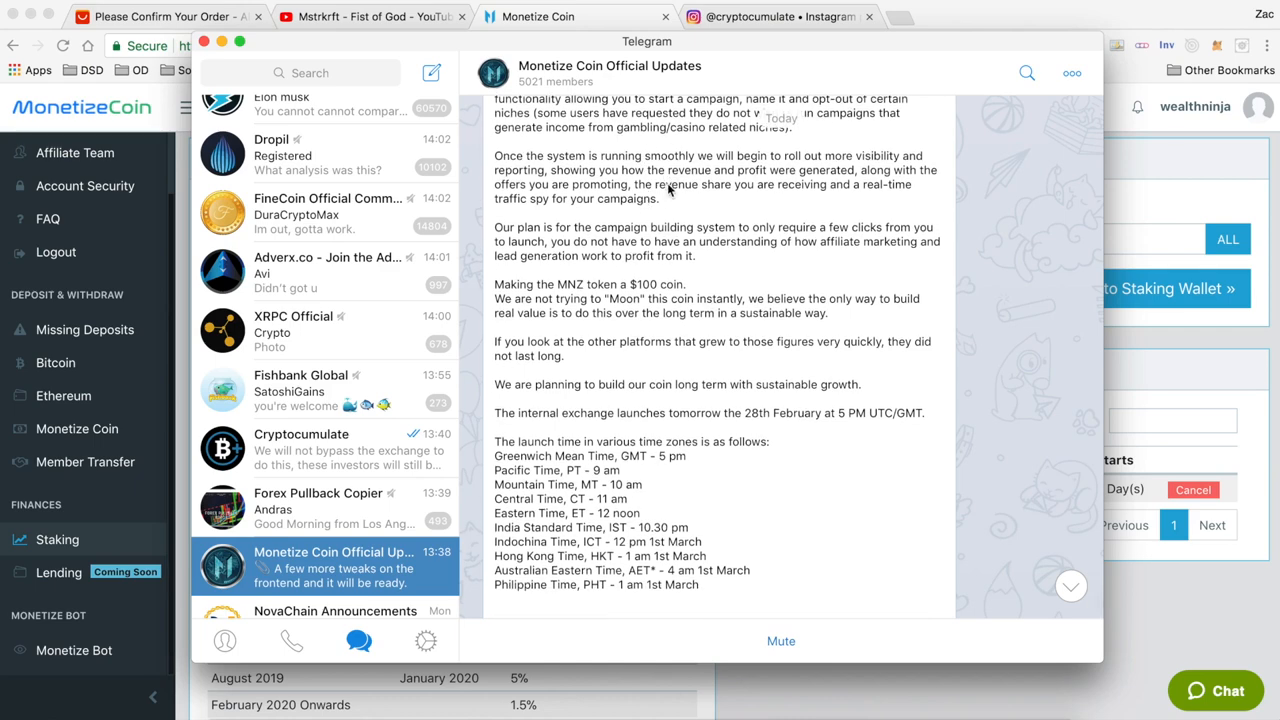
pyautogui.scroll(-3)
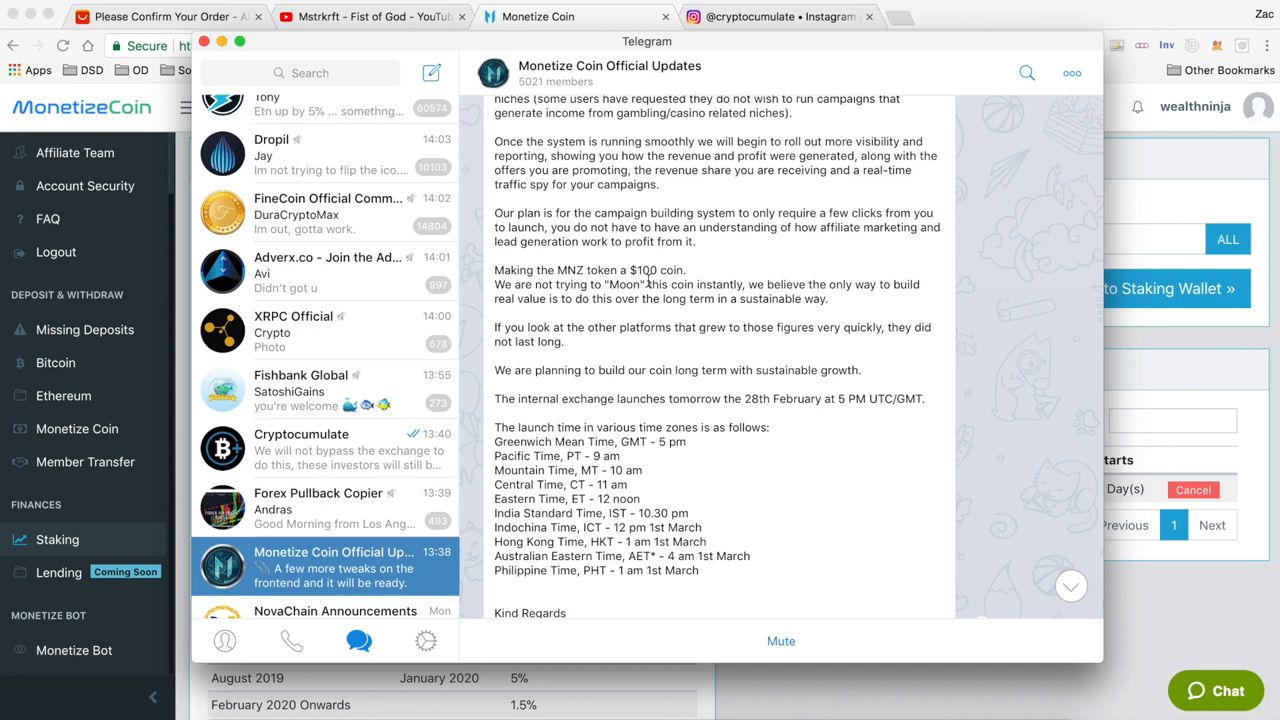
pyautogui.scroll(-3)
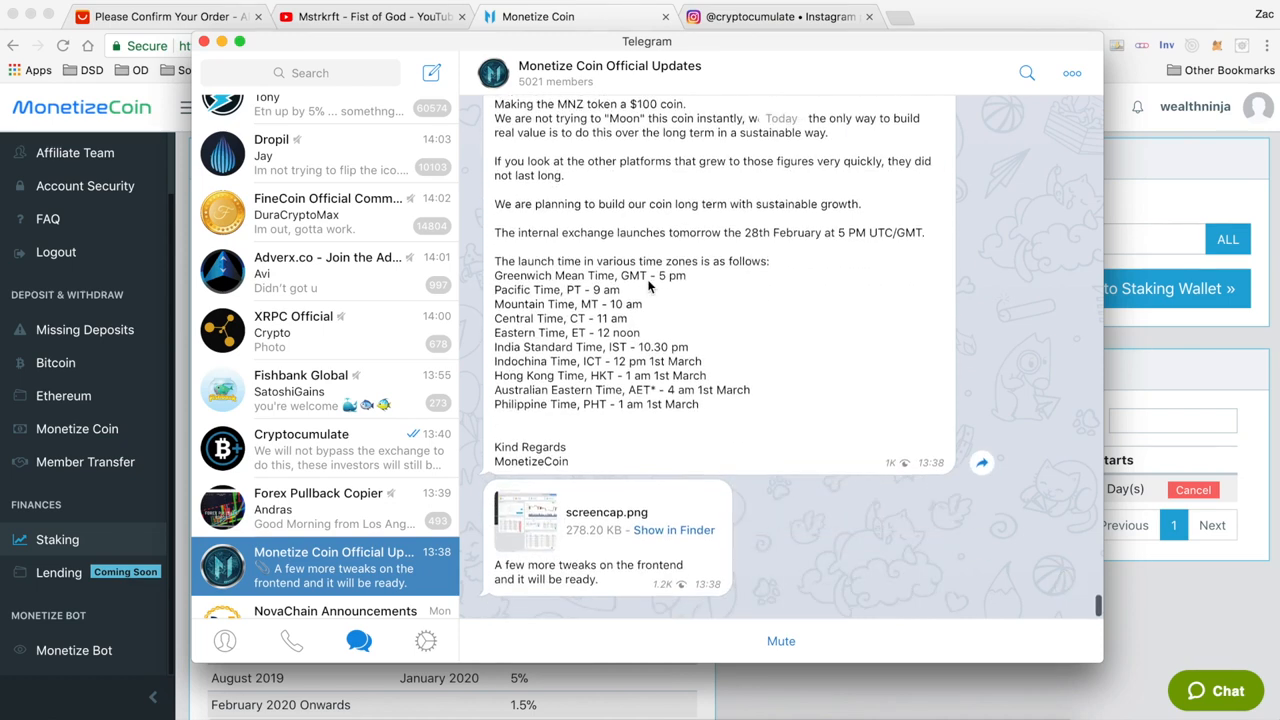